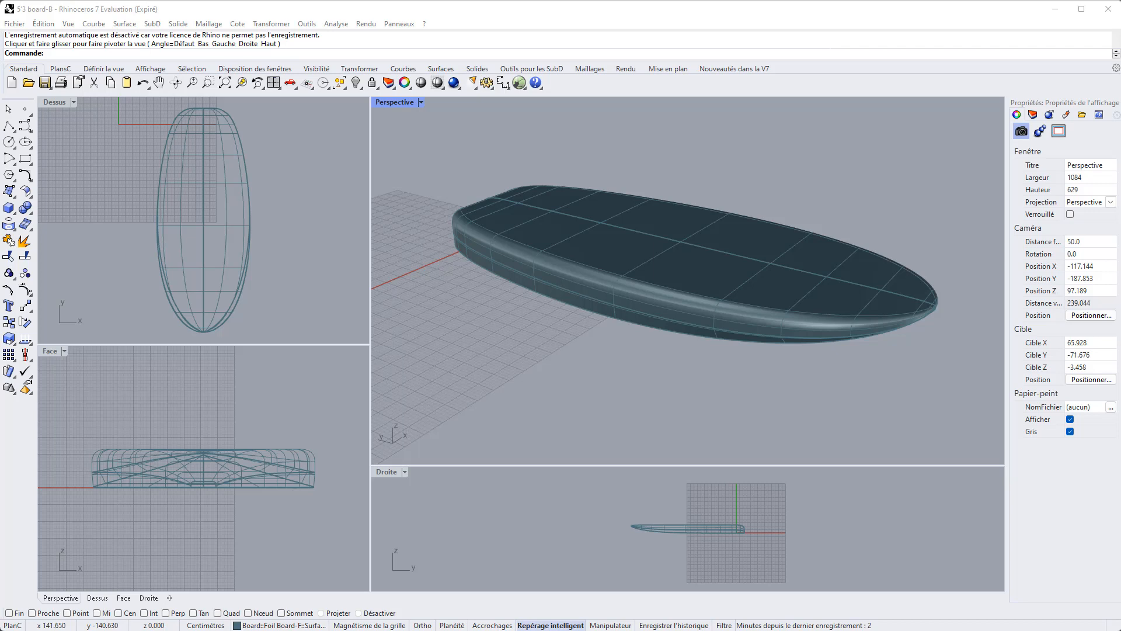
pyautogui.moveTo(279, 165)
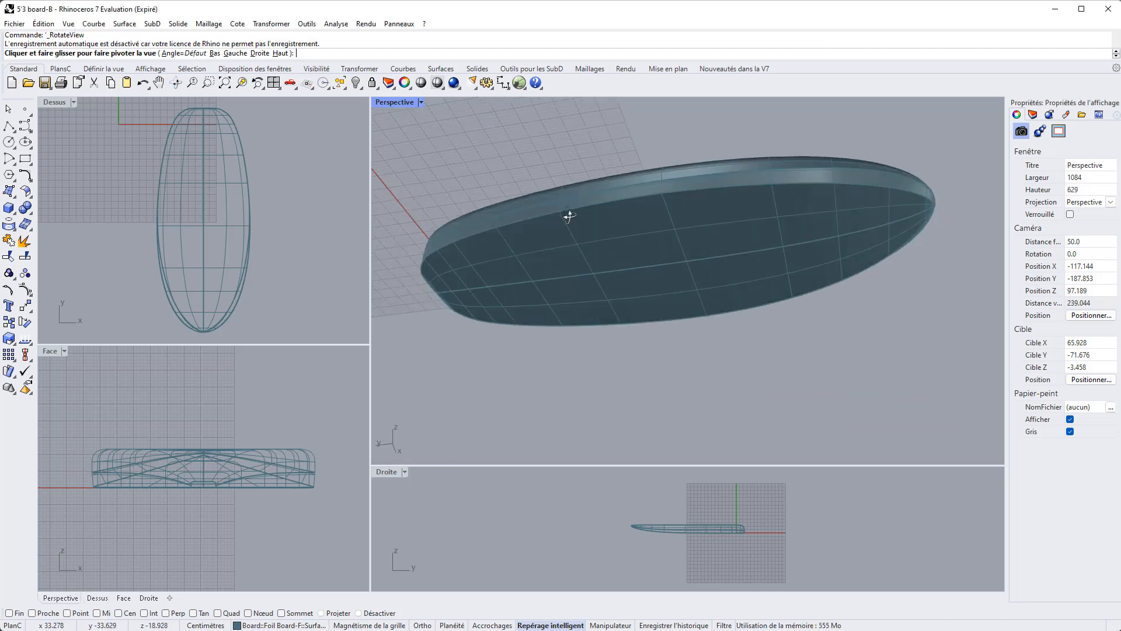
# Step: Orbit the board in Rhino and isolate one rail-and-deck surface from the overlapping surfaces
pyautogui.moveTo(568, 216); pyautogui.dragTo(577, 367)
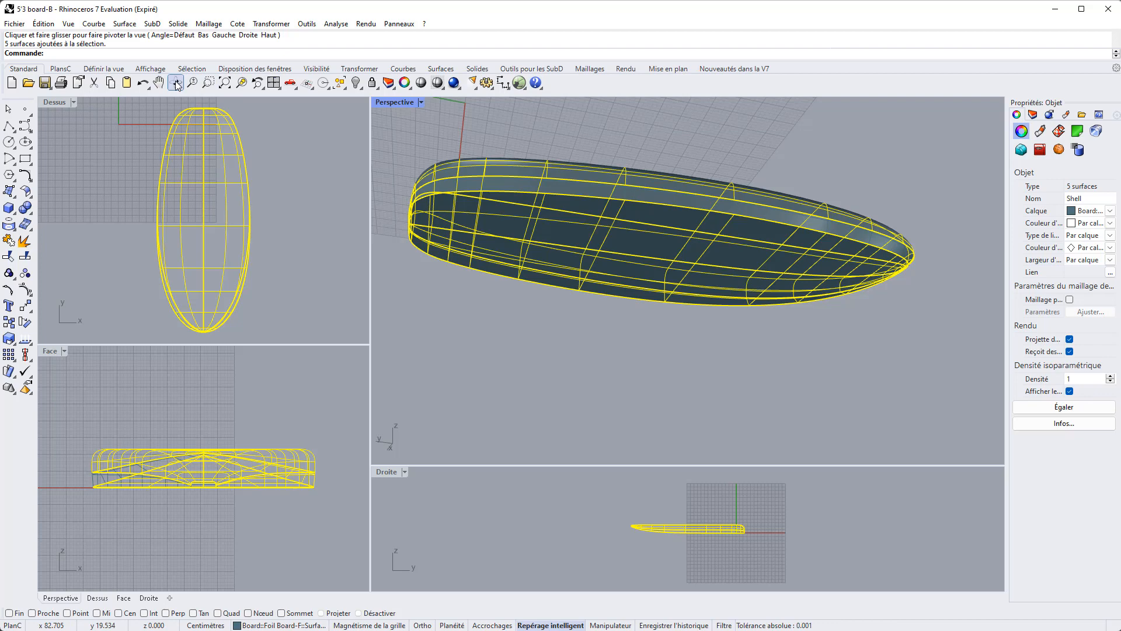
pyautogui.click(613, 314)
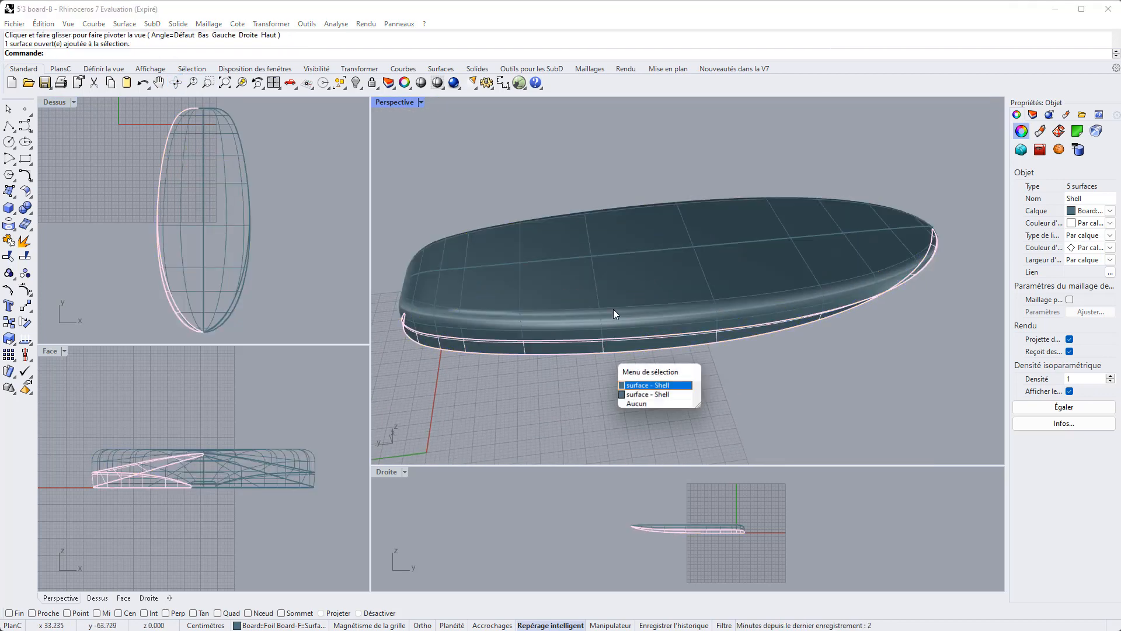
pyautogui.click(650, 384)
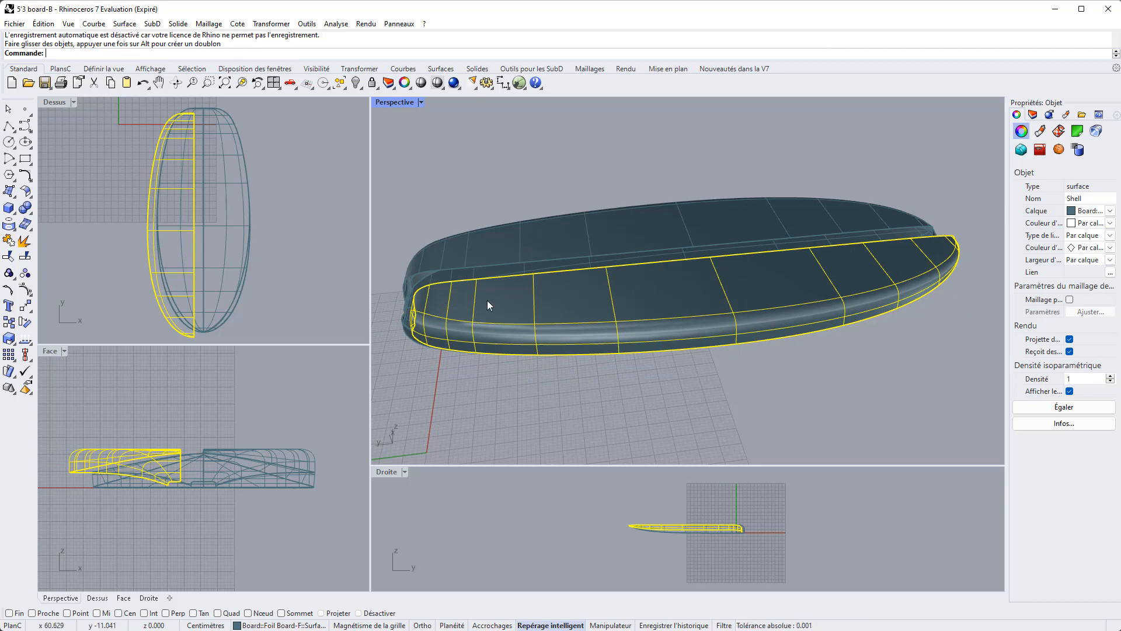
pyautogui.moveTo(550, 187)
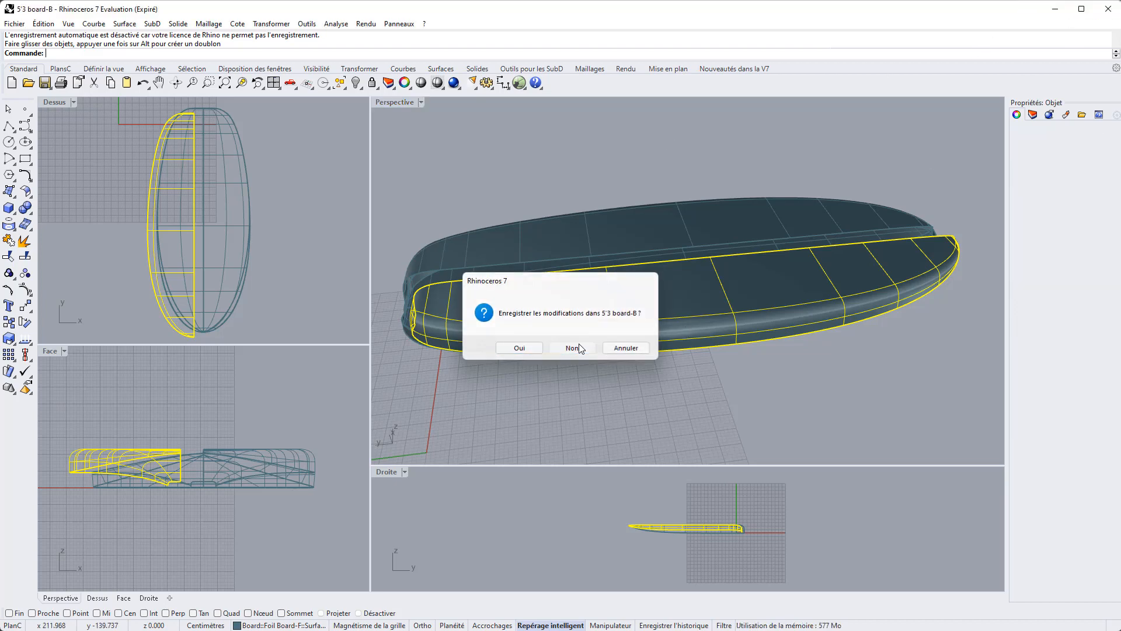
# Step: Close the Rhino model without saving and import 5'3 board-B.igs into Shape3d X using the IGES file filter
pyautogui.click(572, 348)
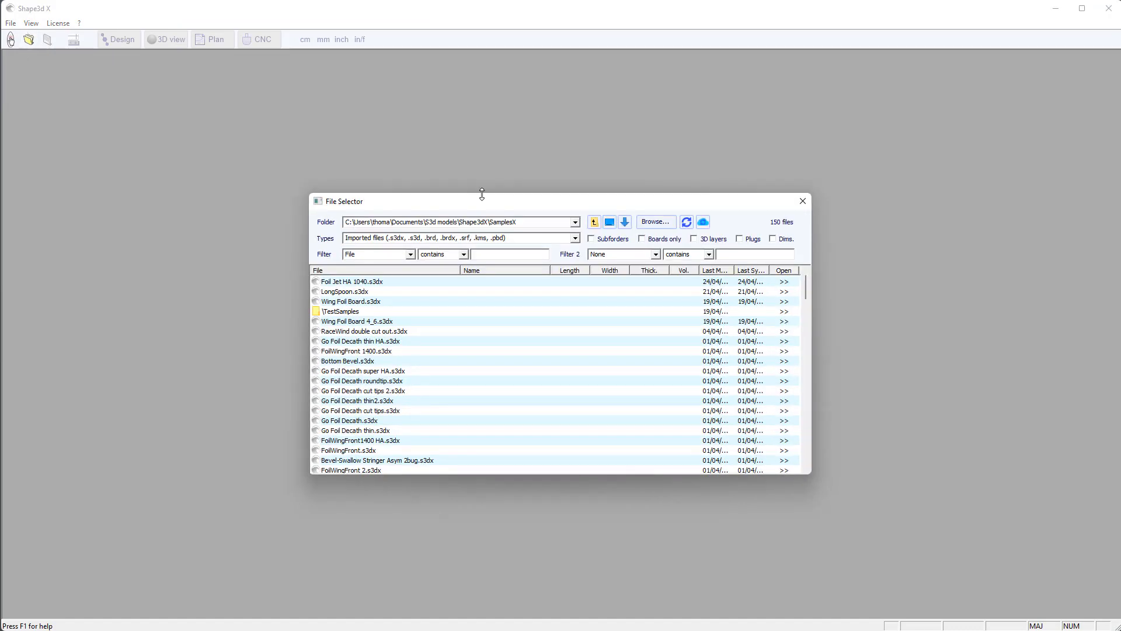
pyautogui.moveTo(575, 238)
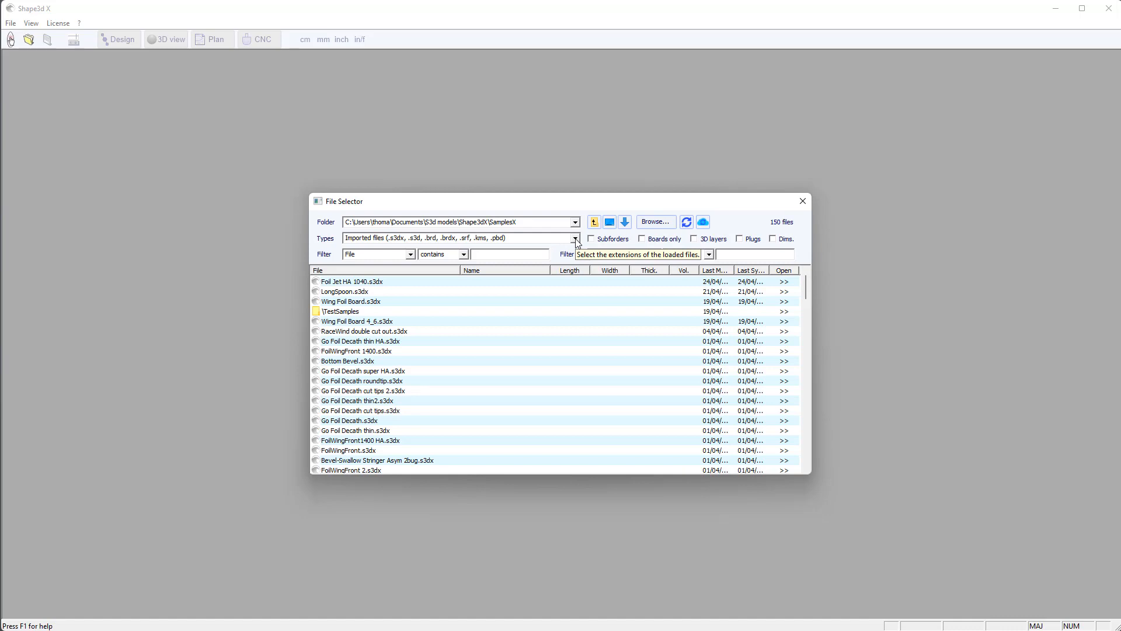
pyautogui.click(574, 238)
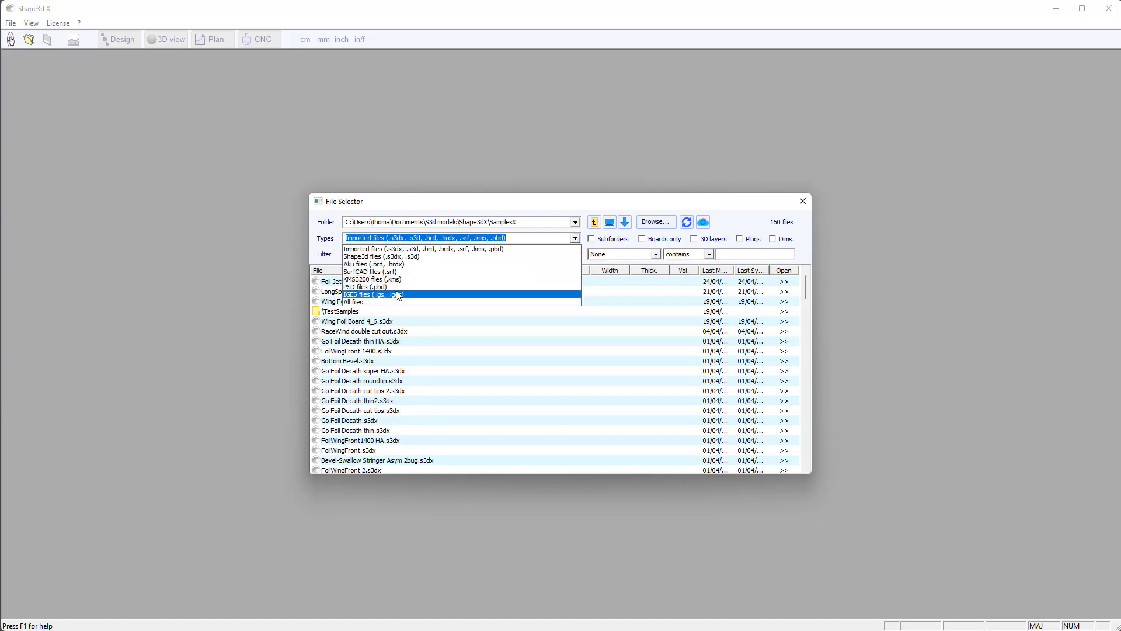
pyautogui.click(374, 295)
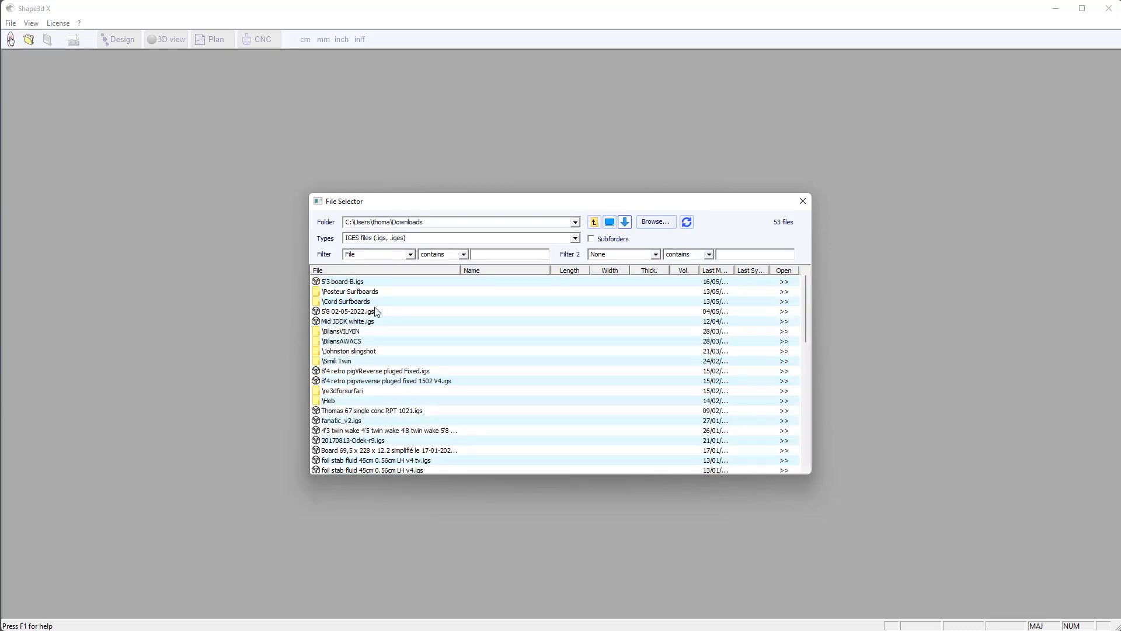
pyautogui.click(343, 282)
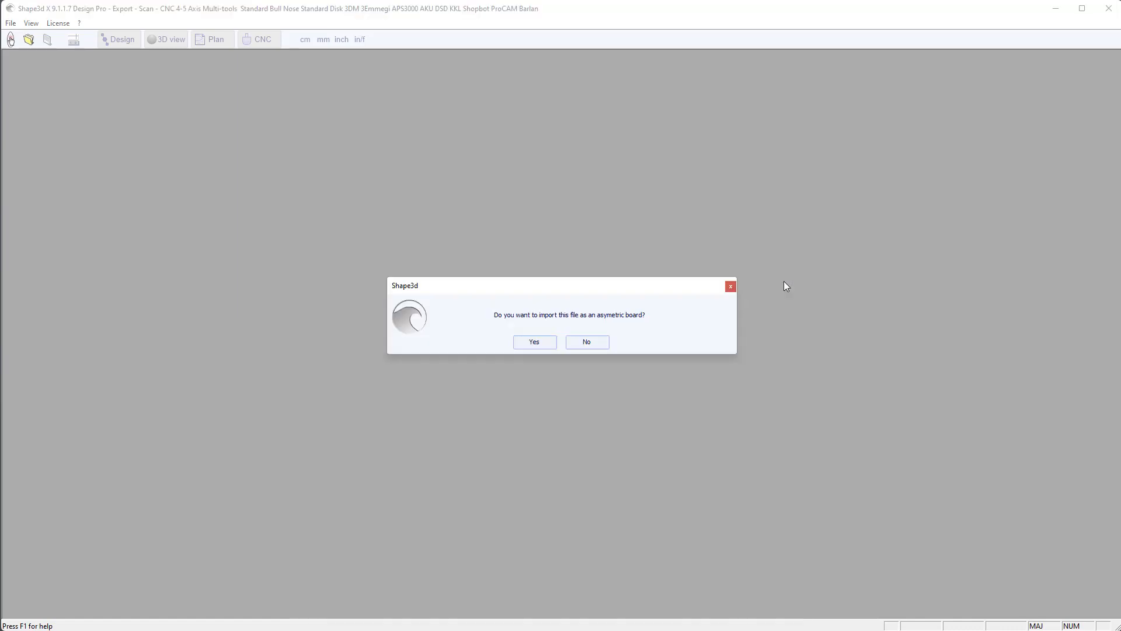
pyautogui.moveTo(655, 336)
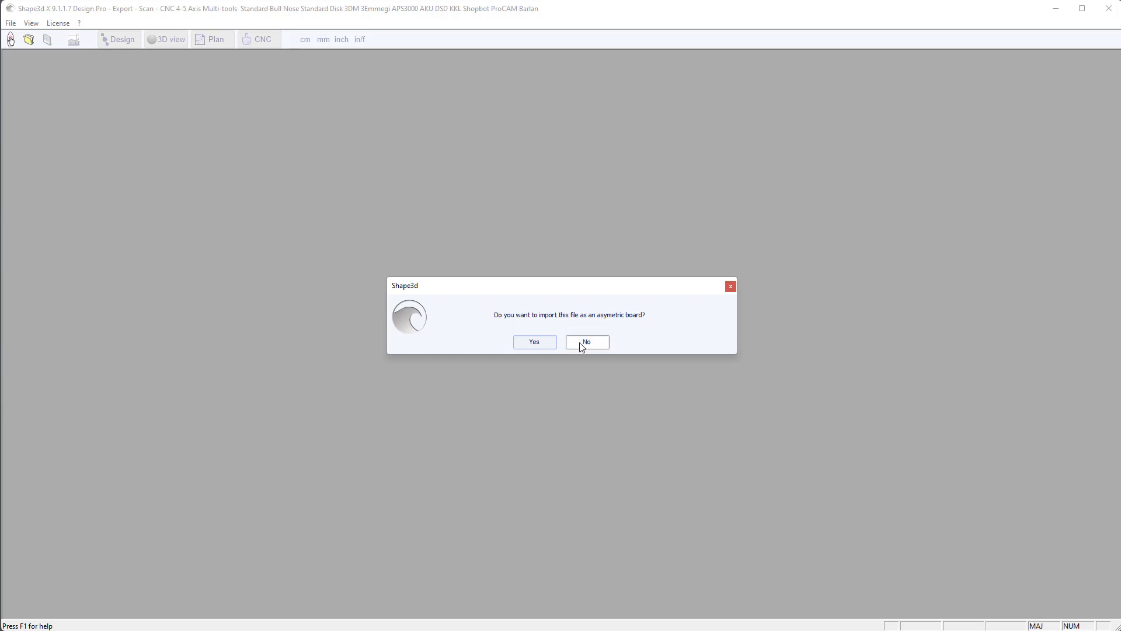
# Step: Import the board as symmetric, centred along X, with reduced slices, acknowledging the deleted invalid slices
pyautogui.click(585, 342)
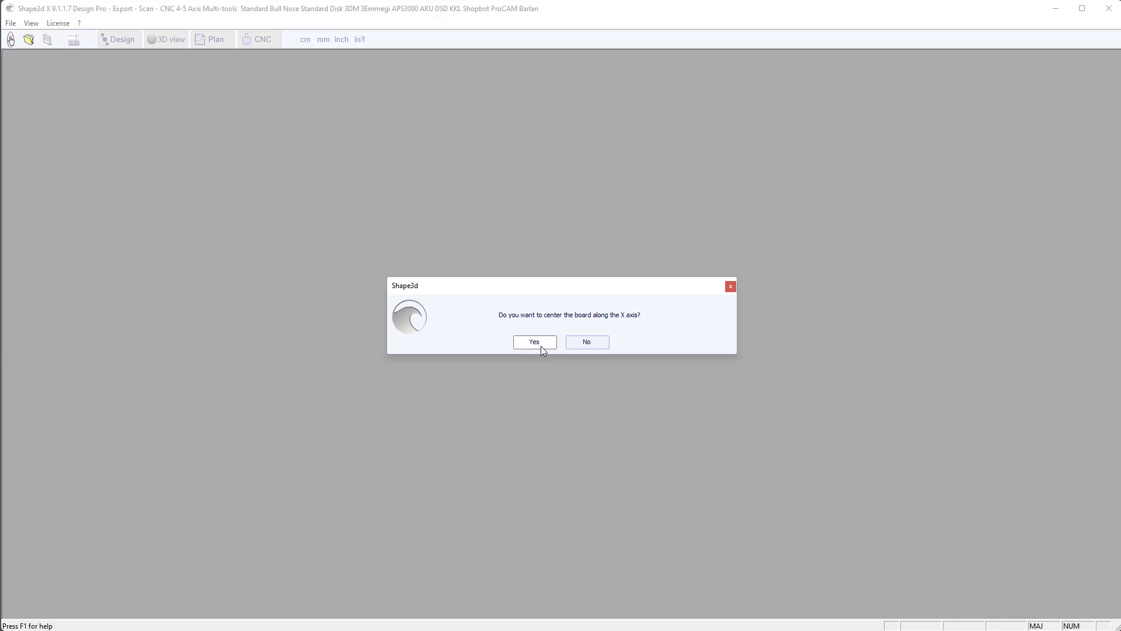
pyautogui.click(534, 343)
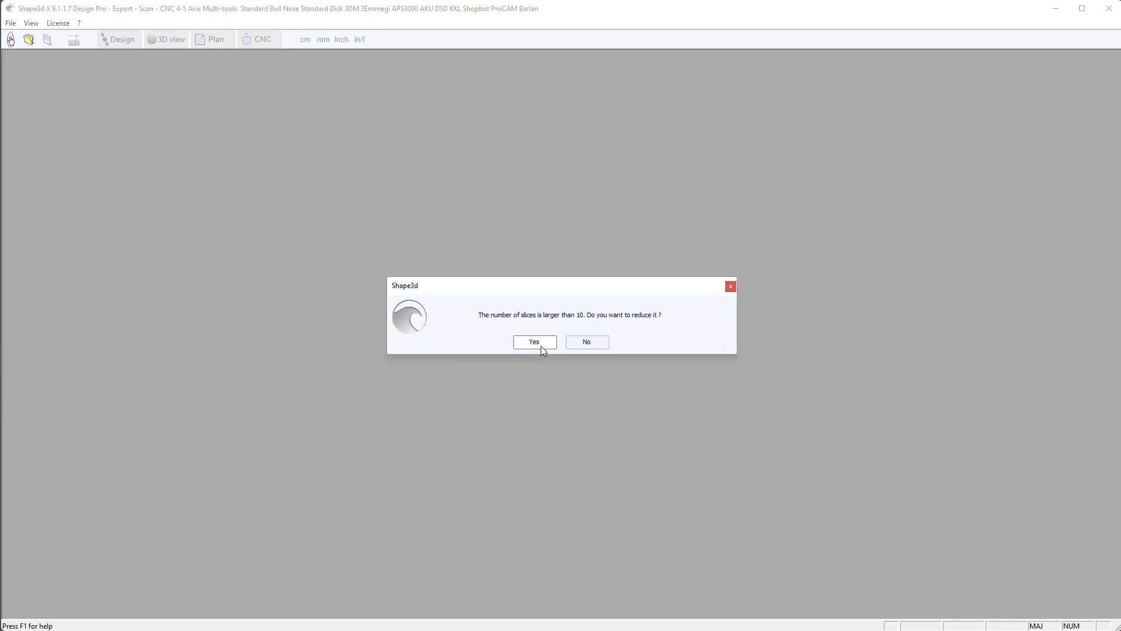
pyautogui.moveTo(606, 327)
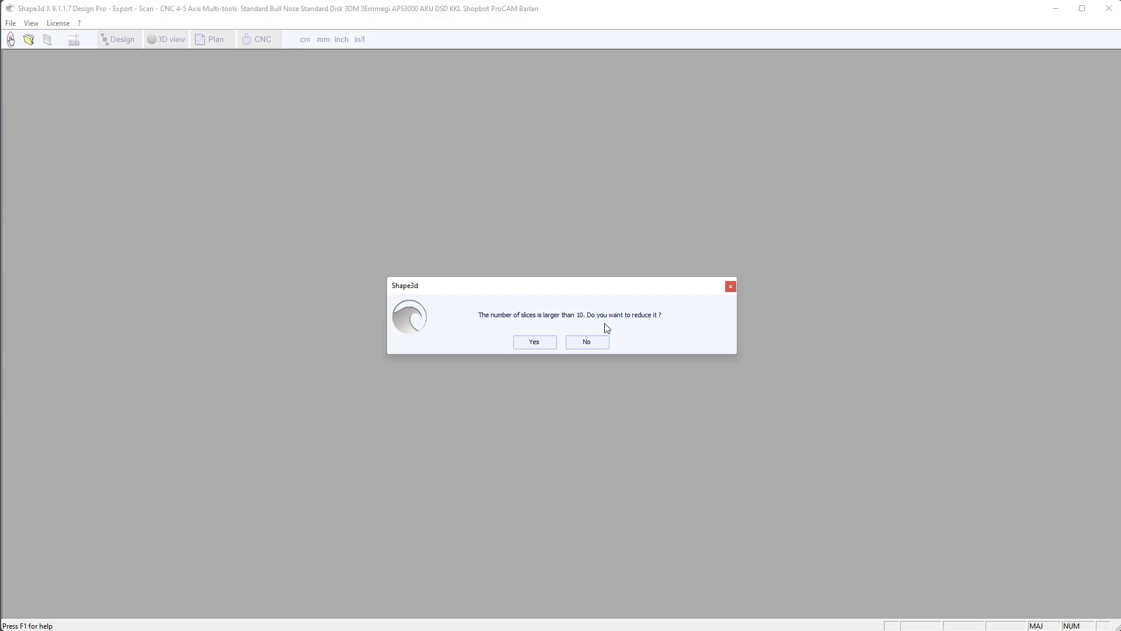
pyautogui.click(533, 343)
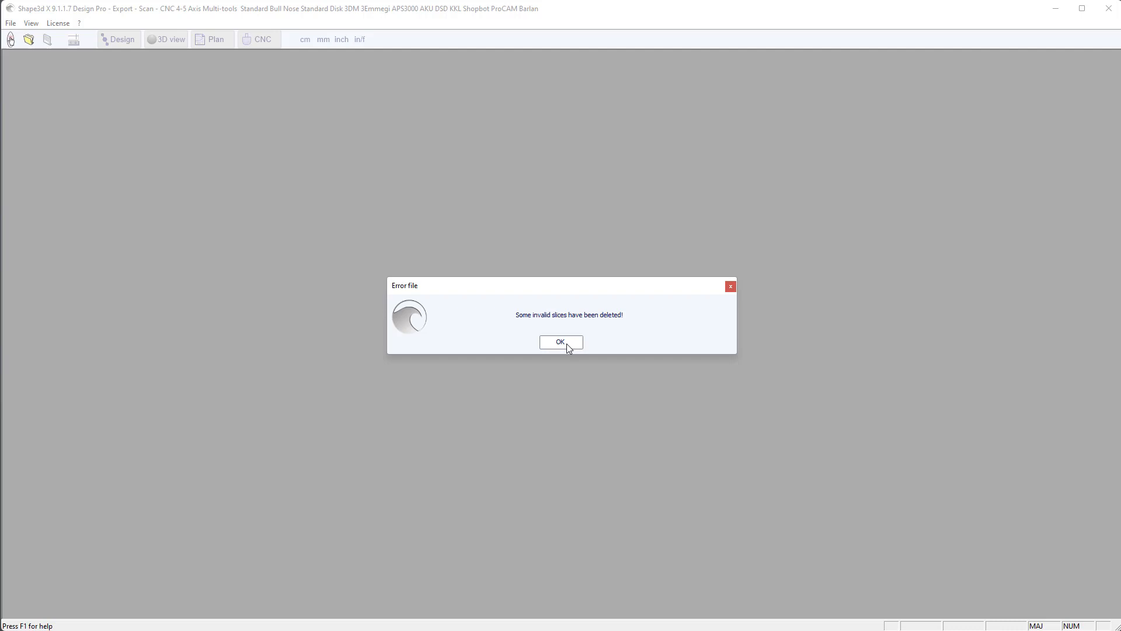
pyautogui.click(561, 342)
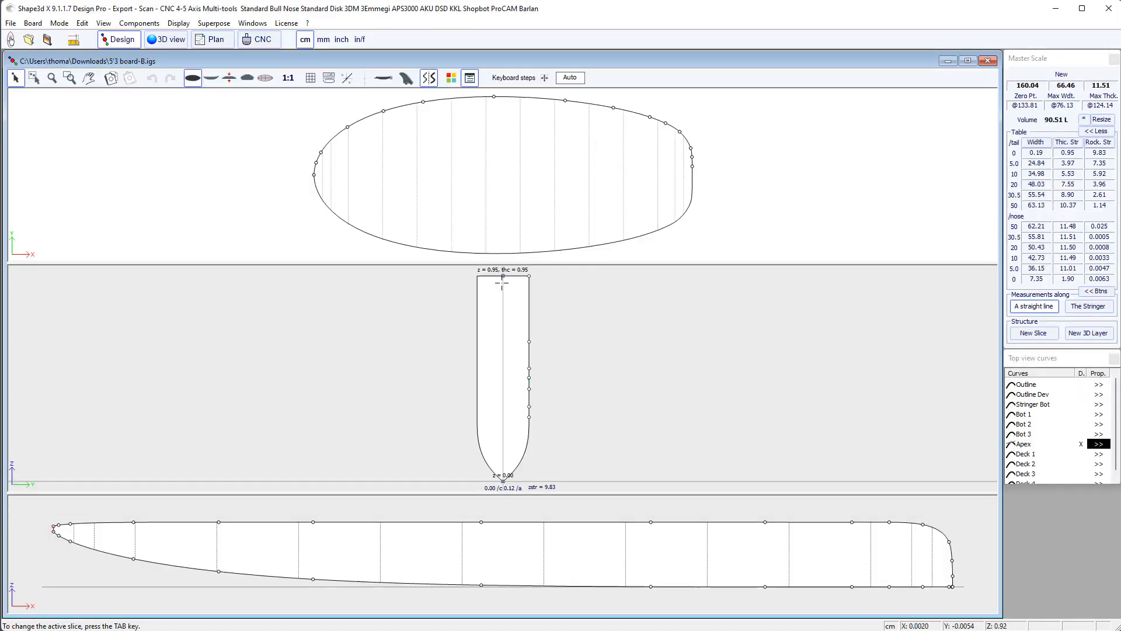
# Step: Show a cross-section slice and reverse the board's nose and tail via the Actions menu
pyautogui.click(246, 77)
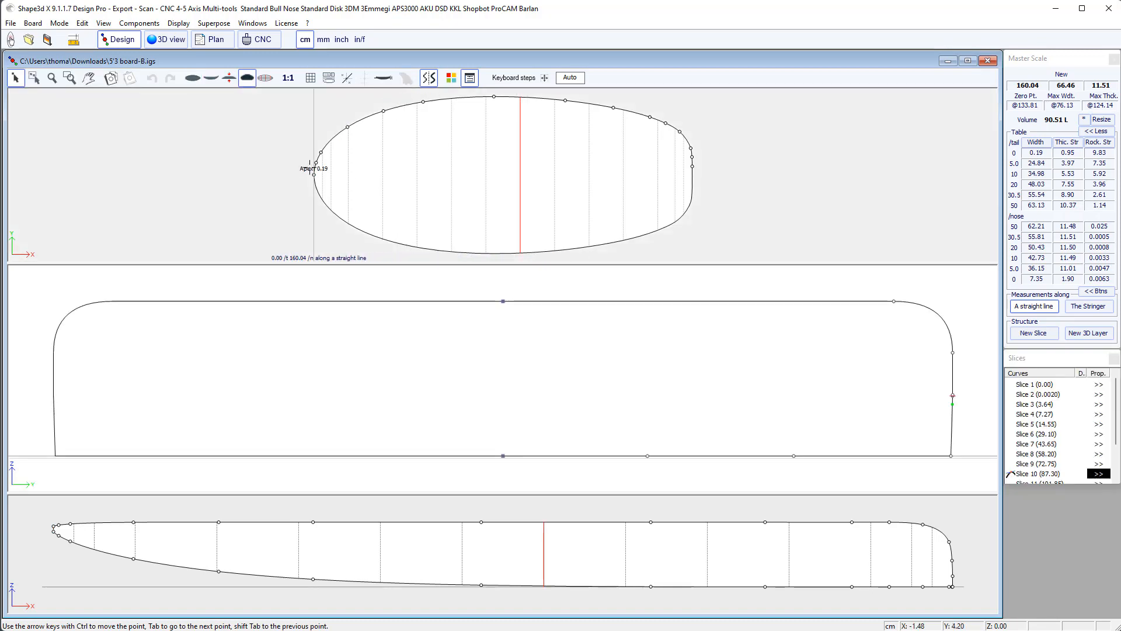
pyautogui.rightClick(566, 145)
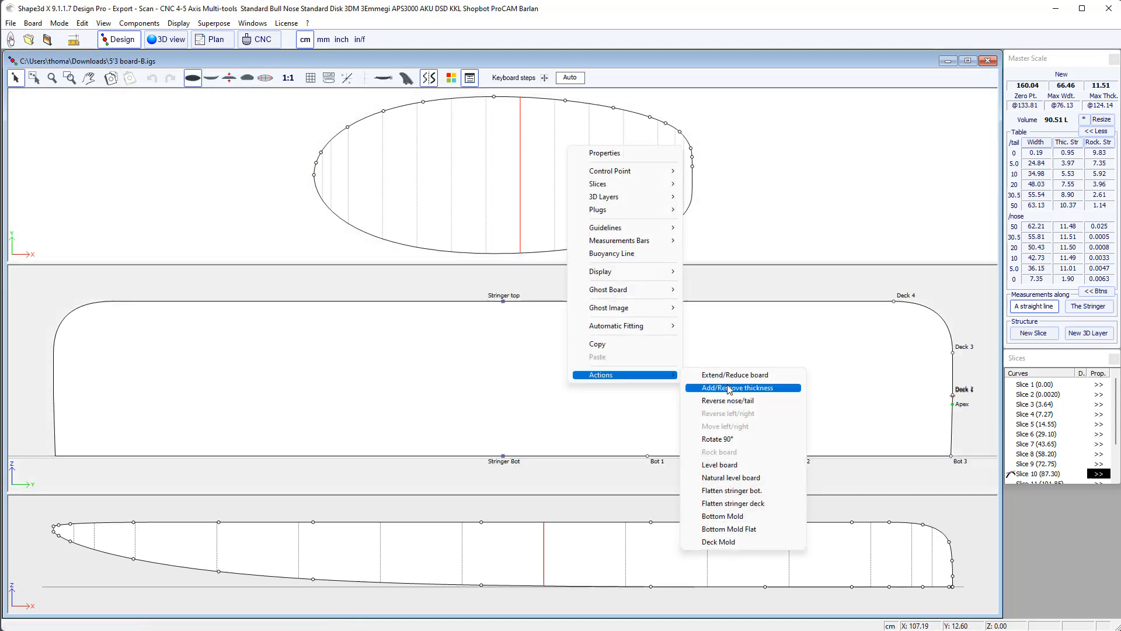
pyautogui.moveTo(728, 400)
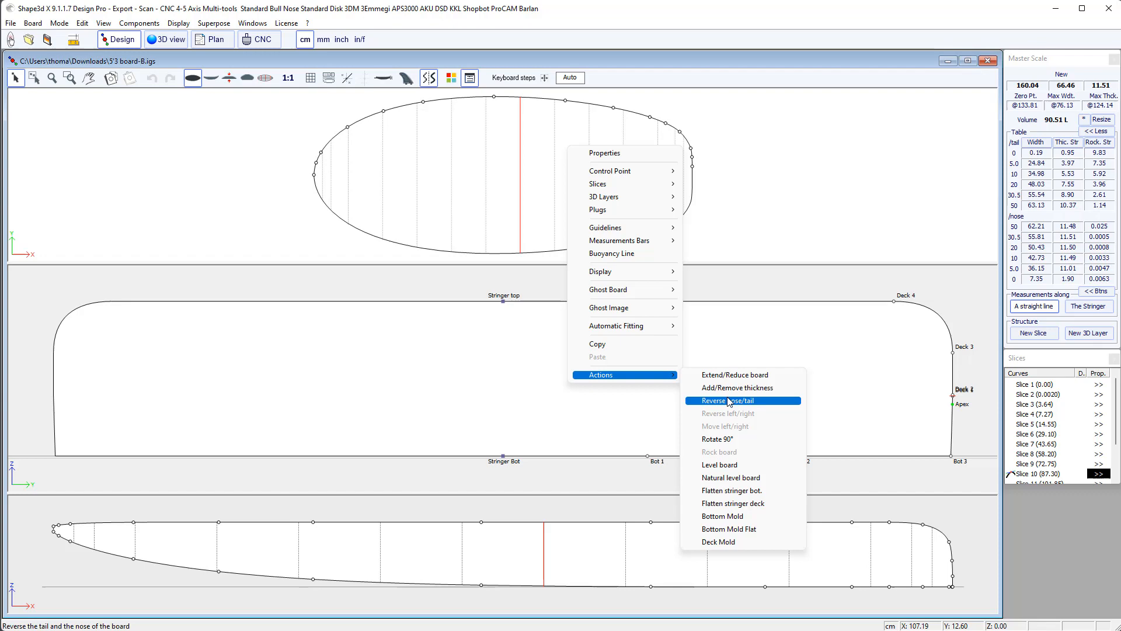
pyautogui.click(722, 401)
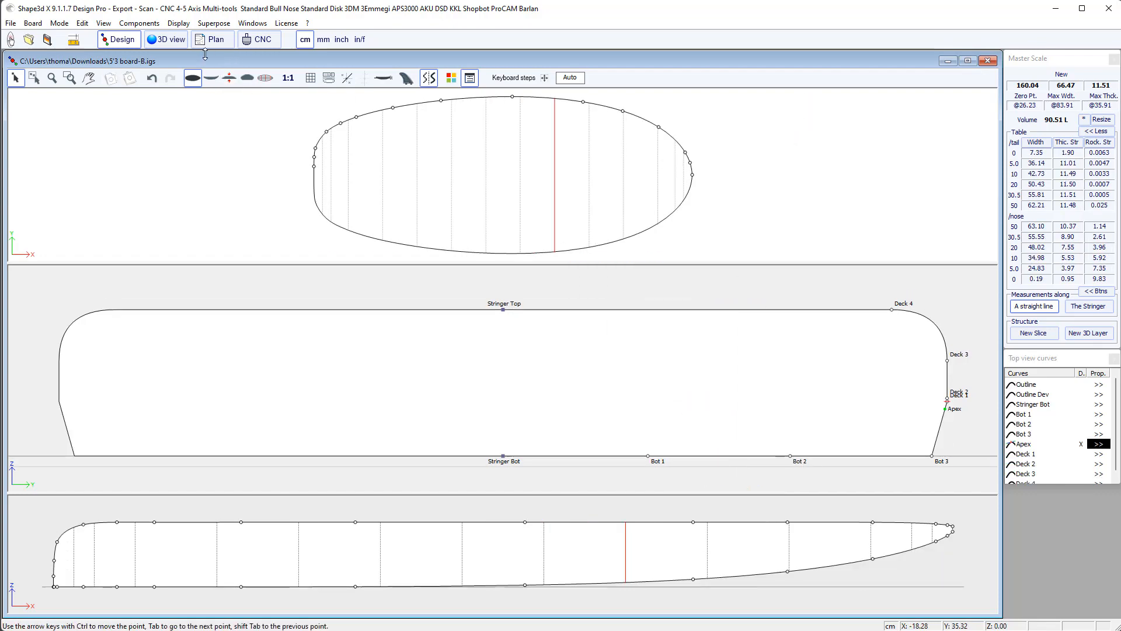
# Step: Check the reversed board's bottom in the 3D view, then return to the design views
pyautogui.click(165, 40)
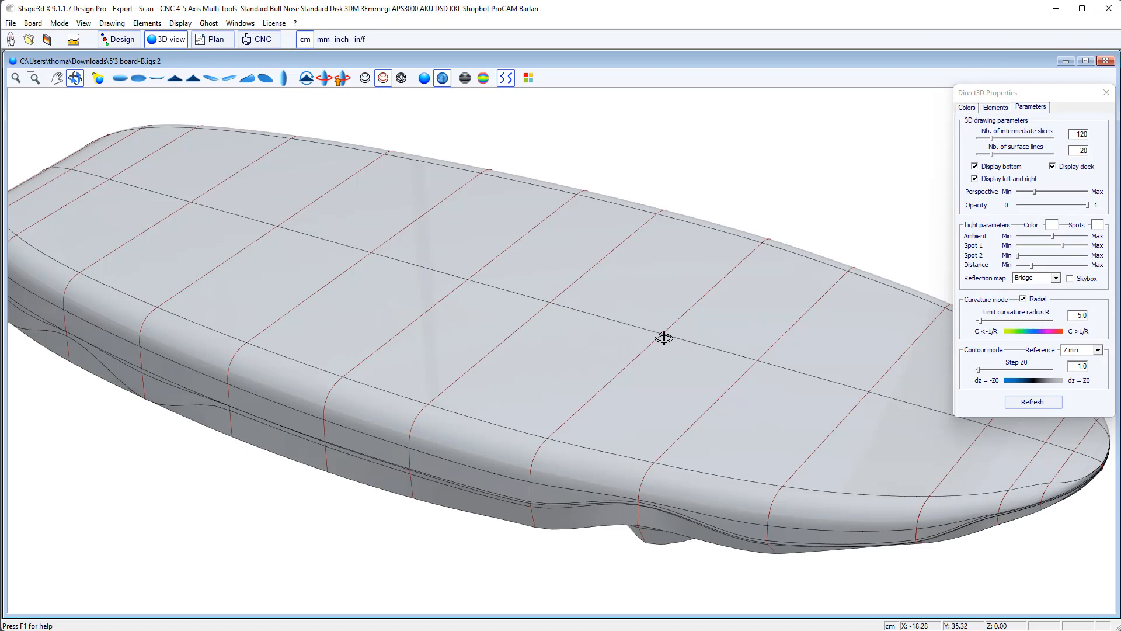
pyautogui.click(1107, 91)
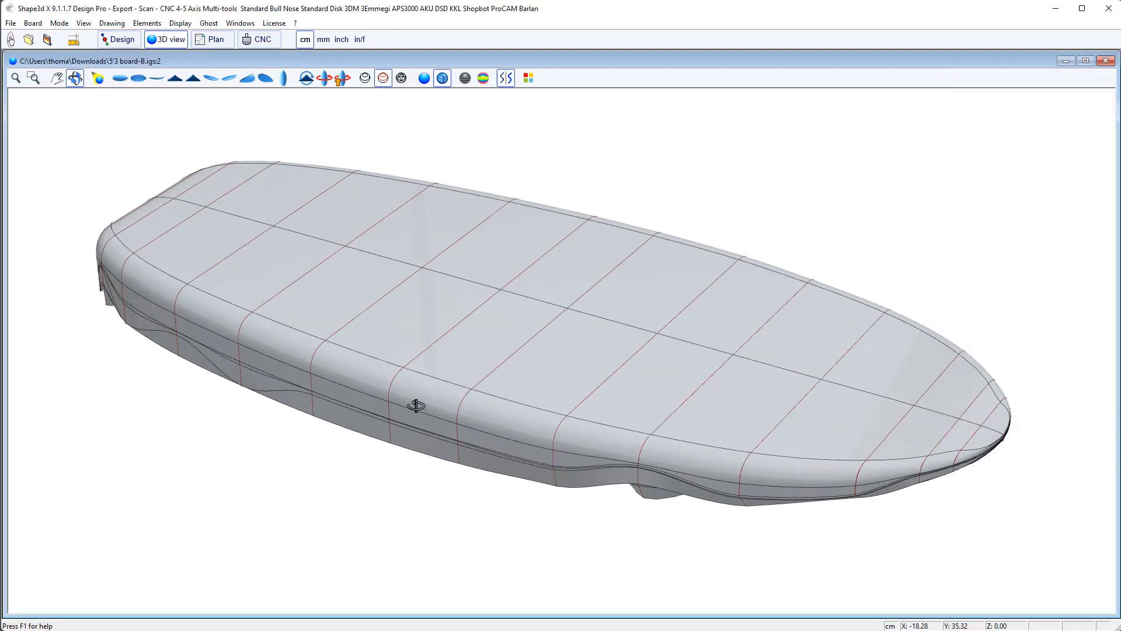
pyautogui.moveTo(416, 406); pyautogui.dragTo(518, 154)
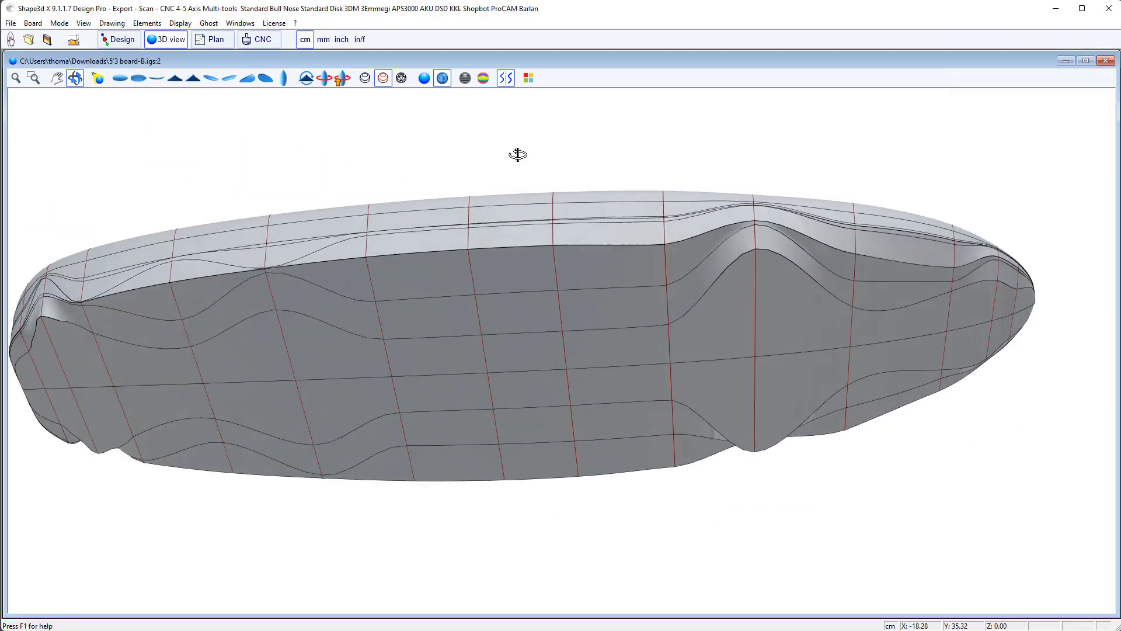
pyautogui.moveTo(517, 154); pyautogui.dragTo(998, 281)
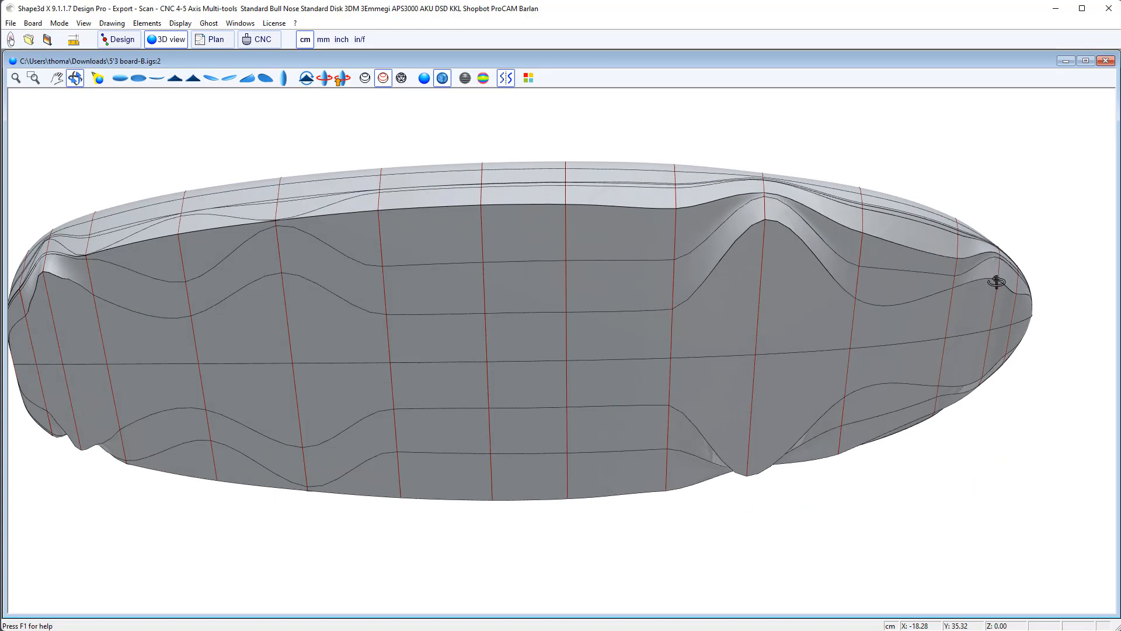
pyautogui.moveTo(387, 232)
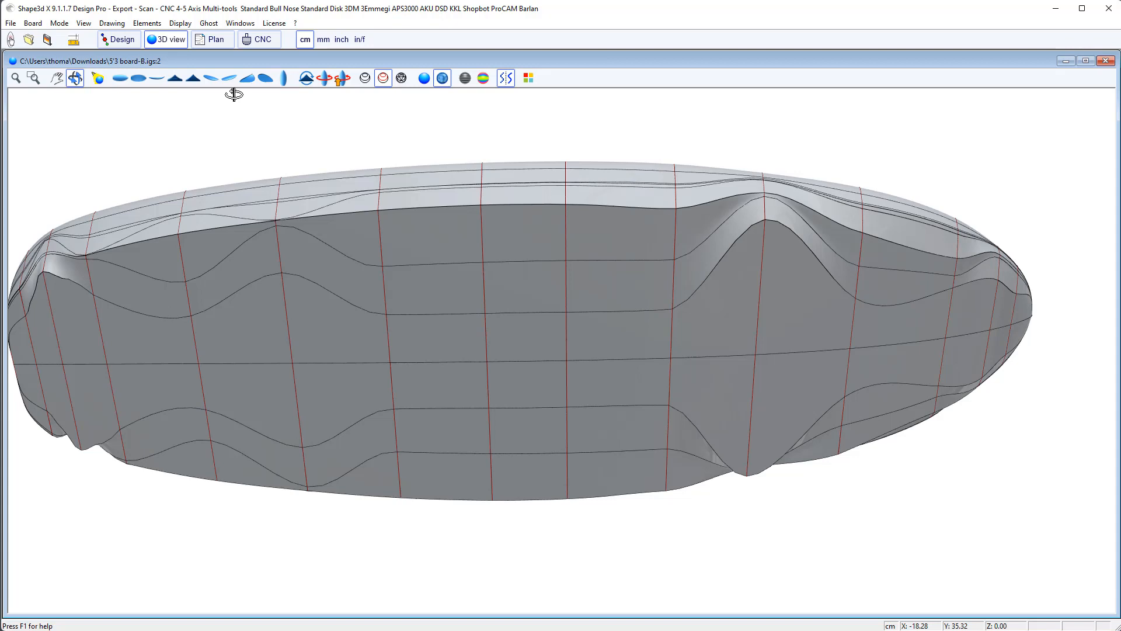
pyautogui.click(118, 40)
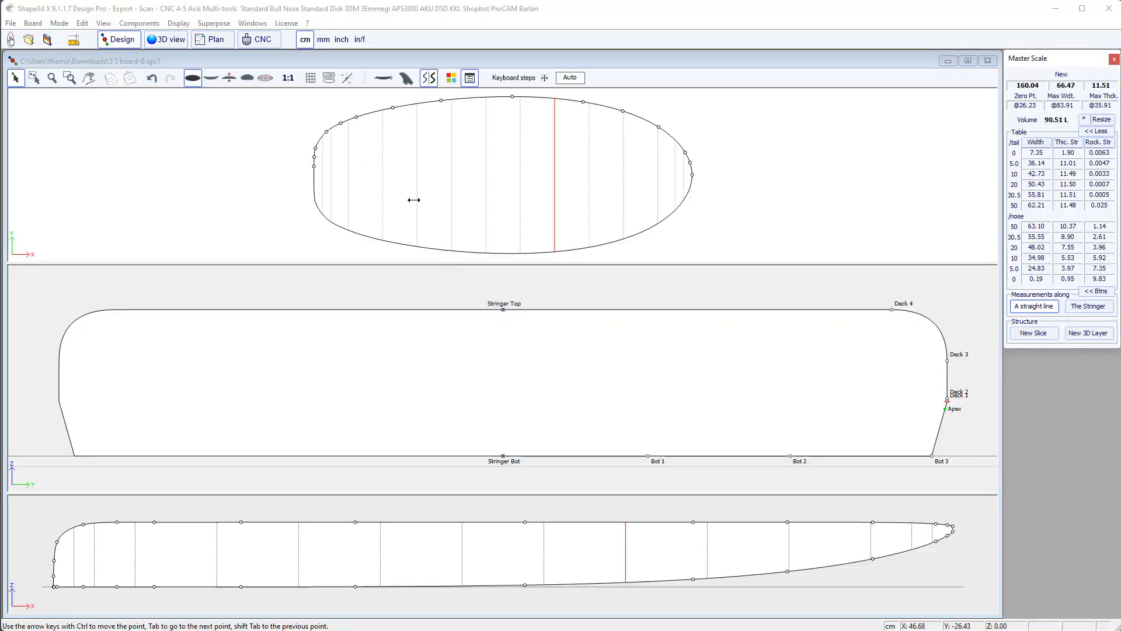
# Step: Overlay the board's editable 3D curves and control points in the top view
pyautogui.click(265, 77)
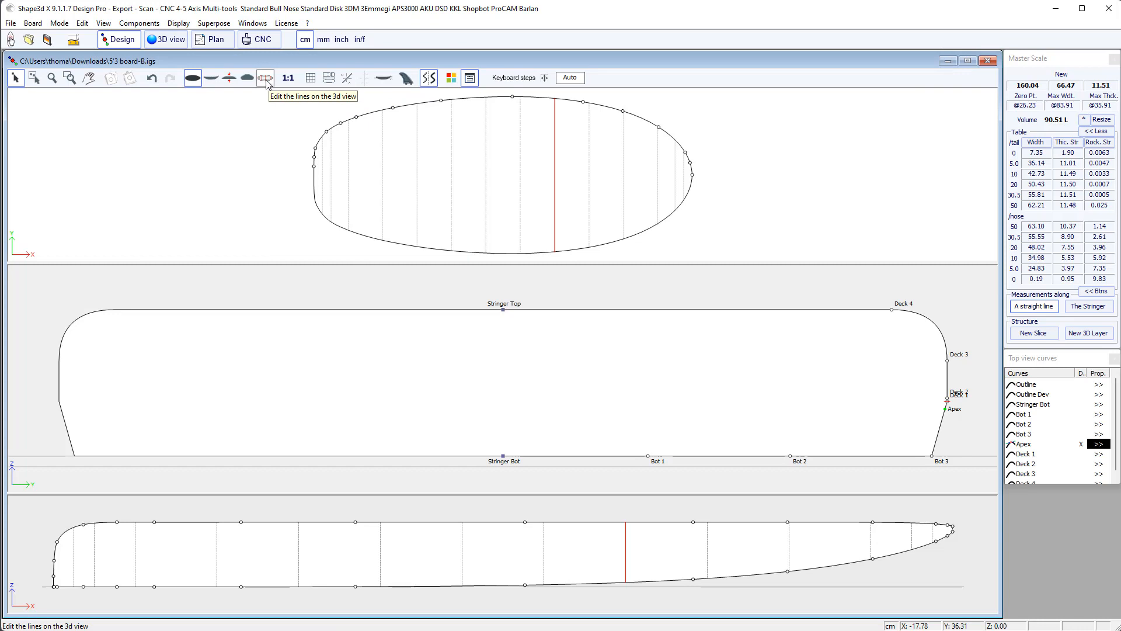
pyautogui.click(265, 77)
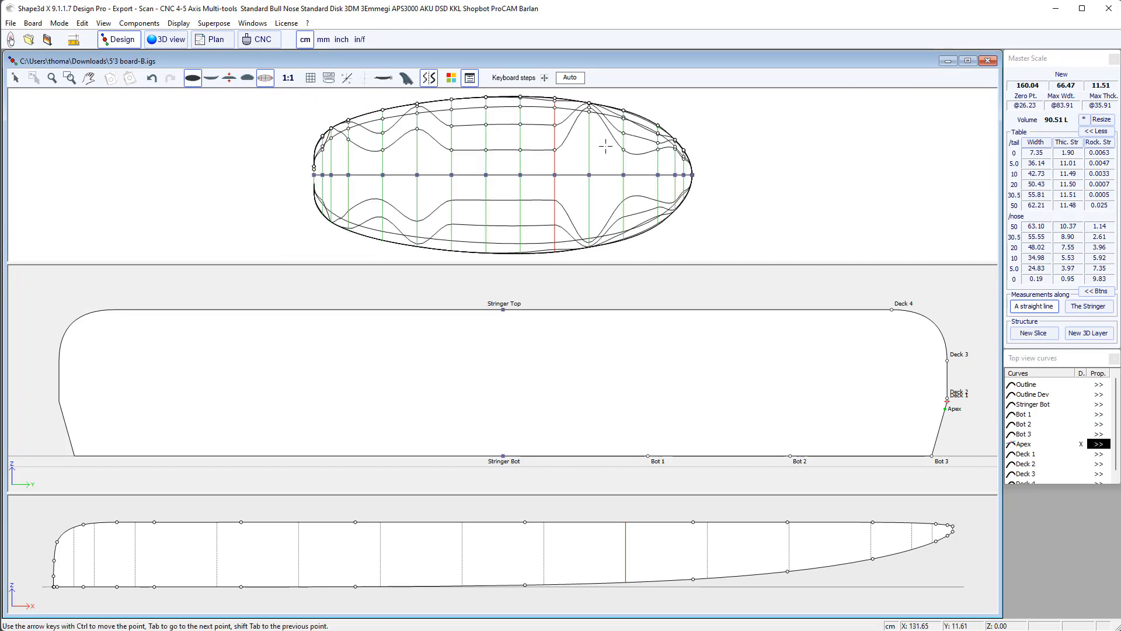
pyautogui.moveTo(525, 142)
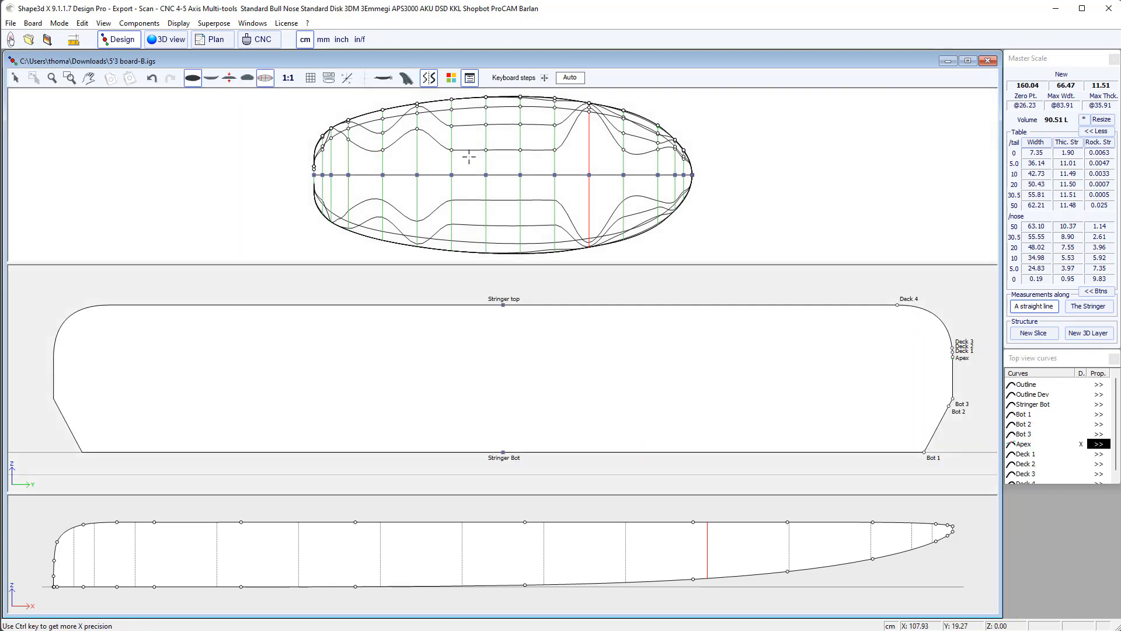
pyautogui.moveTo(309, 165)
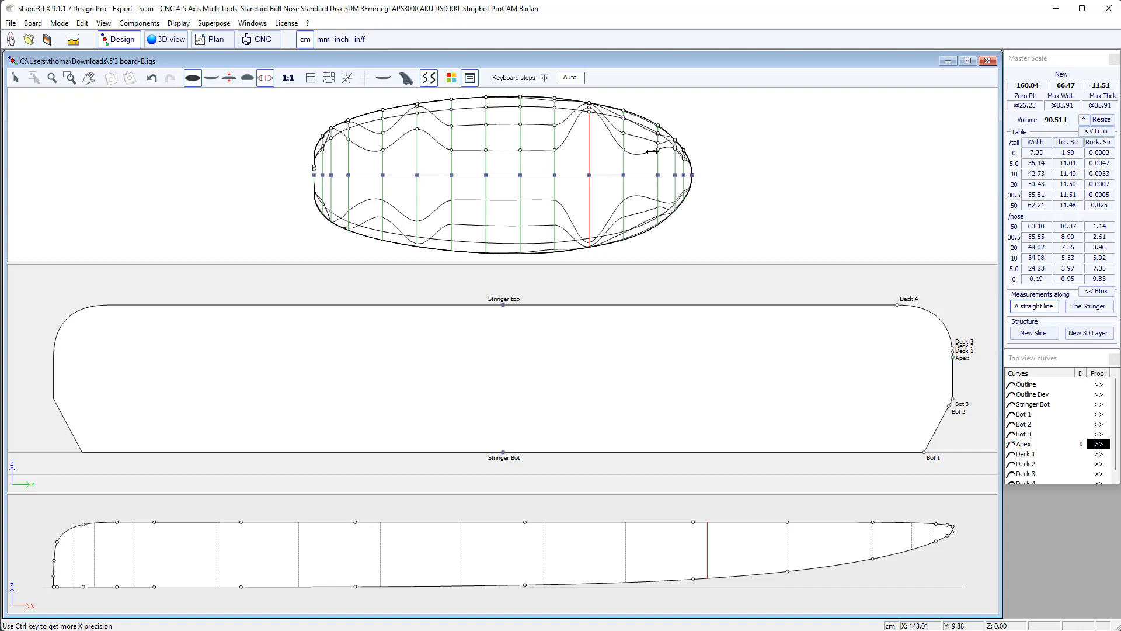
pyautogui.moveTo(555, 165)
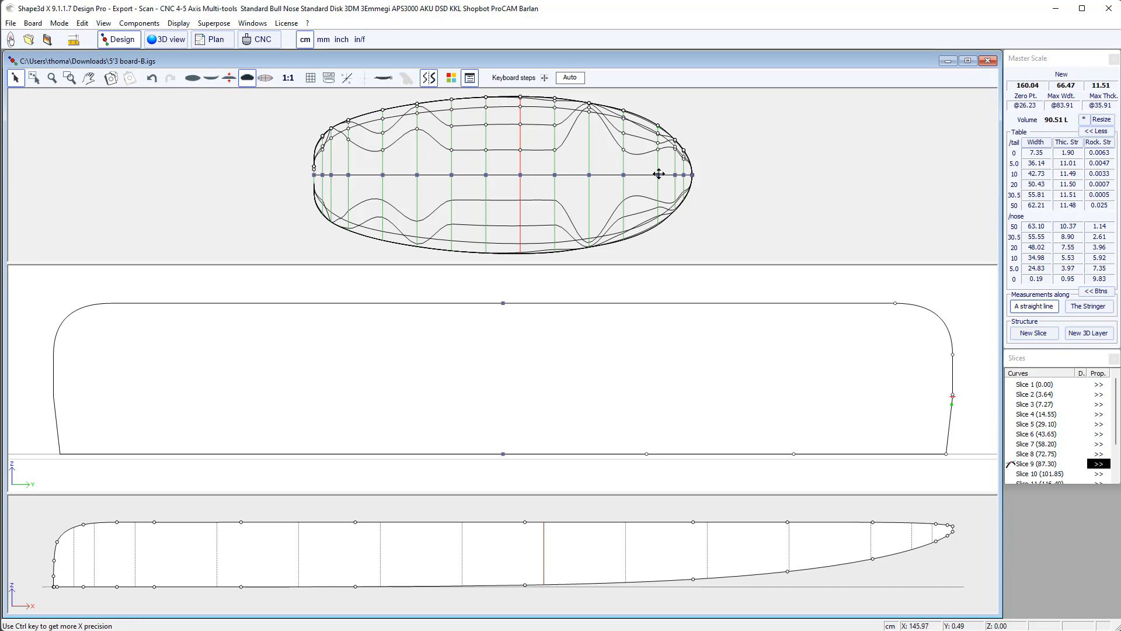
pyautogui.moveTo(587, 155)
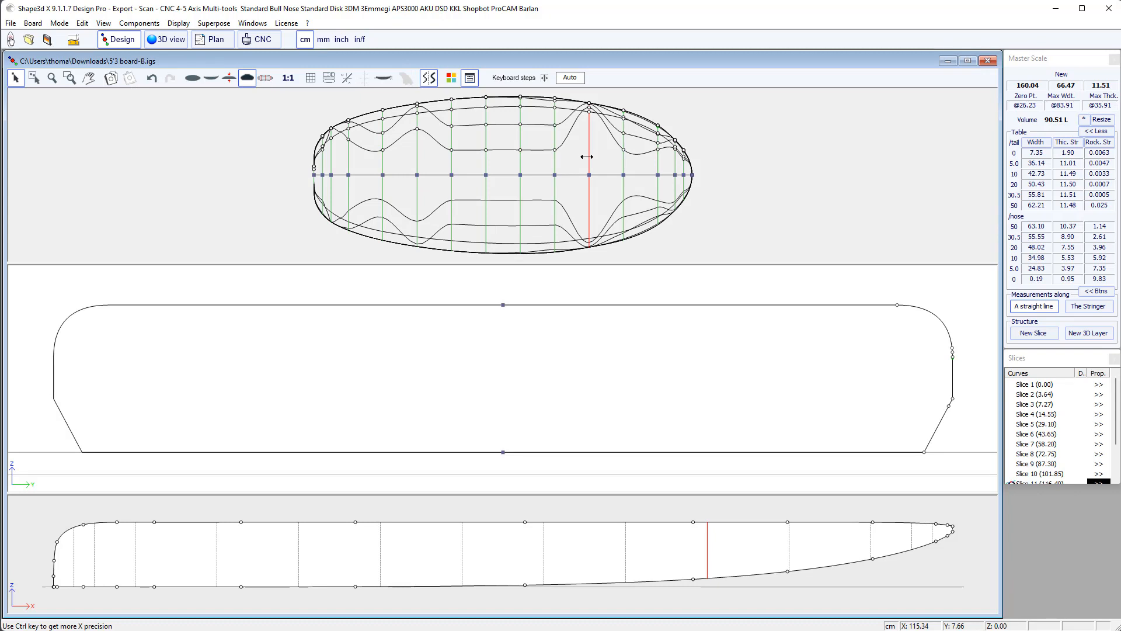
# Step: Delete several redundant intermediate slices near the tail and nose, confirming each deletion
pyautogui.rightClick(586, 155)
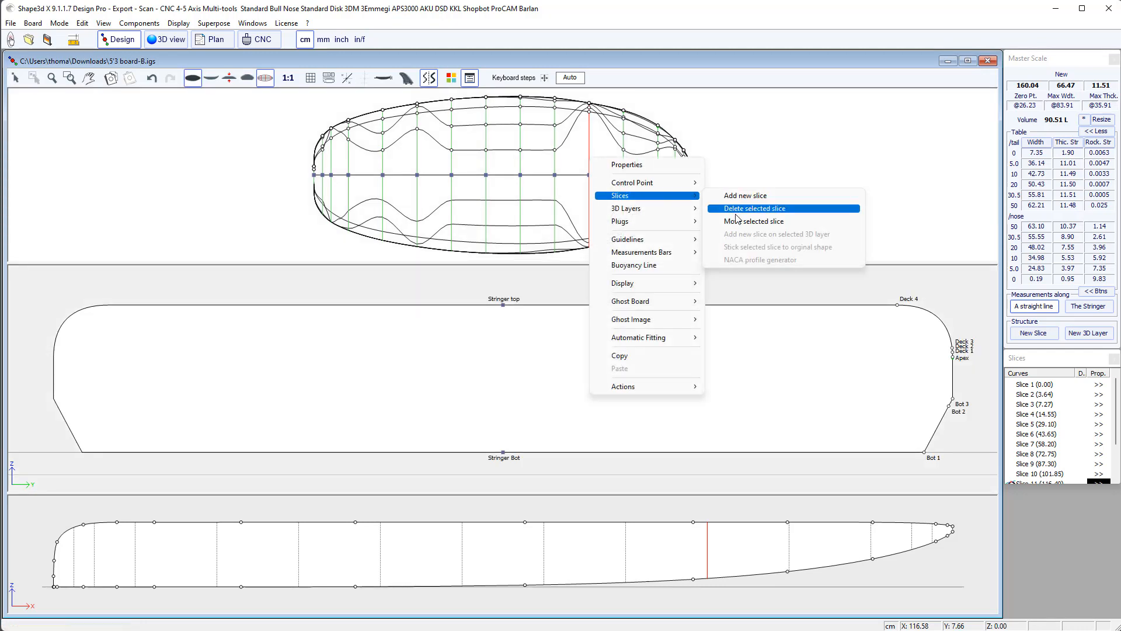
pyautogui.click(745, 195)
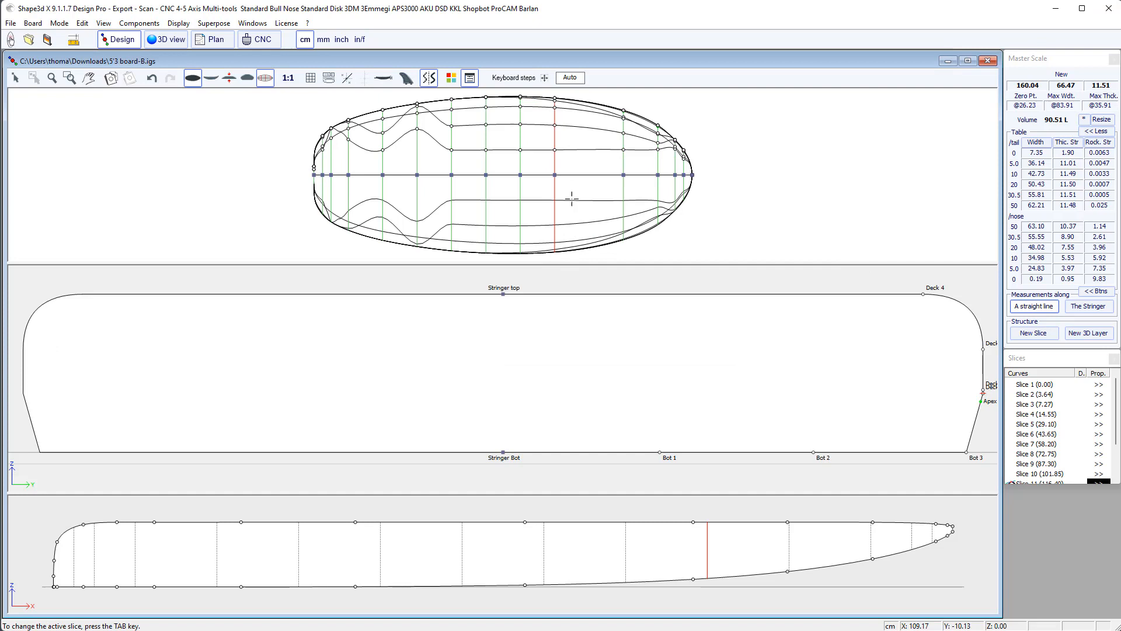
pyautogui.rightClick(414, 158)
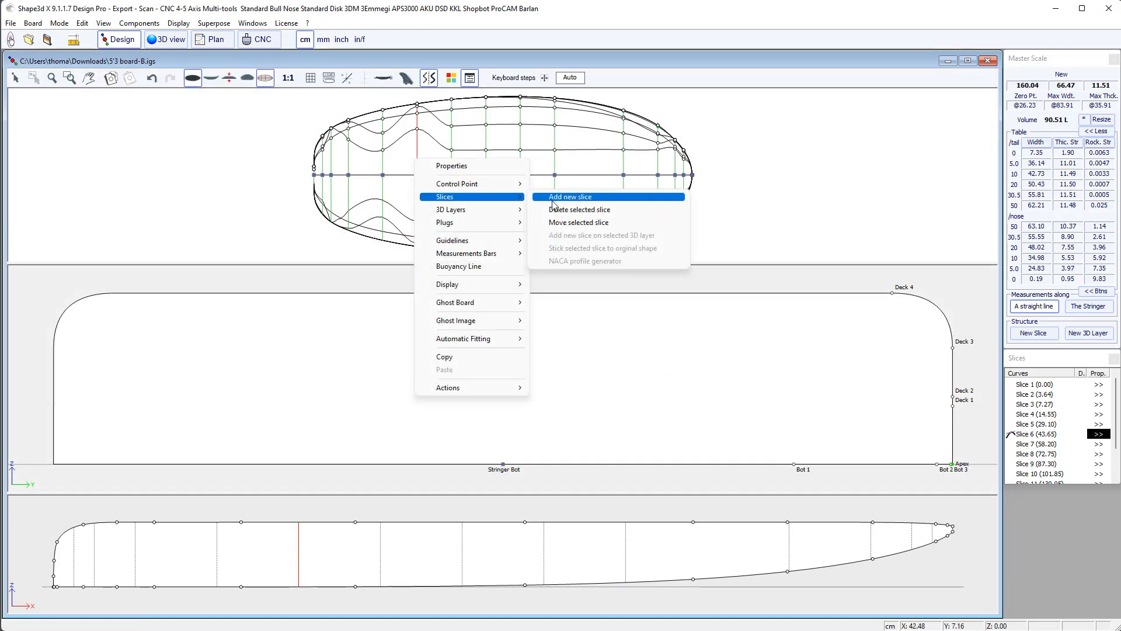
pyautogui.click(579, 209)
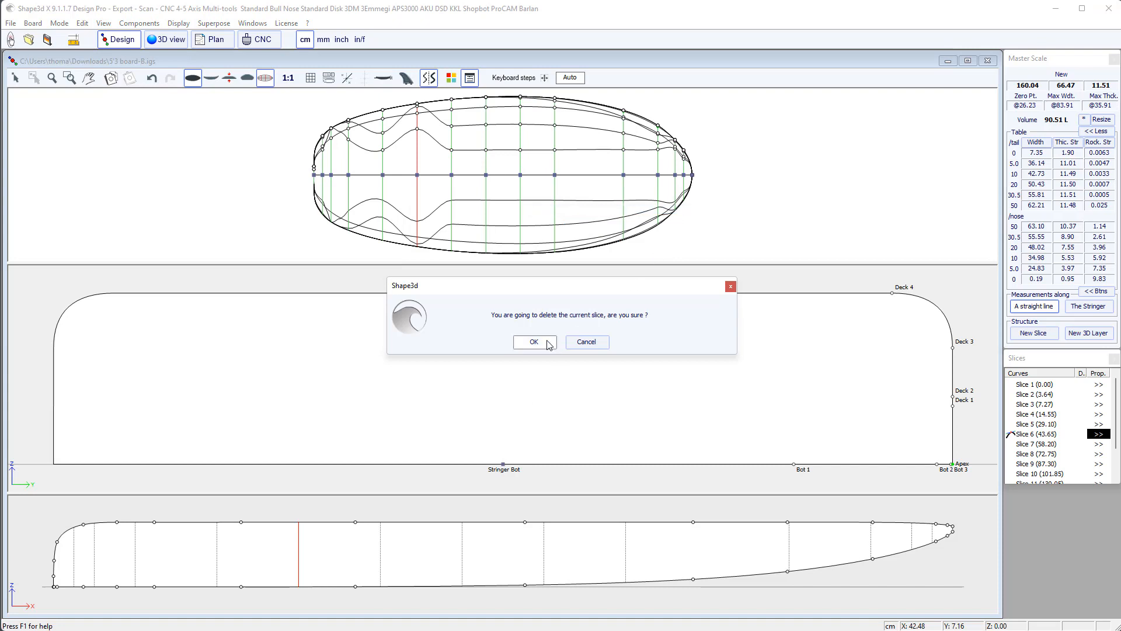
pyautogui.click(532, 342)
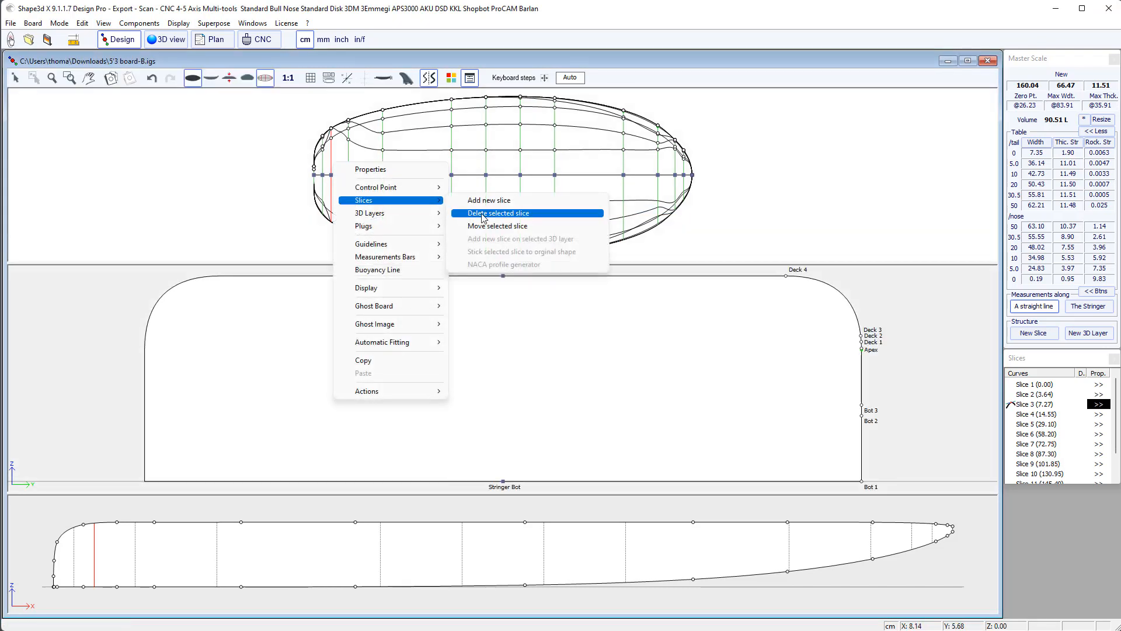
pyautogui.click(498, 213)
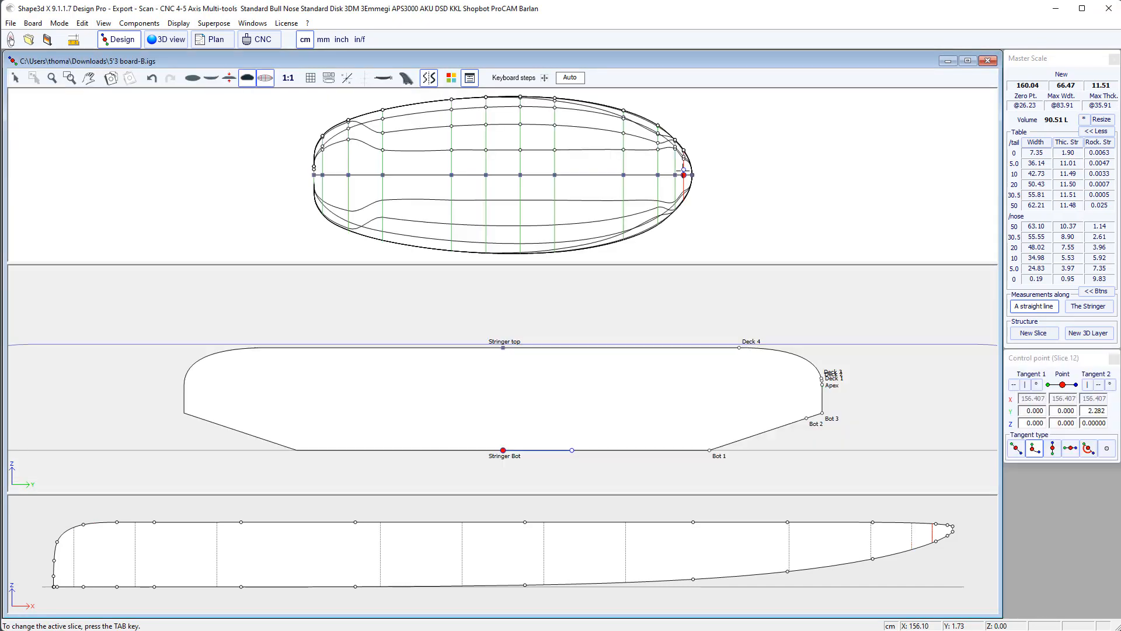
pyautogui.rightClick(676, 172)
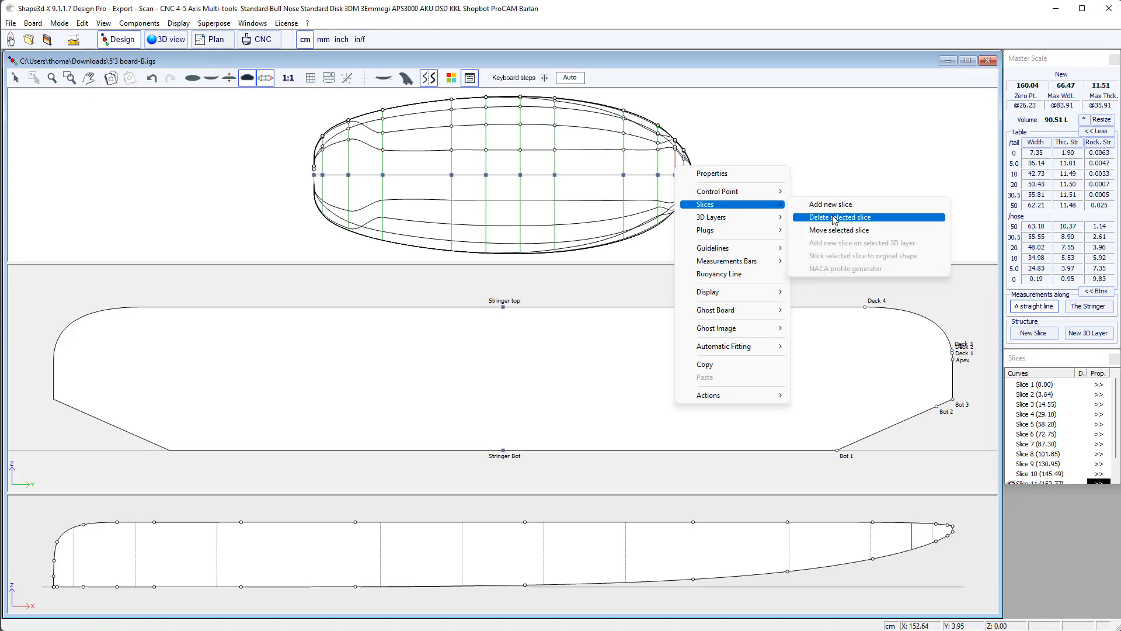
pyautogui.click(838, 217)
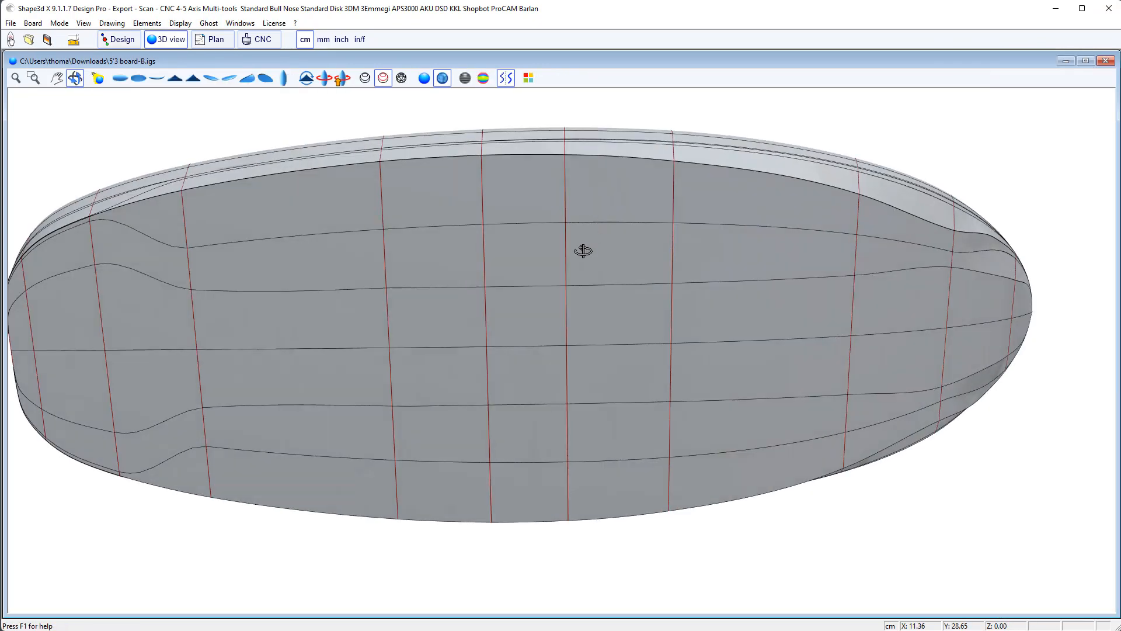
# Step: Rotate the simplified board in 3D to inspect its surface with fewer slices
pyautogui.moveTo(584, 250); pyautogui.dragTo(913, 230)
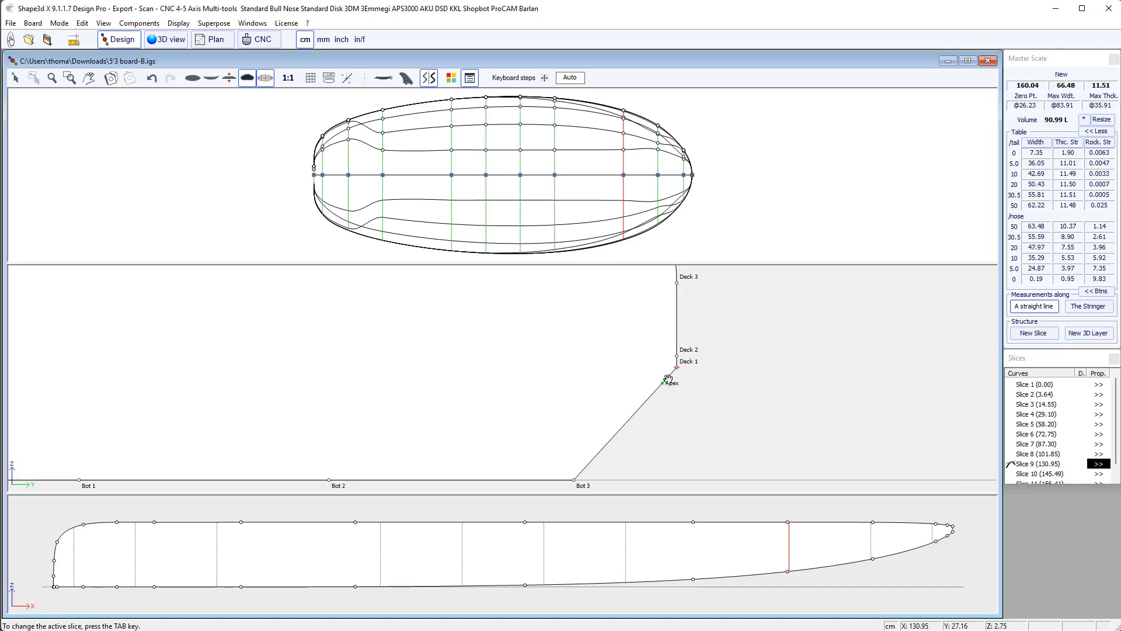
pyautogui.moveTo(795, 176)
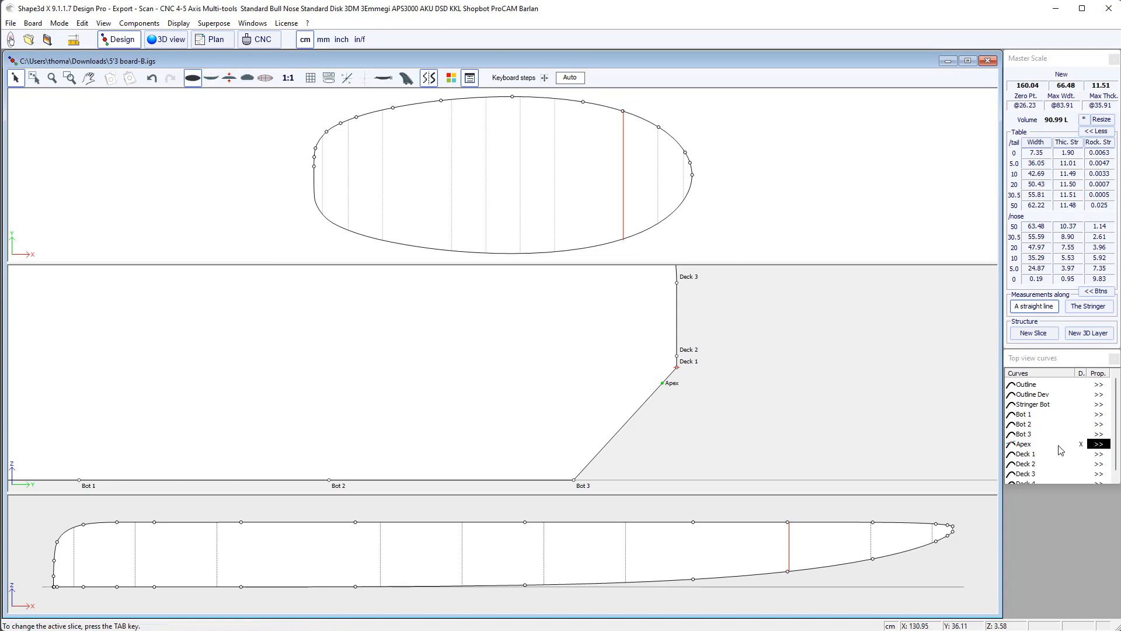
# Step: Flag Deck 1 in the top-view curves list and confirm the Apex curve's properties unchanged
pyautogui.click(1024, 444)
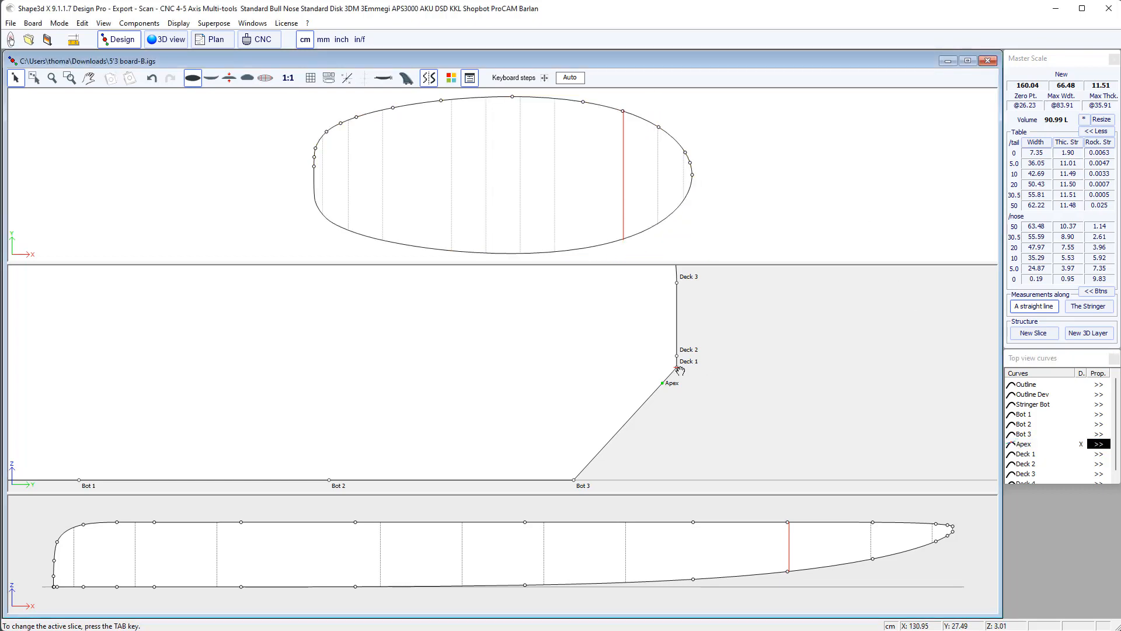
pyautogui.moveTo(1082, 457)
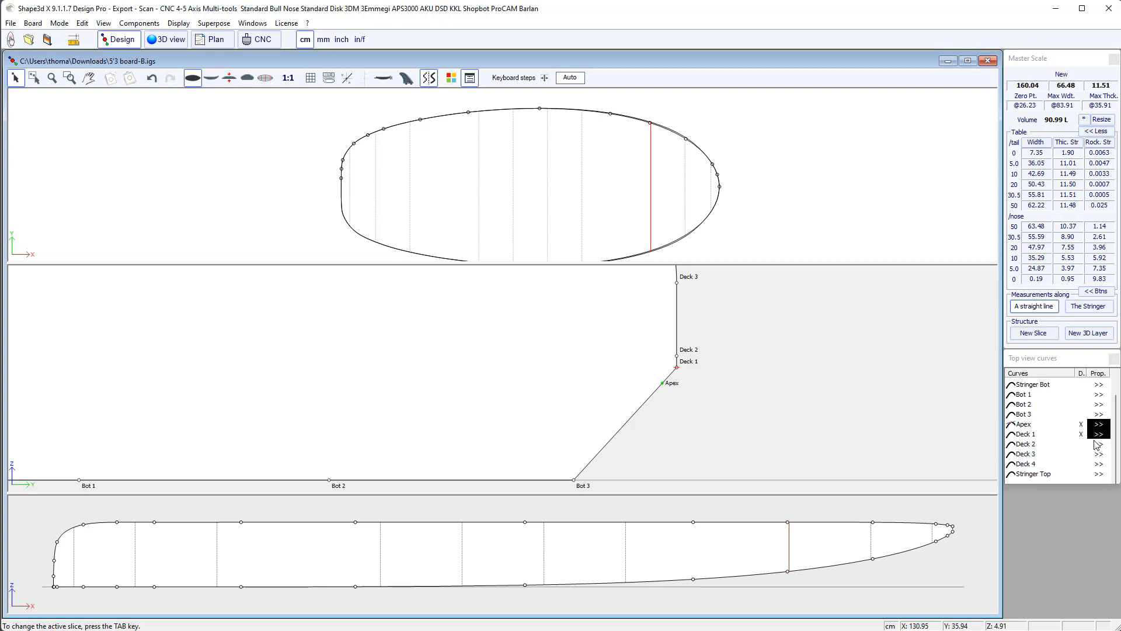
pyautogui.click(1099, 434)
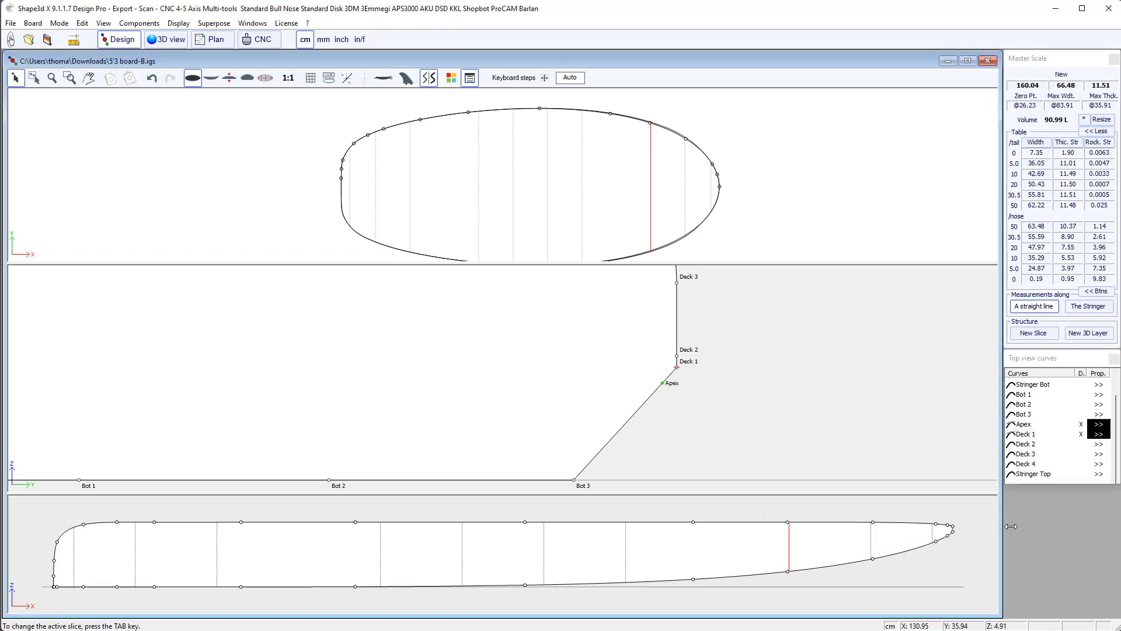
pyautogui.click(1023, 423)
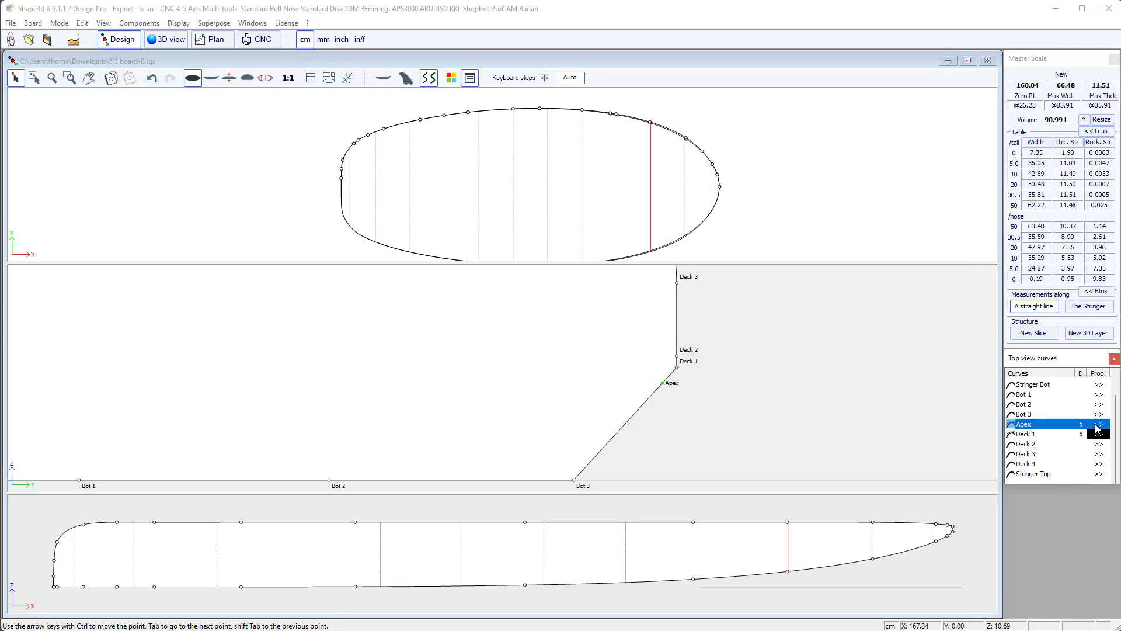
pyautogui.click(1100, 423)
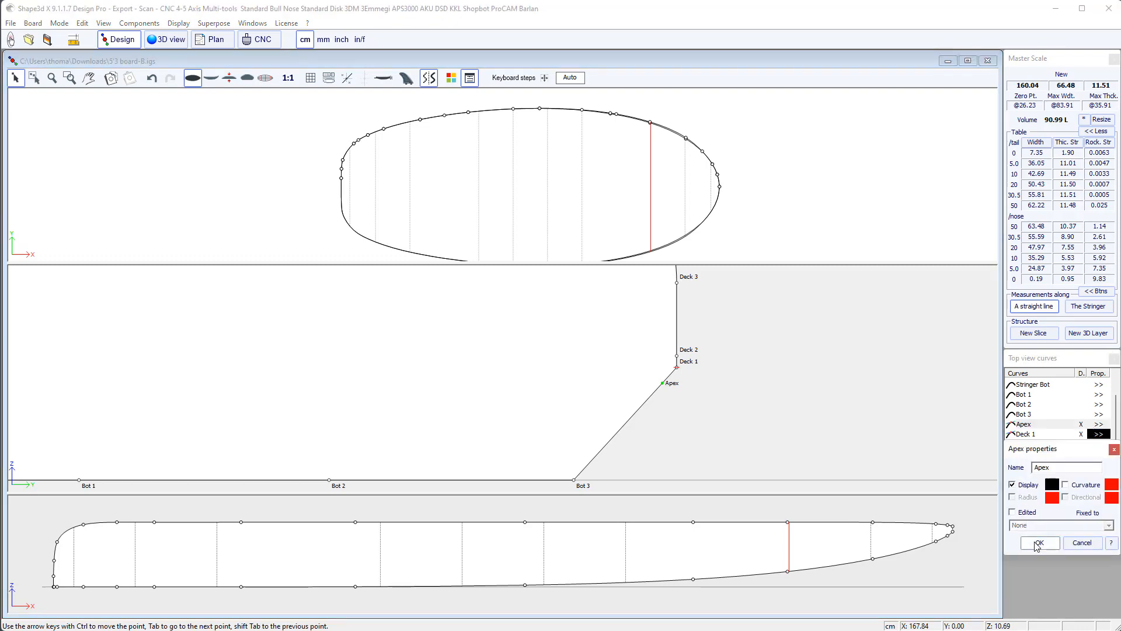
pyautogui.click(1038, 543)
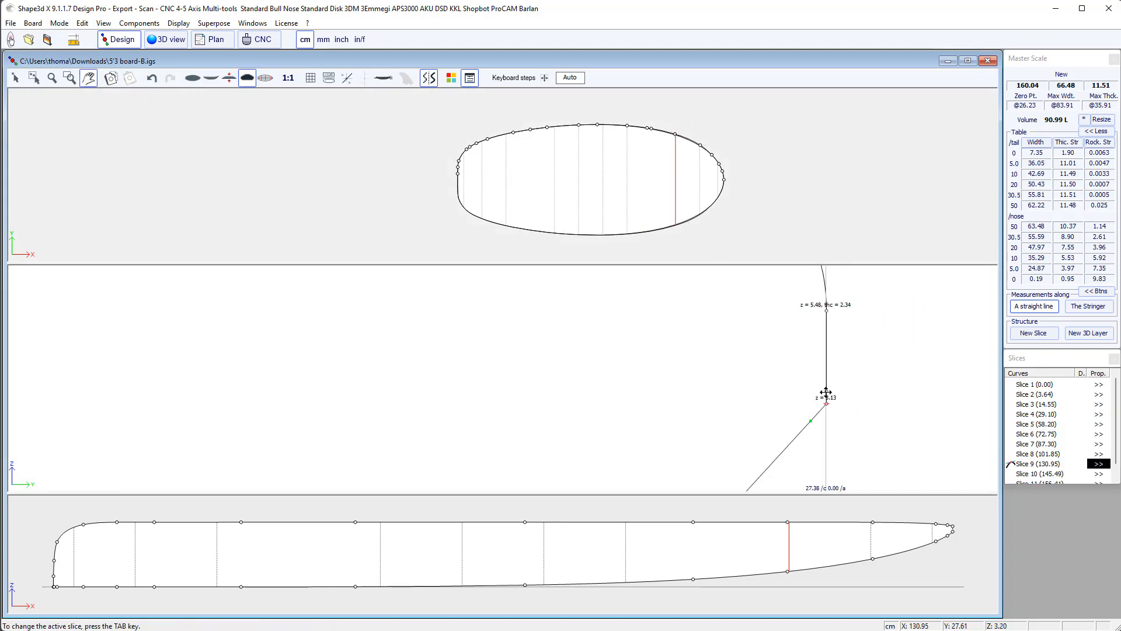
# Step: Reshape slice 11's lower rail corner into a straight bevel and select its deck corner point
pyautogui.click(826, 391)
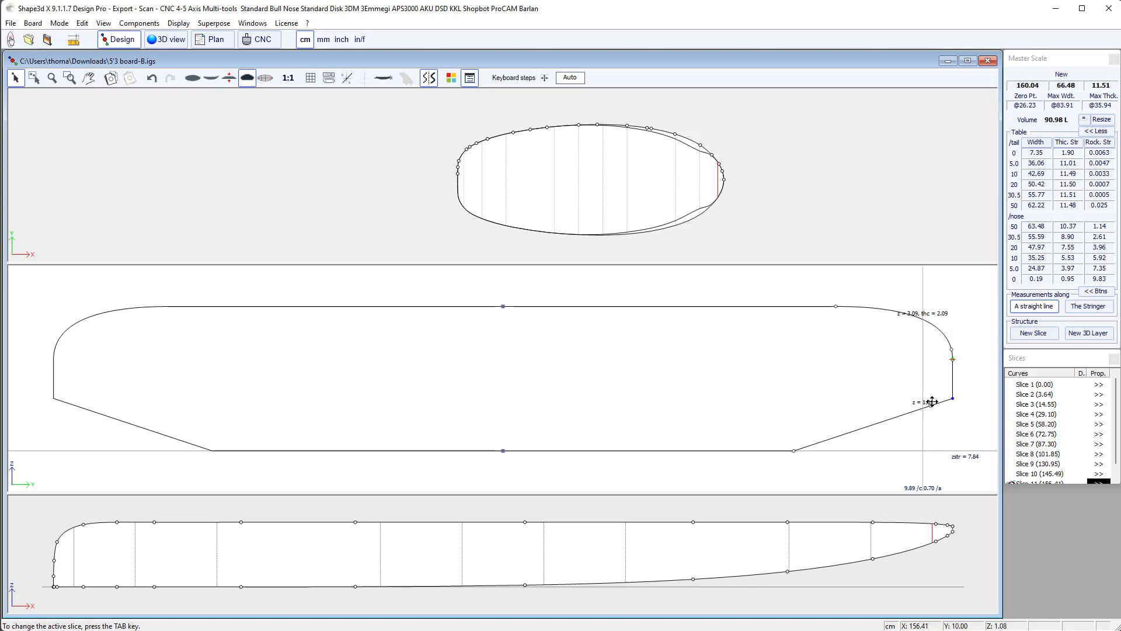
pyautogui.moveTo(933, 401); pyautogui.dragTo(930, 407)
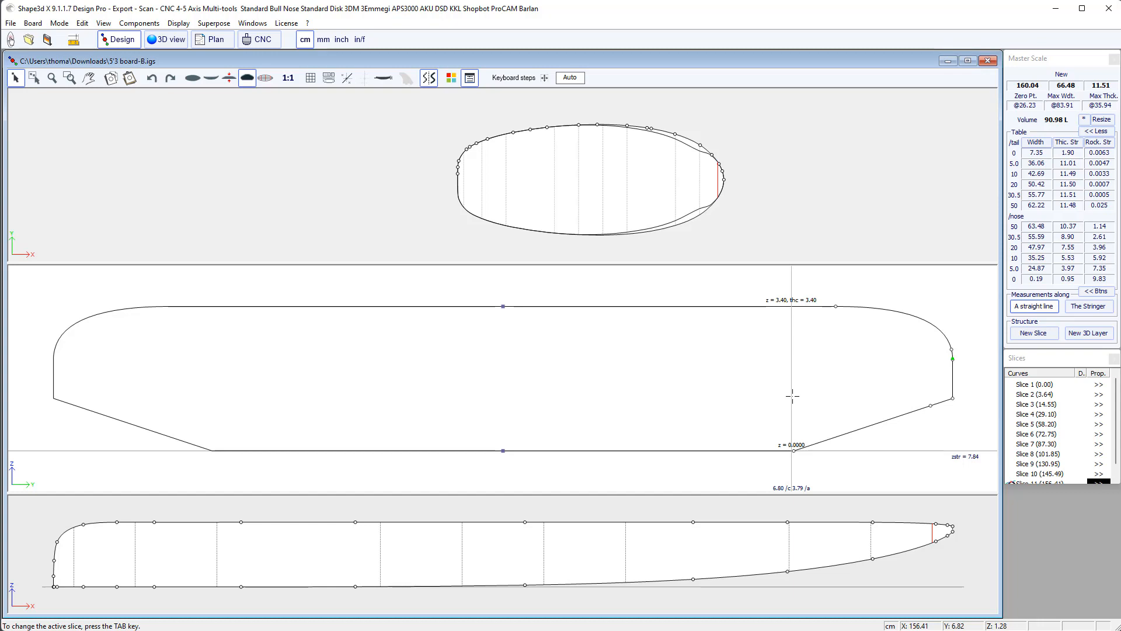
pyautogui.click(835, 304)
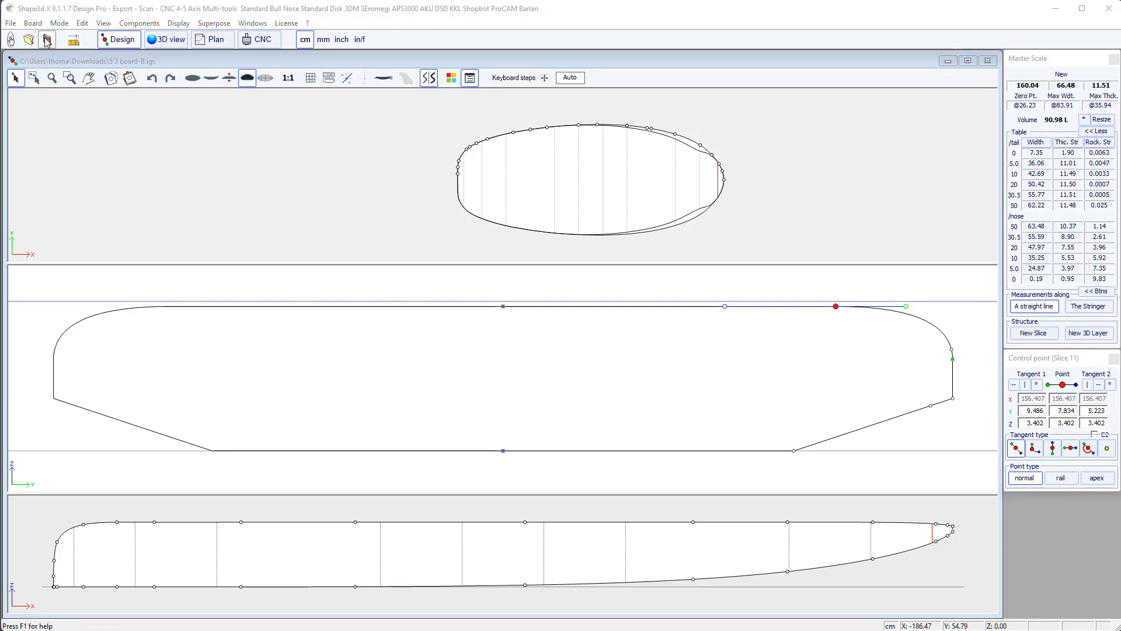
# Step: Save the board as the Shape3d X file 5'3 board-B.s3dx
pyautogui.click(46, 40)
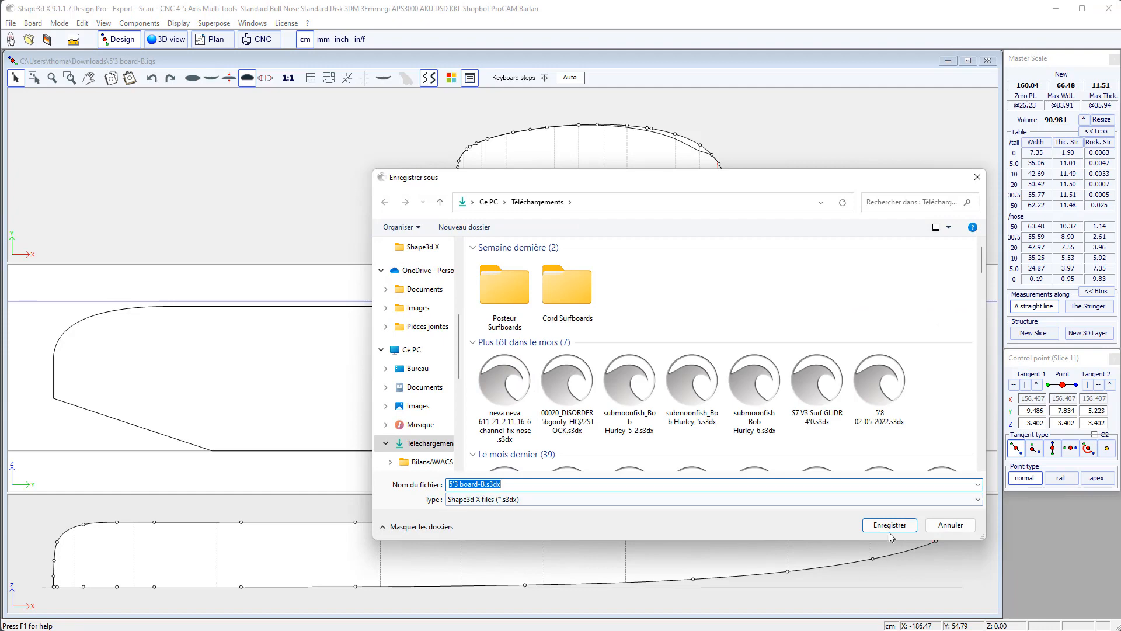
pyautogui.click(889, 524)
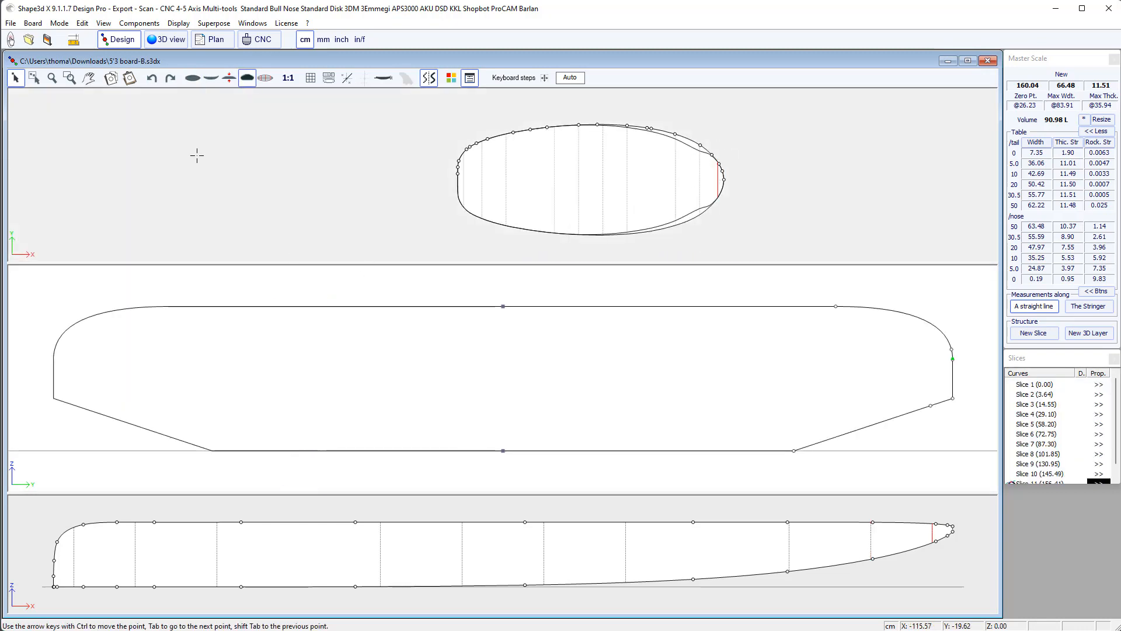
# Step: Stretch slice 11's flat bottom toward the rail and reshape its lower rail
pyautogui.moveTo(951, 358); pyautogui.dragTo(951, 393)
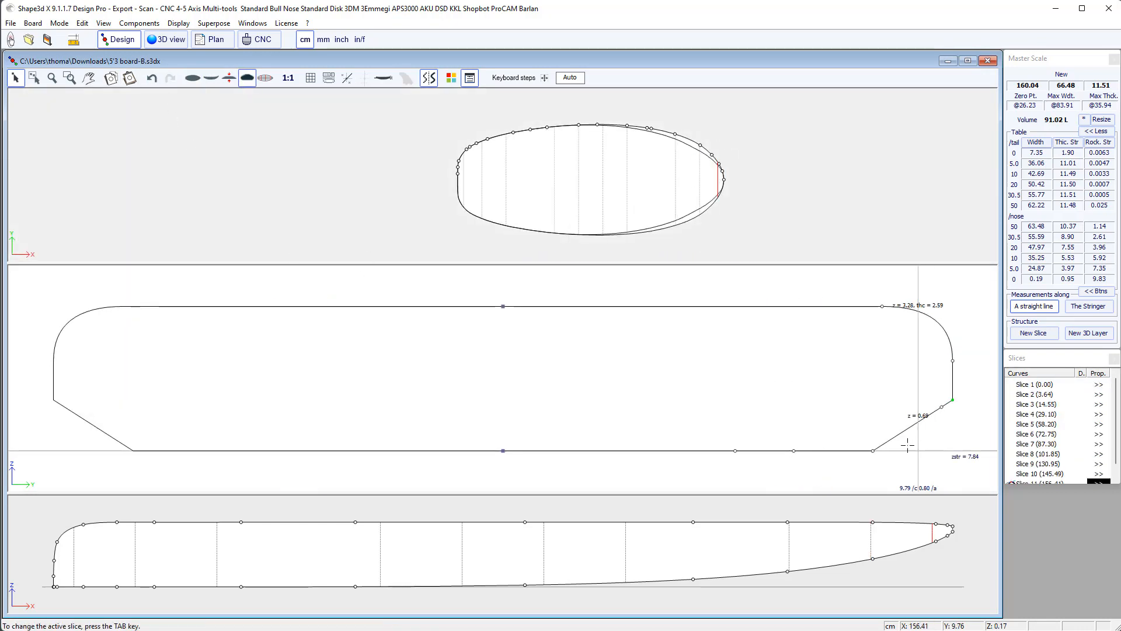
pyautogui.click(869, 449)
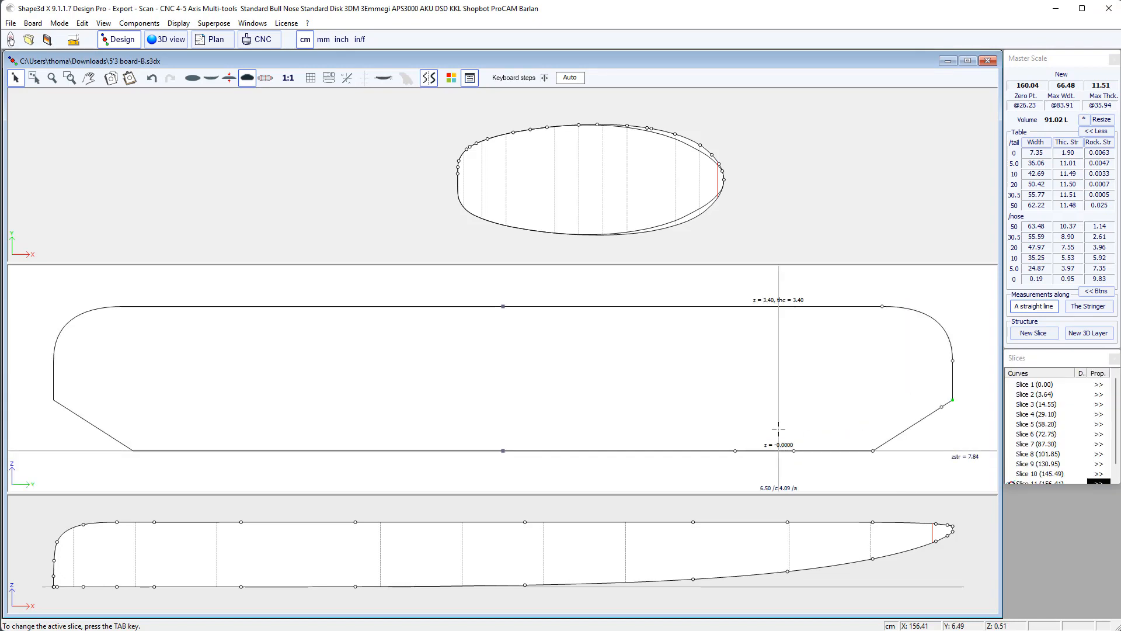
pyautogui.click(794, 451)
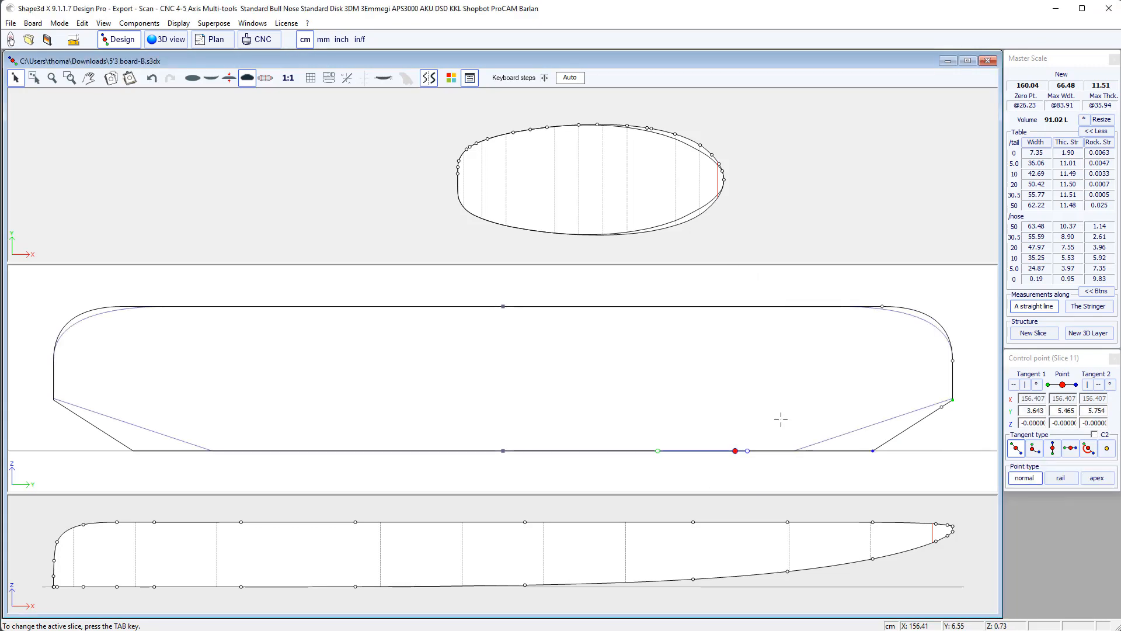
pyautogui.moveTo(747, 451); pyautogui.dragTo(942, 406)
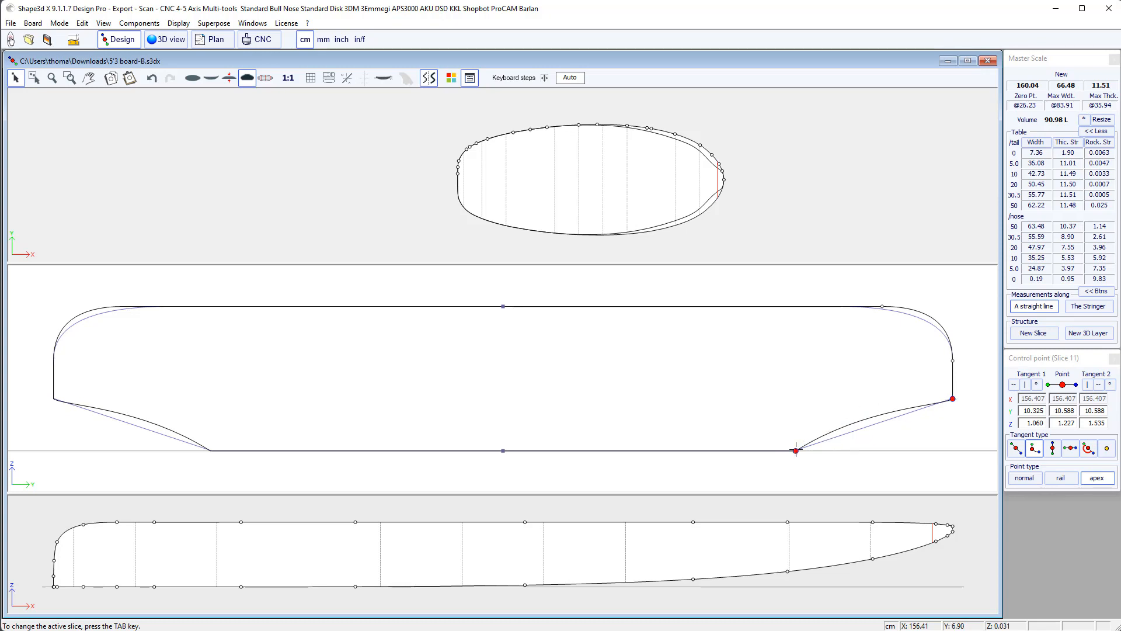
# Step: Refine the curve where slice 11's deck meets the vertical rail
pyautogui.rightClick(795, 451)
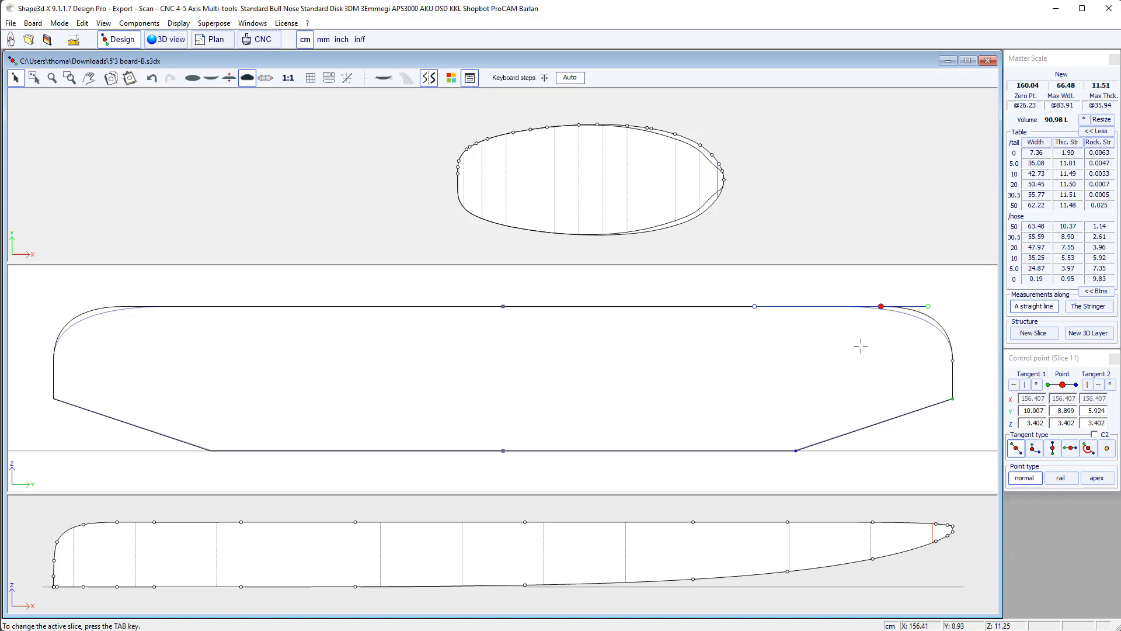
pyautogui.moveTo(879, 307); pyautogui.dragTo(849, 308)
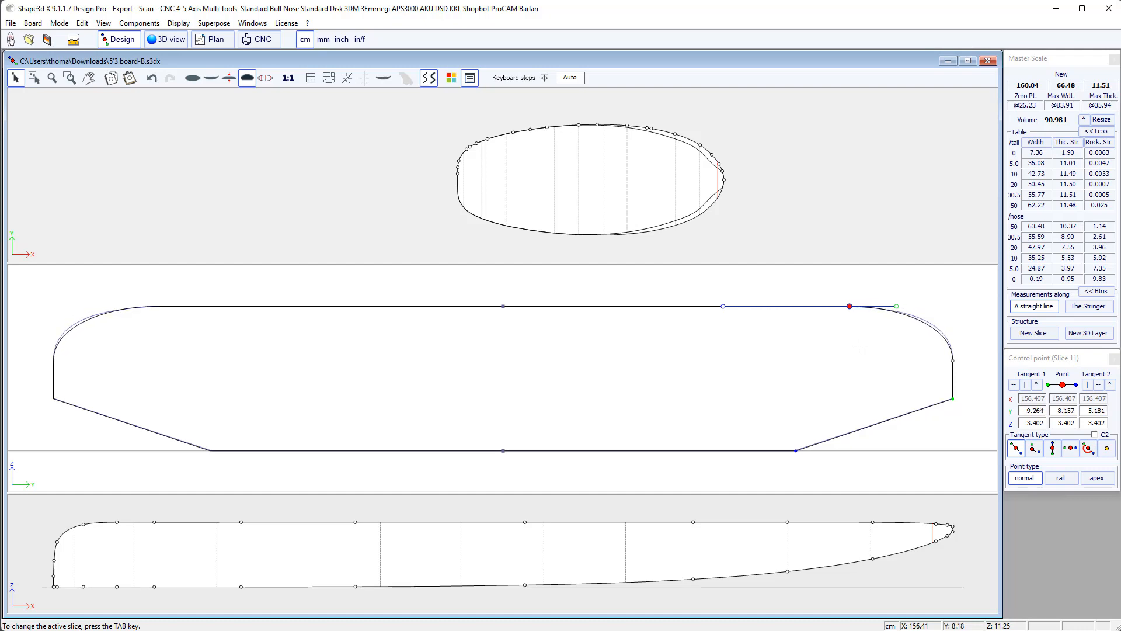
pyautogui.moveTo(849, 306); pyautogui.dragTo(953, 357)
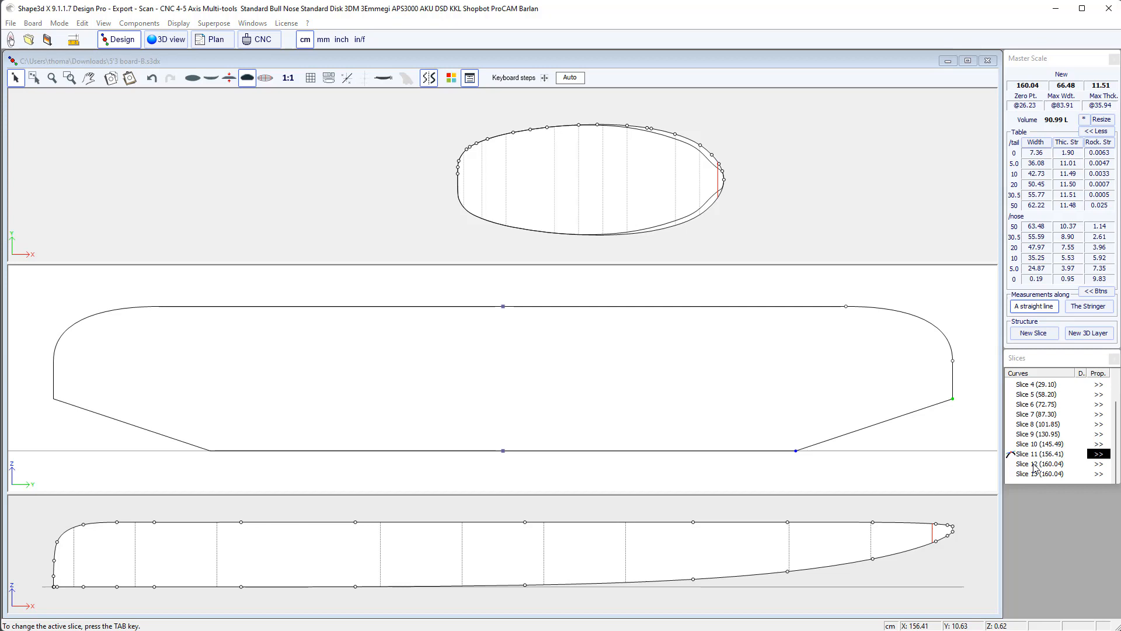
# Step: Align slice 12's rail points and straighten its rail curve into a vertical edge
pyautogui.click(1036, 463)
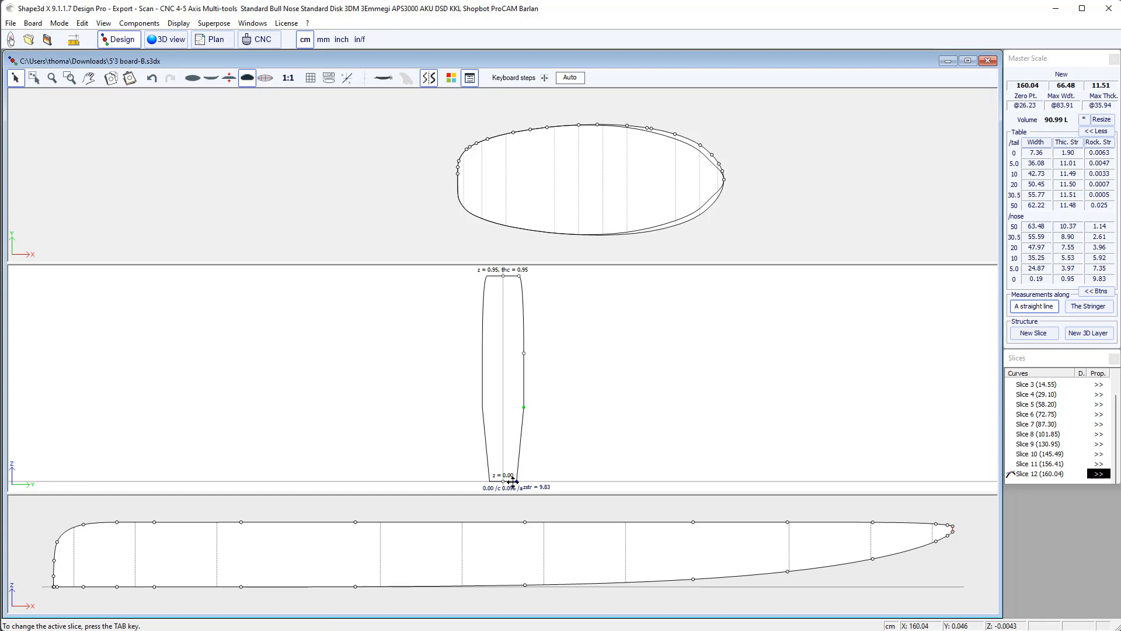
pyautogui.click(512, 484)
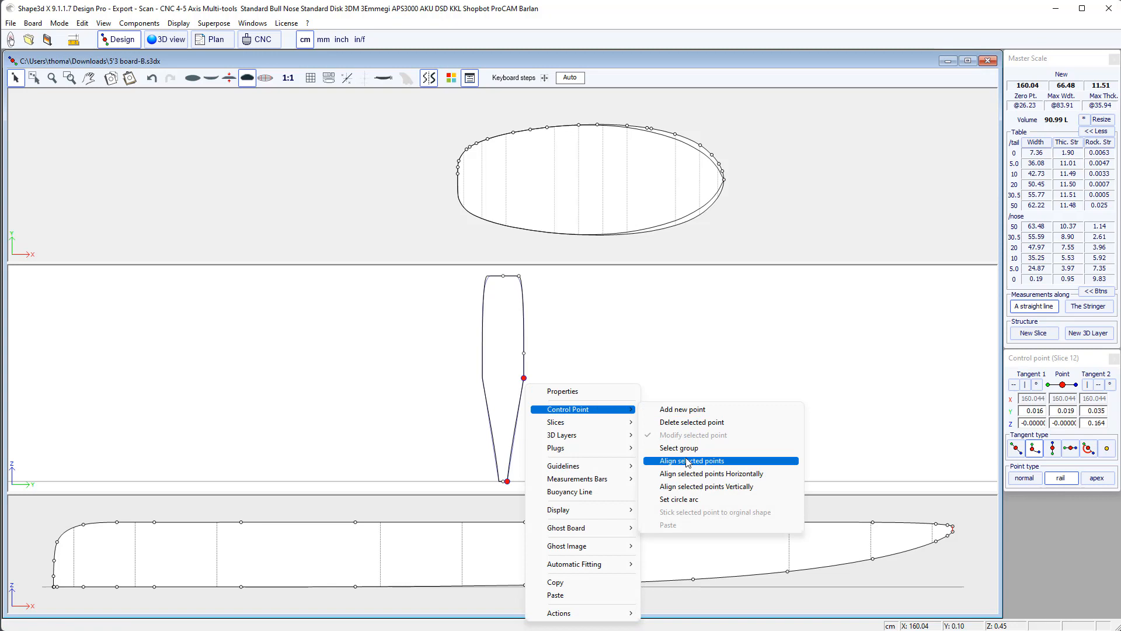
pyautogui.click(689, 460)
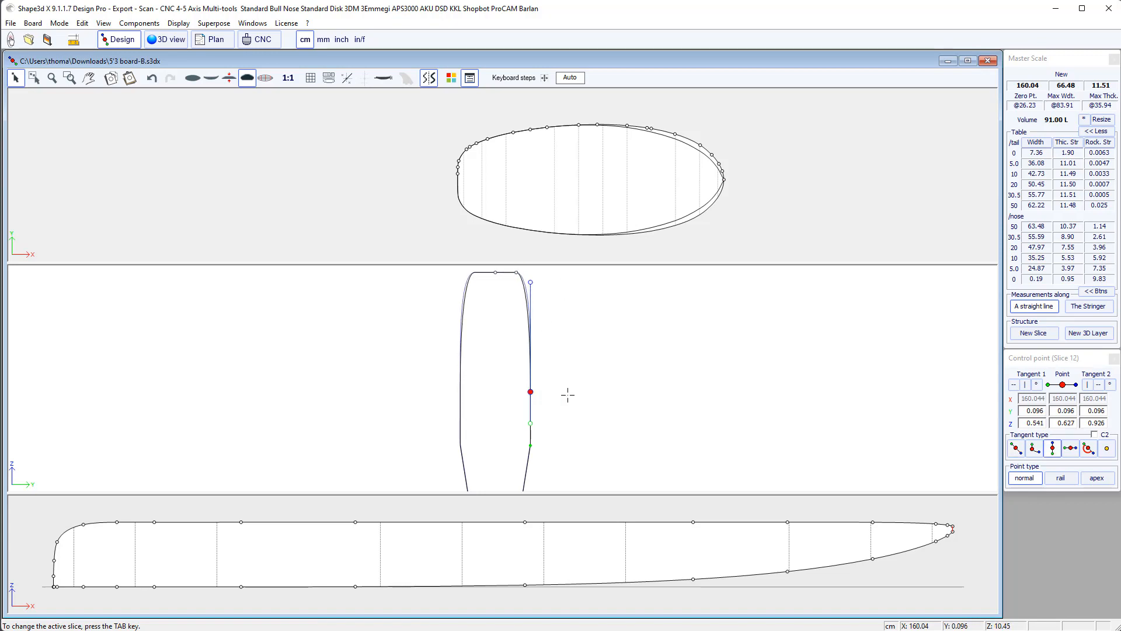
pyautogui.moveTo(530, 391); pyautogui.dragTo(538, 374)
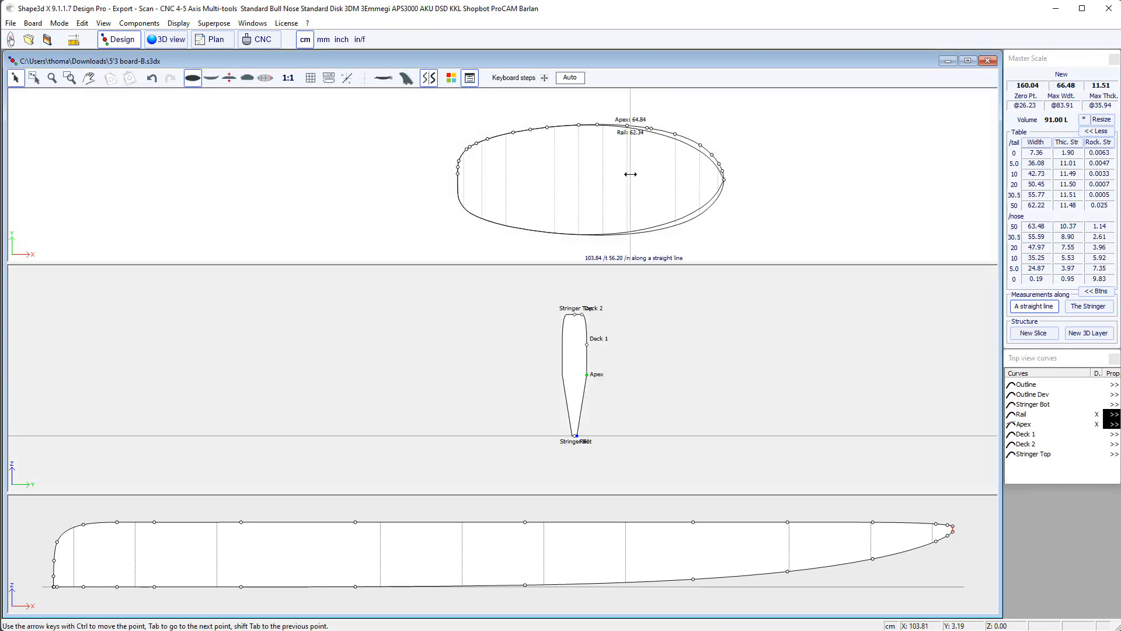
# Step: Delete the redundant mid-board slice at 58.20
pyautogui.click(247, 78)
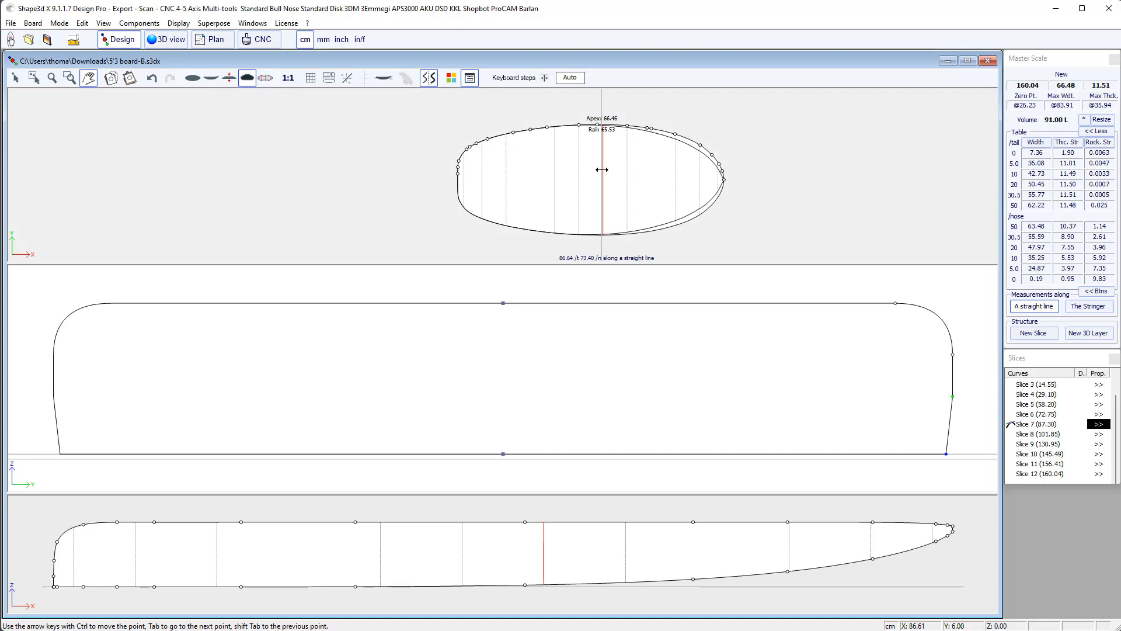
pyautogui.rightClick(603, 170)
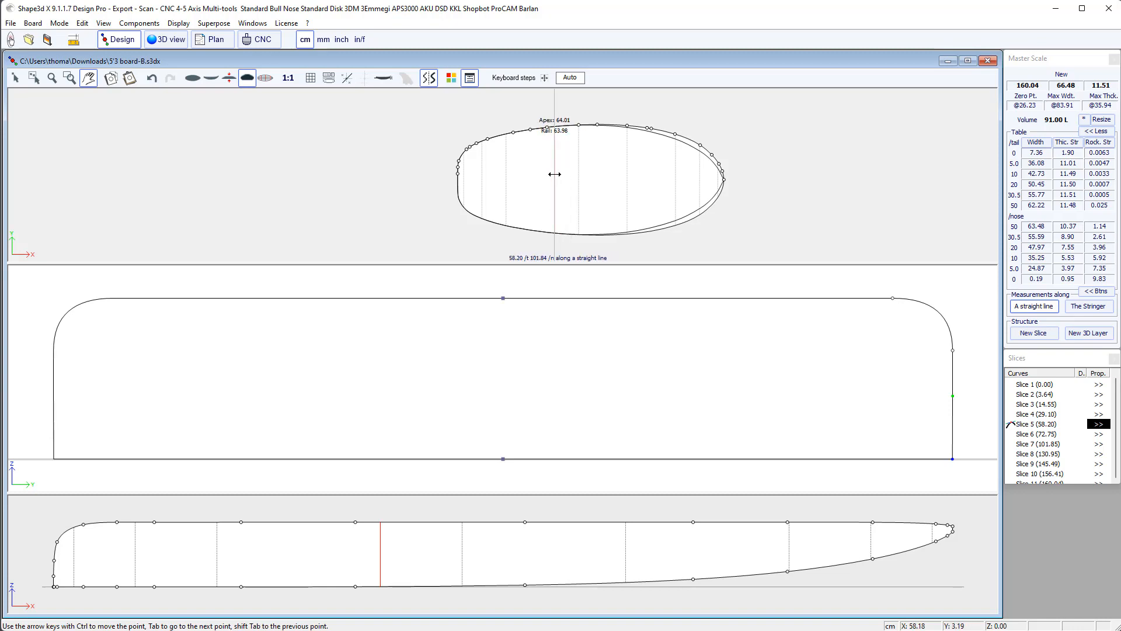
pyautogui.rightClick(554, 174)
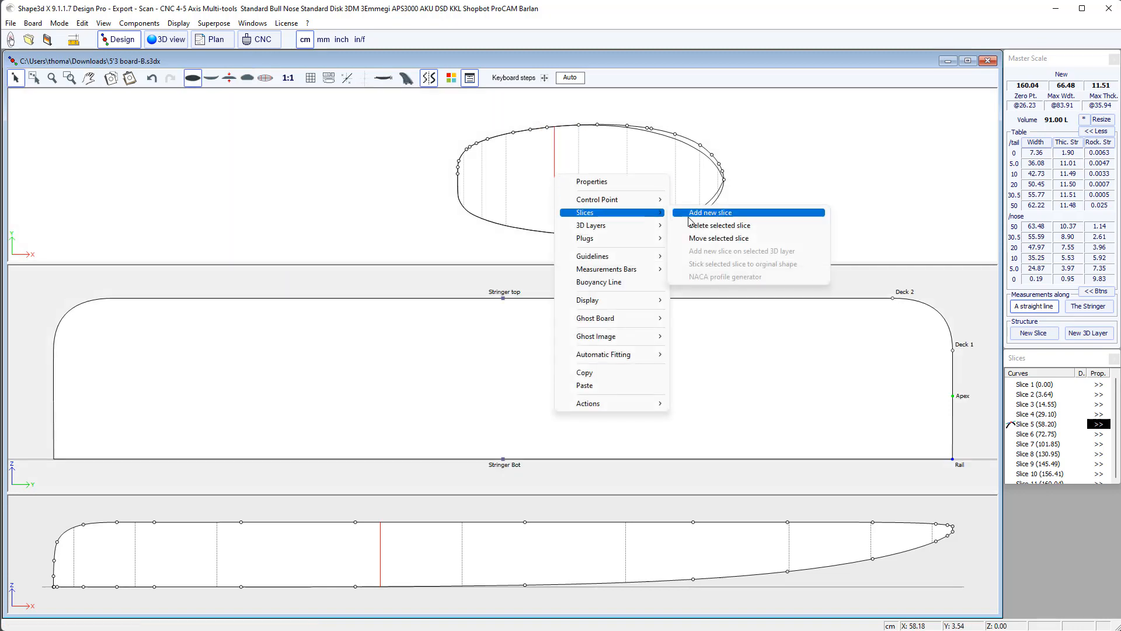
pyautogui.click(709, 213)
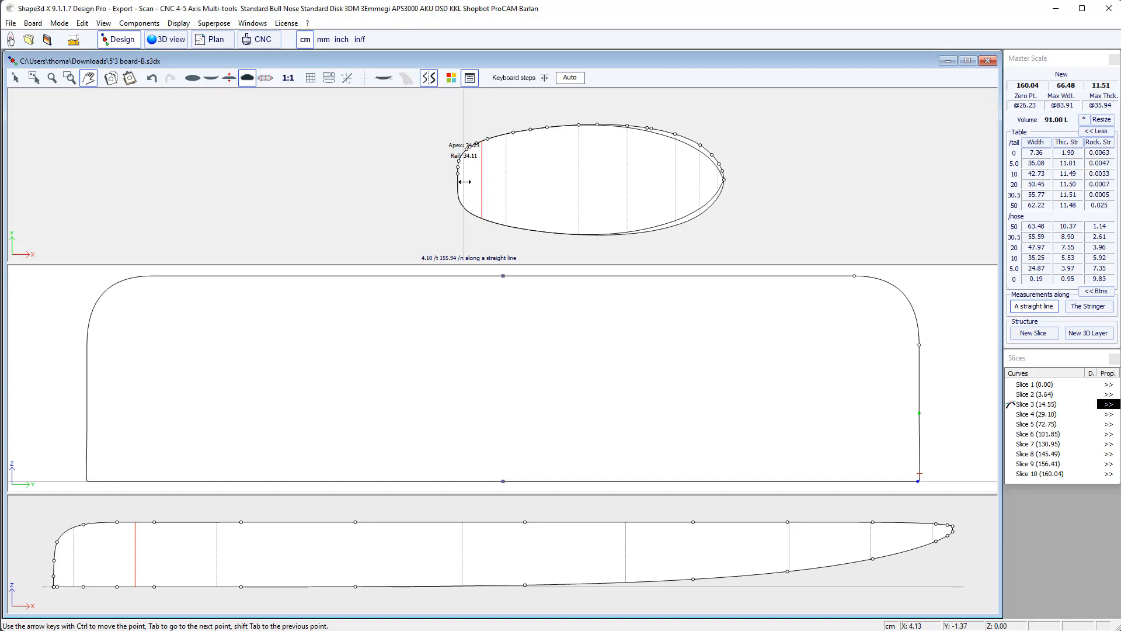
# Step: Delete slice 3 at 14.55 and confirm
pyautogui.rightClick(534, 211)
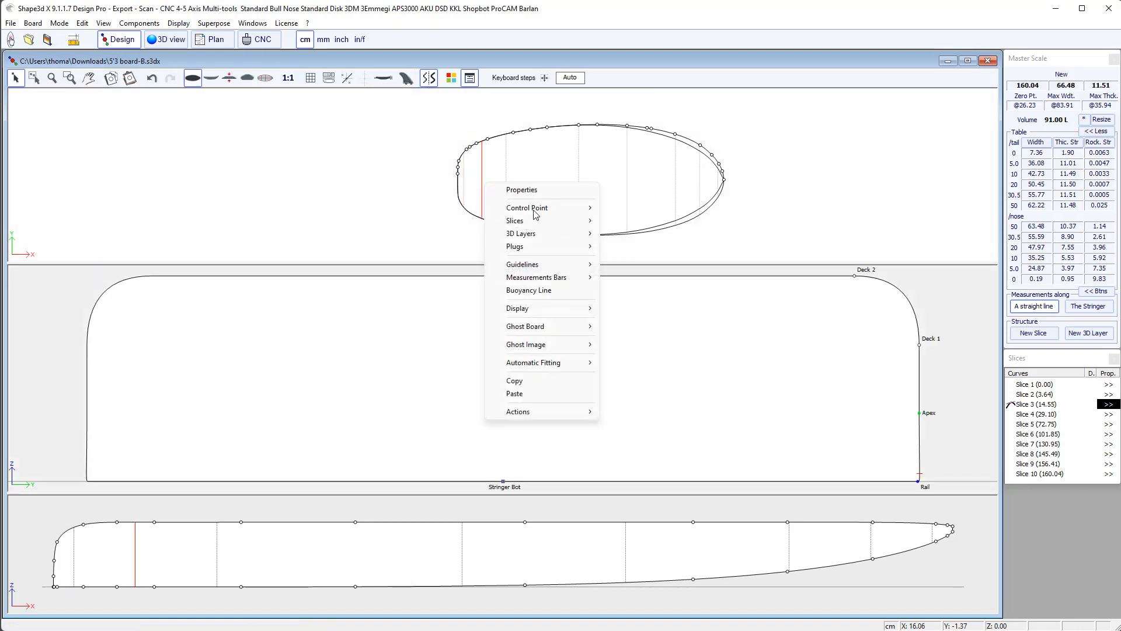
pyautogui.click(515, 219)
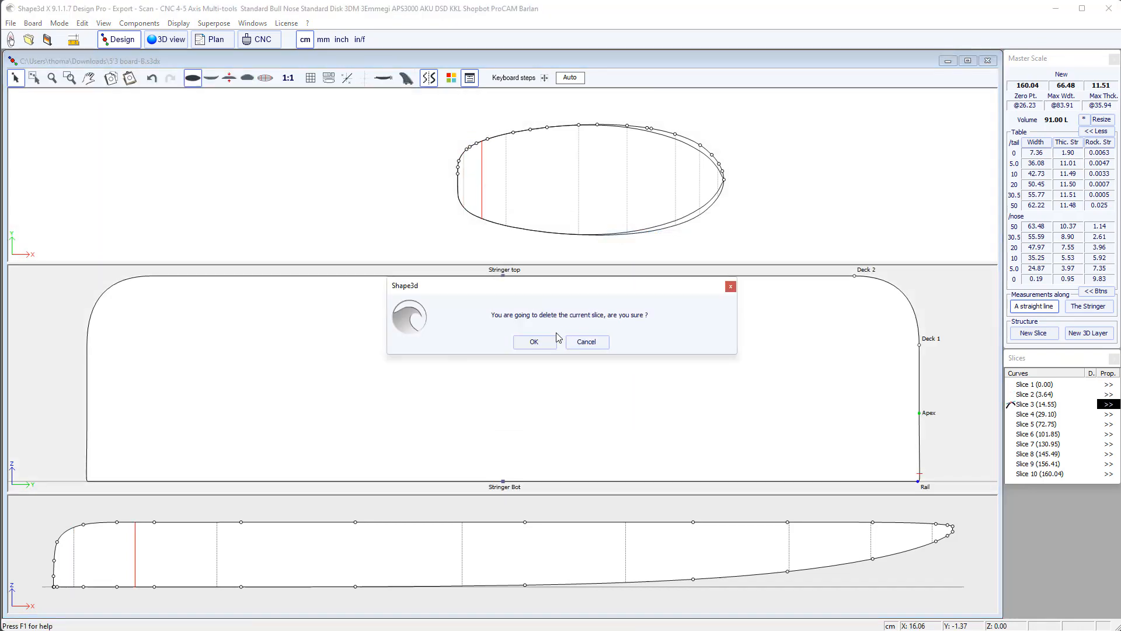
pyautogui.click(585, 341)
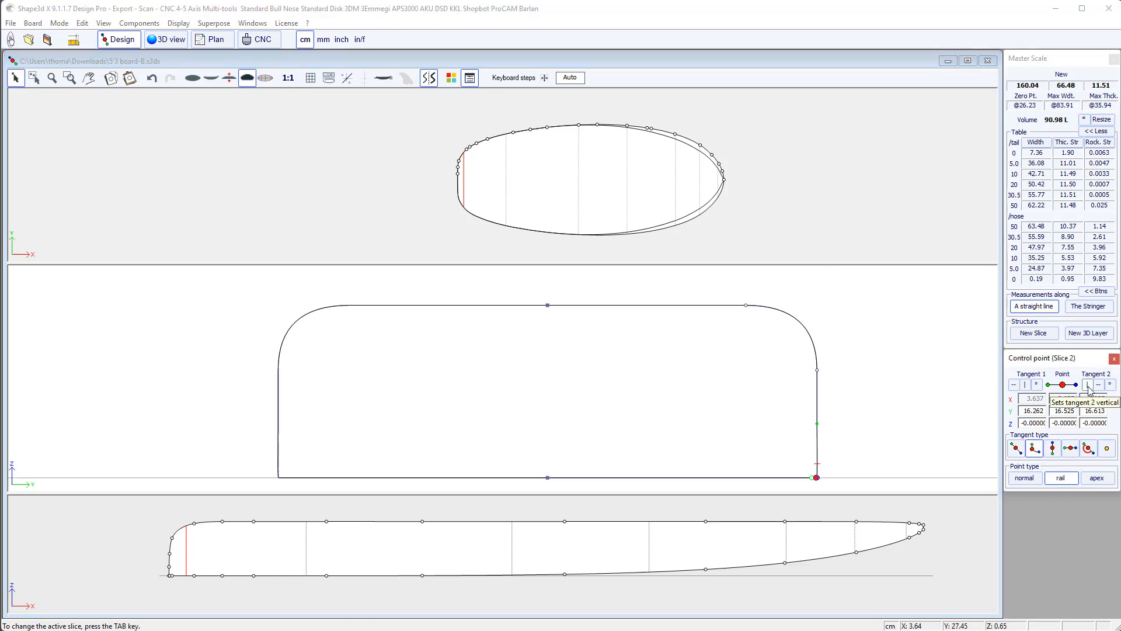
# Step: Make slice 2's rail tangent vertical and align its lower rail points
pyautogui.click(1088, 384)
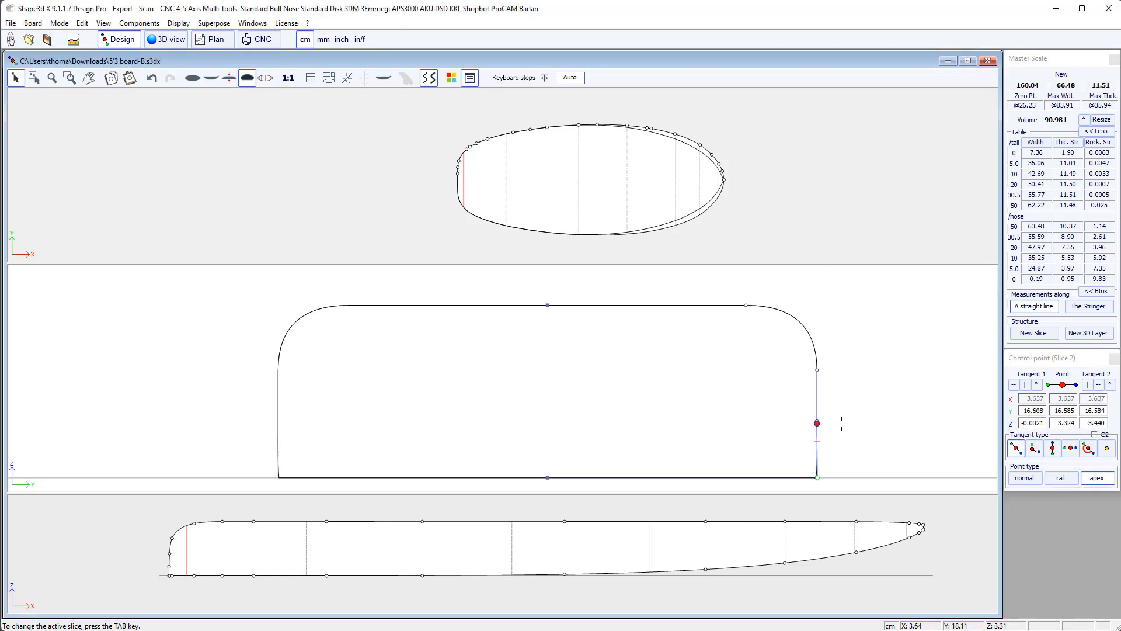
pyautogui.moveTo(816, 423); pyautogui.dragTo(816, 476)
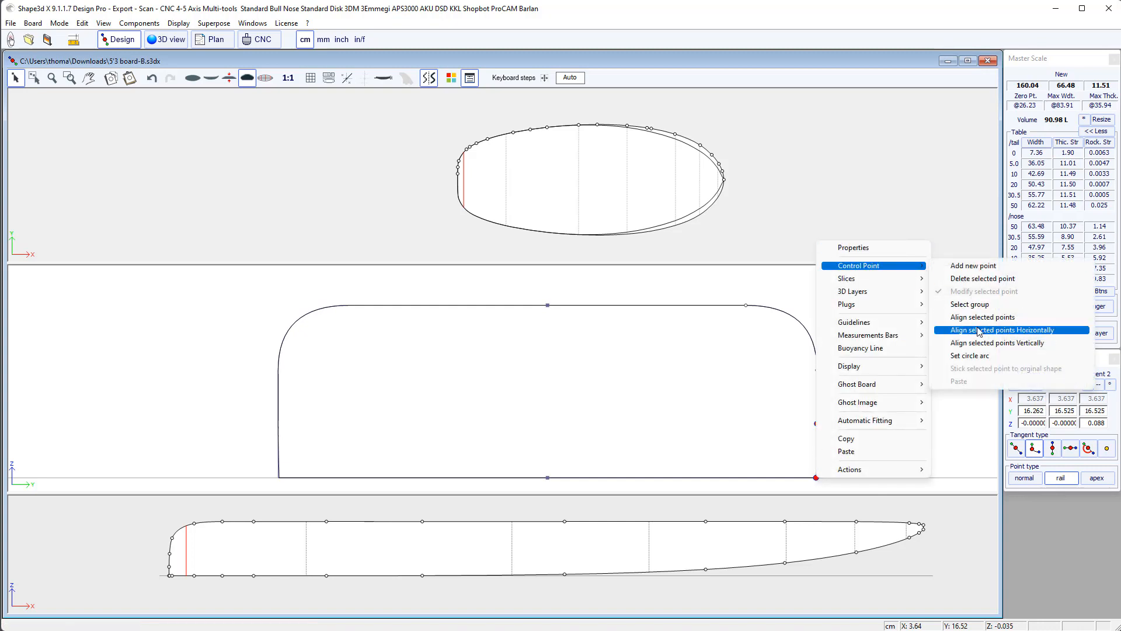
pyautogui.click(1011, 330)
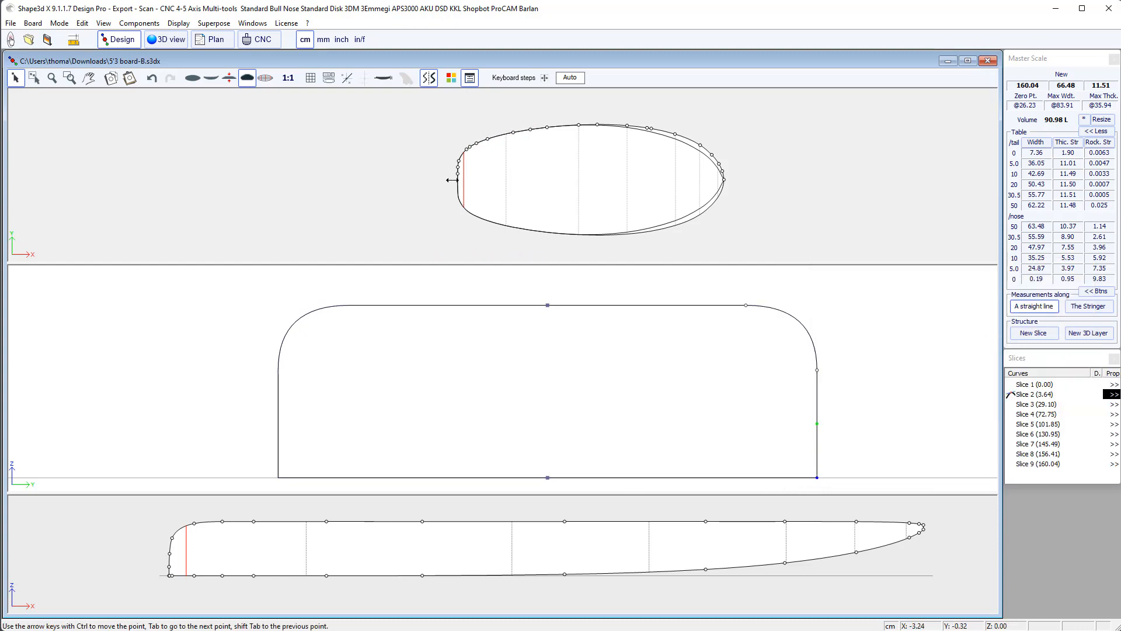
# Step: Align the tail slice 1's side control points vertically for a squared rail edge
pyautogui.click(1036, 384)
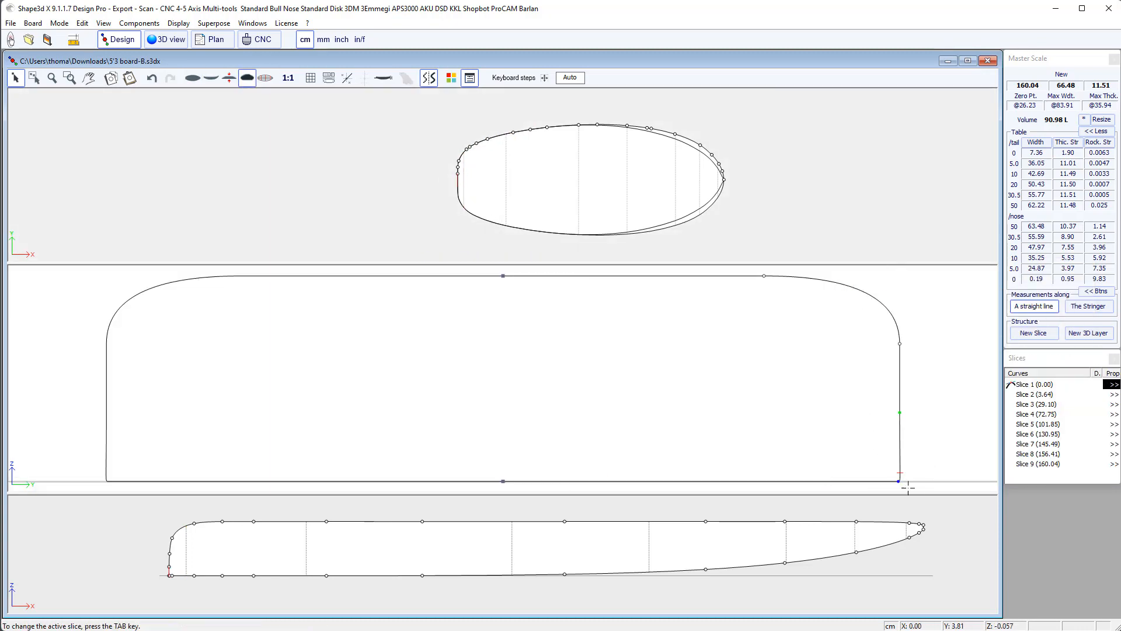
pyautogui.click(899, 480)
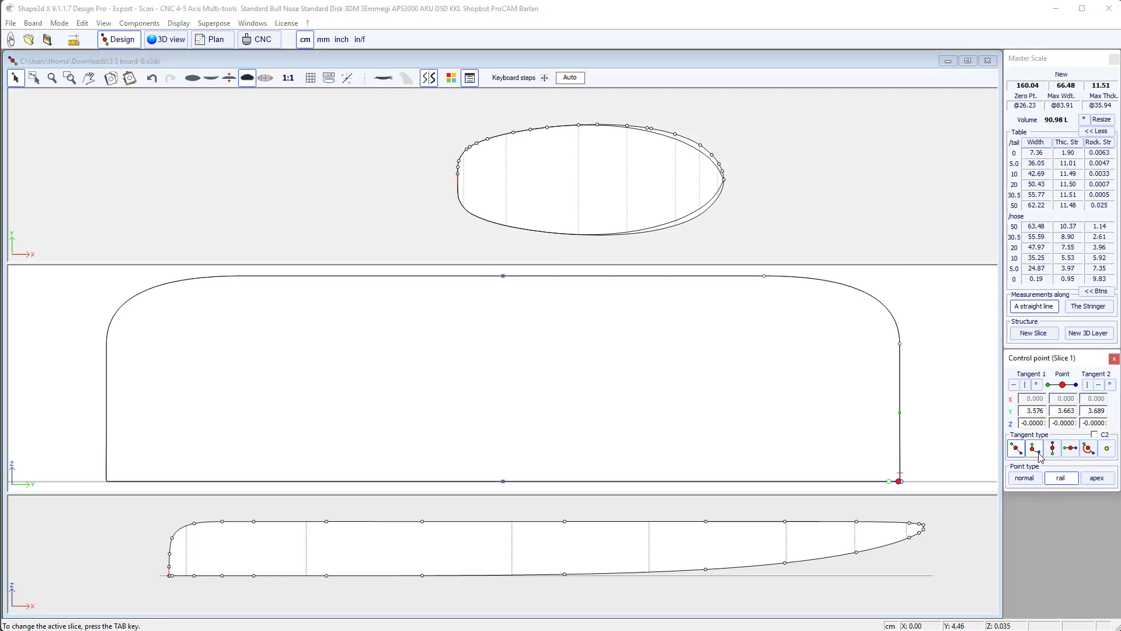
pyautogui.click(1034, 447)
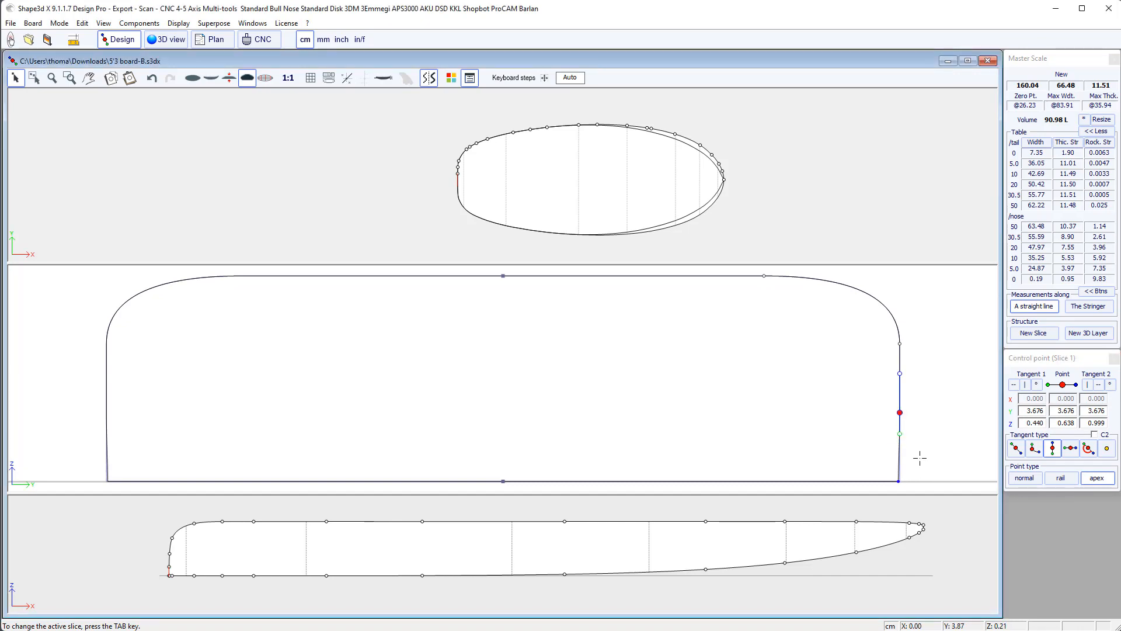
pyautogui.rightClick(897, 482)
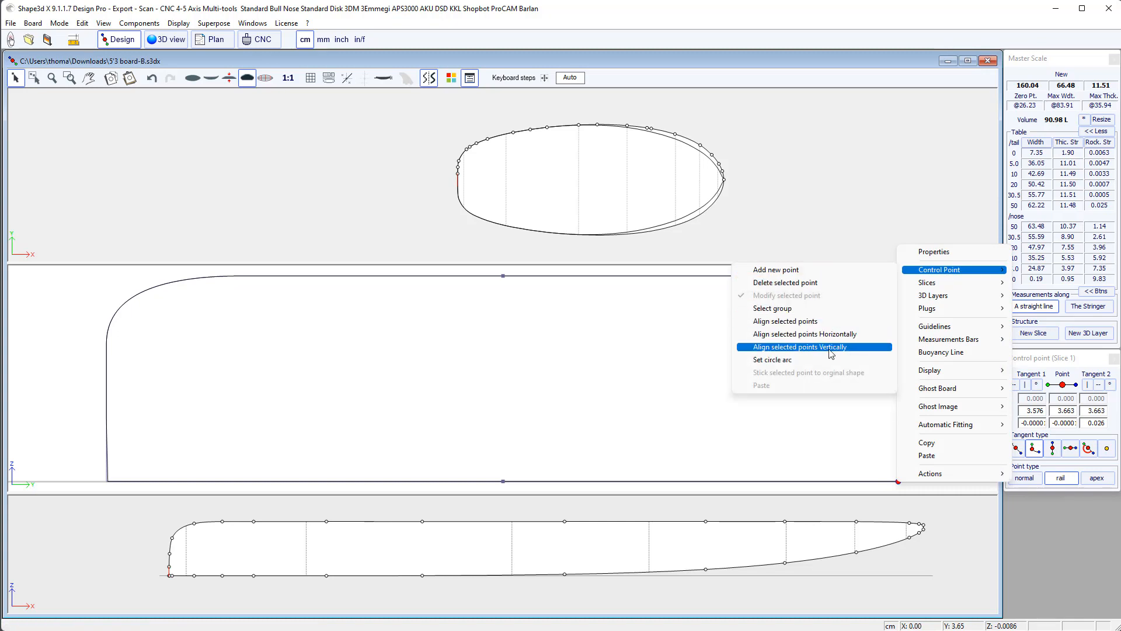
pyautogui.click(795, 347)
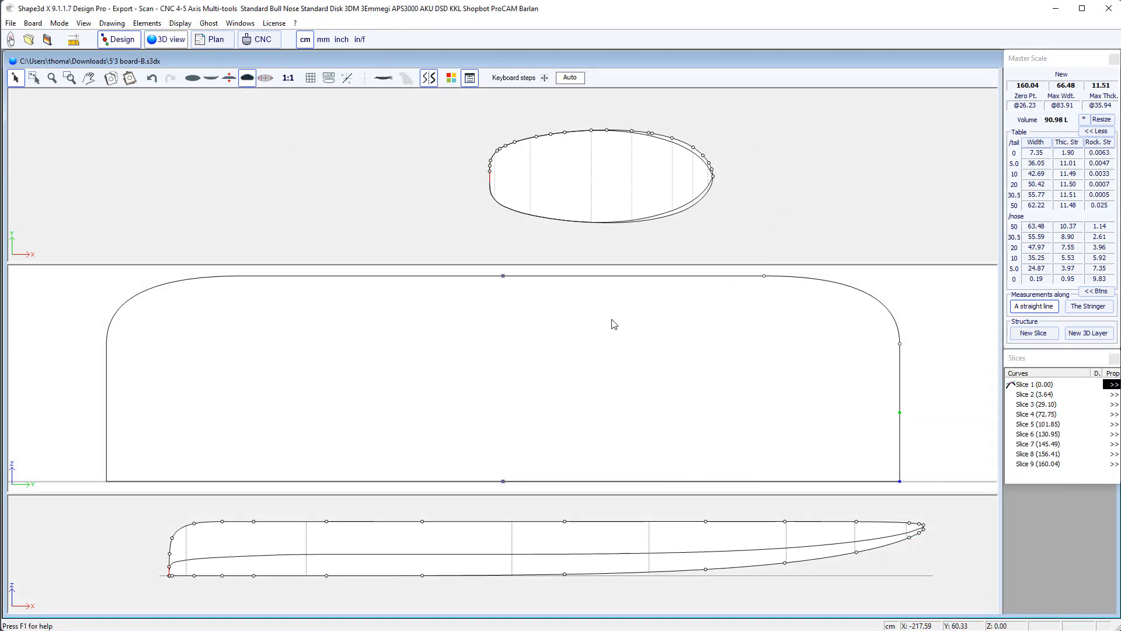
# Step: Inspect the squared-tail board as a shaded 3D model, then return to the side view
pyautogui.click(164, 40)
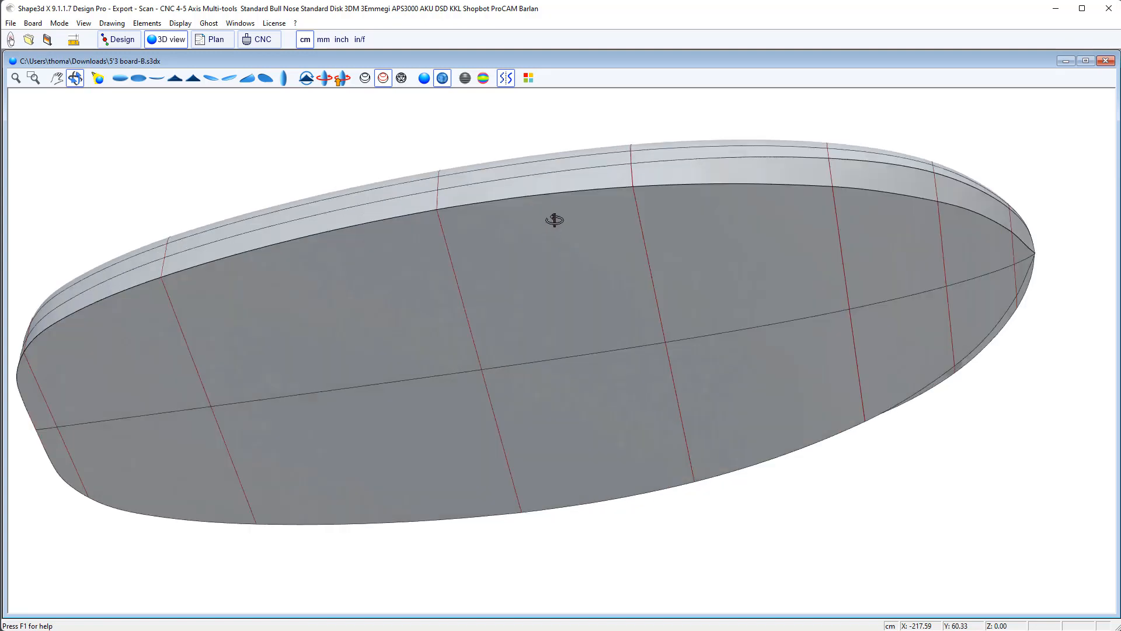
pyautogui.moveTo(554, 219); pyautogui.dragTo(511, 246)
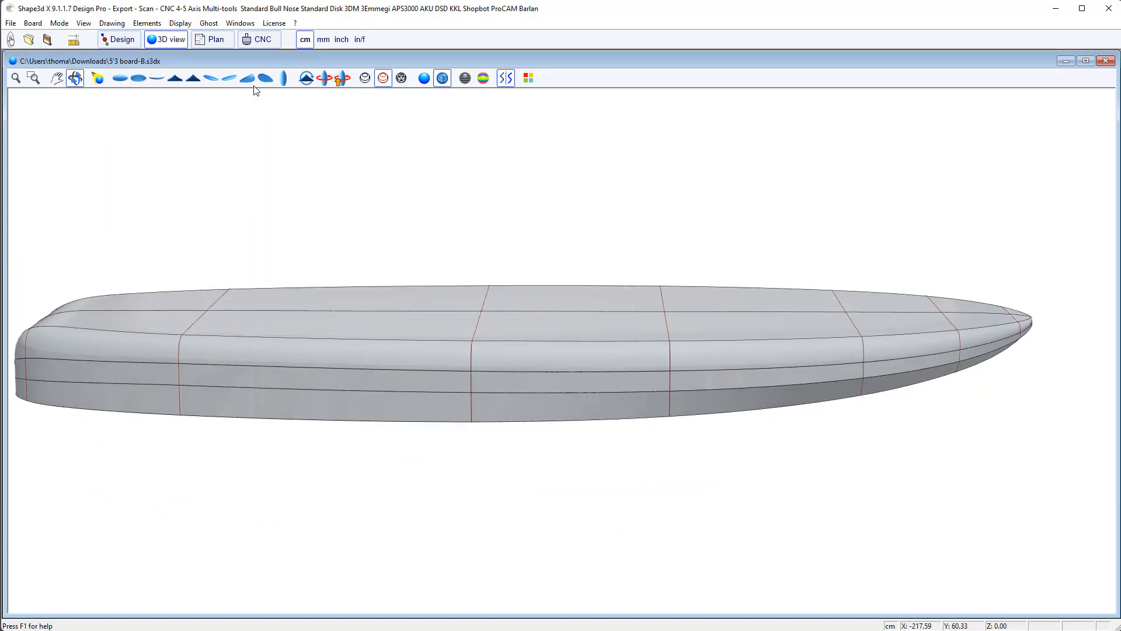
pyautogui.click(118, 40)
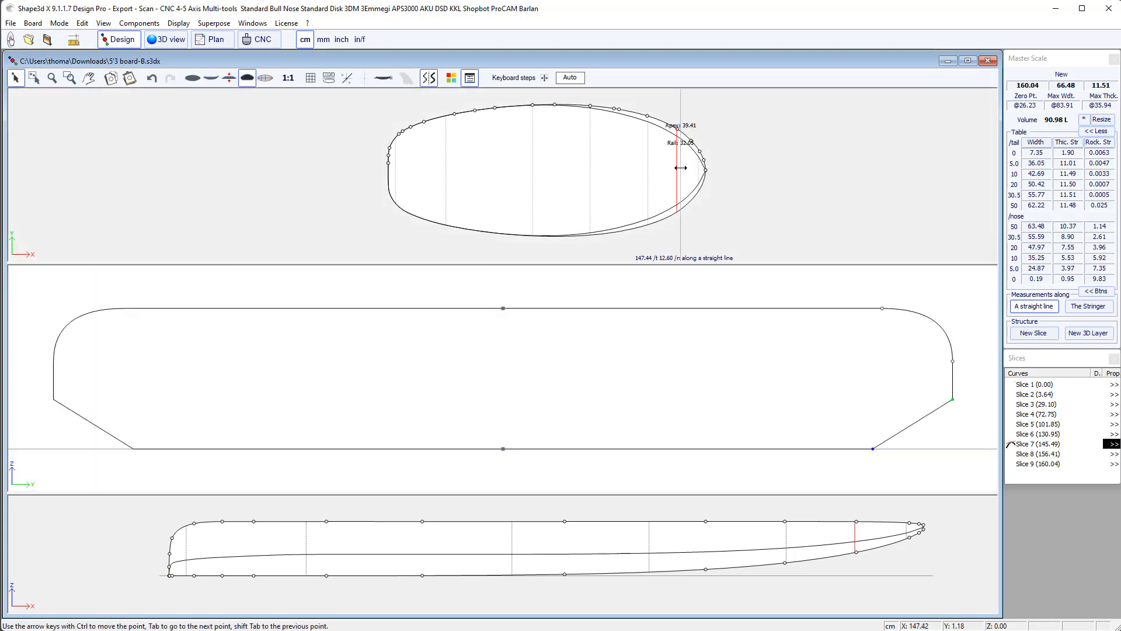
# Step: Delete Slice 7 at 145.49 and confirm
pyautogui.rightClick(683, 179)
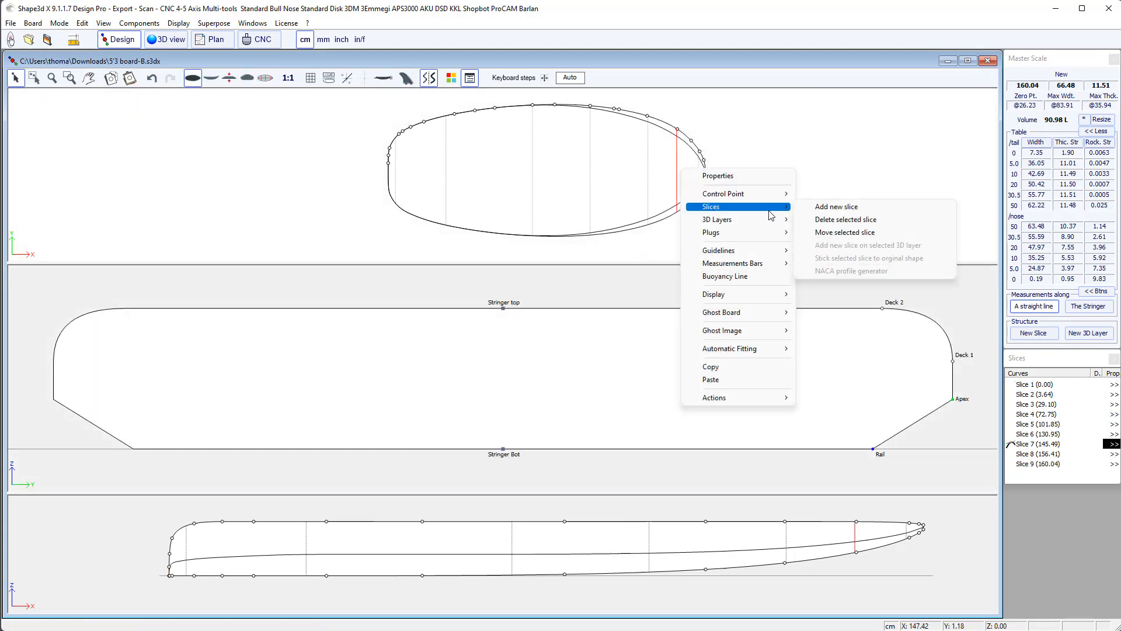
pyautogui.click(846, 219)
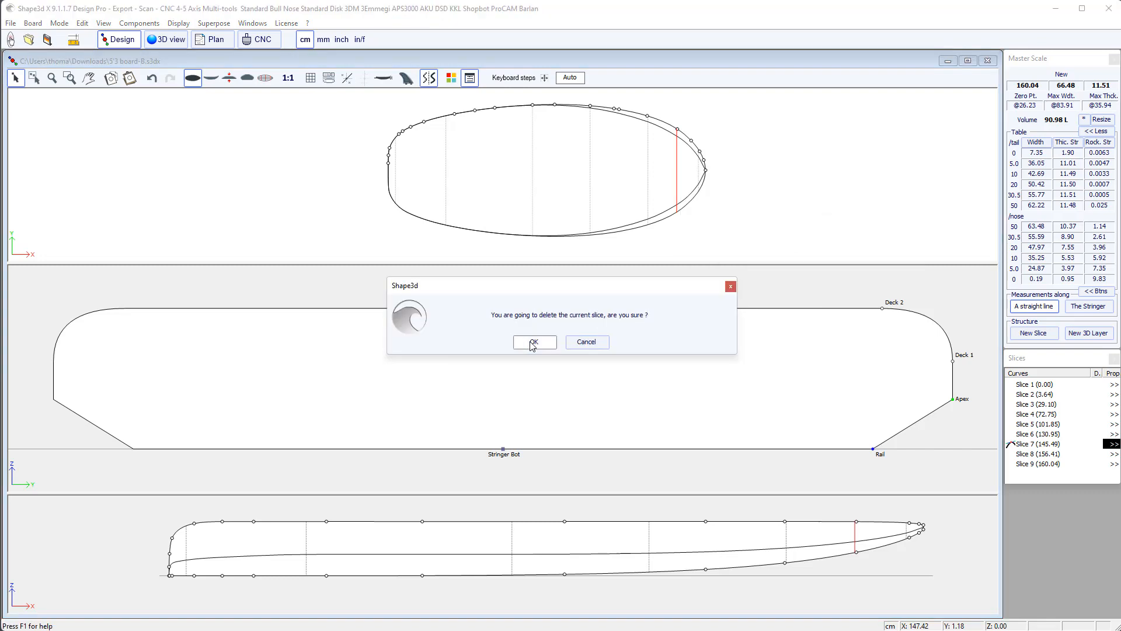
pyautogui.click(534, 343)
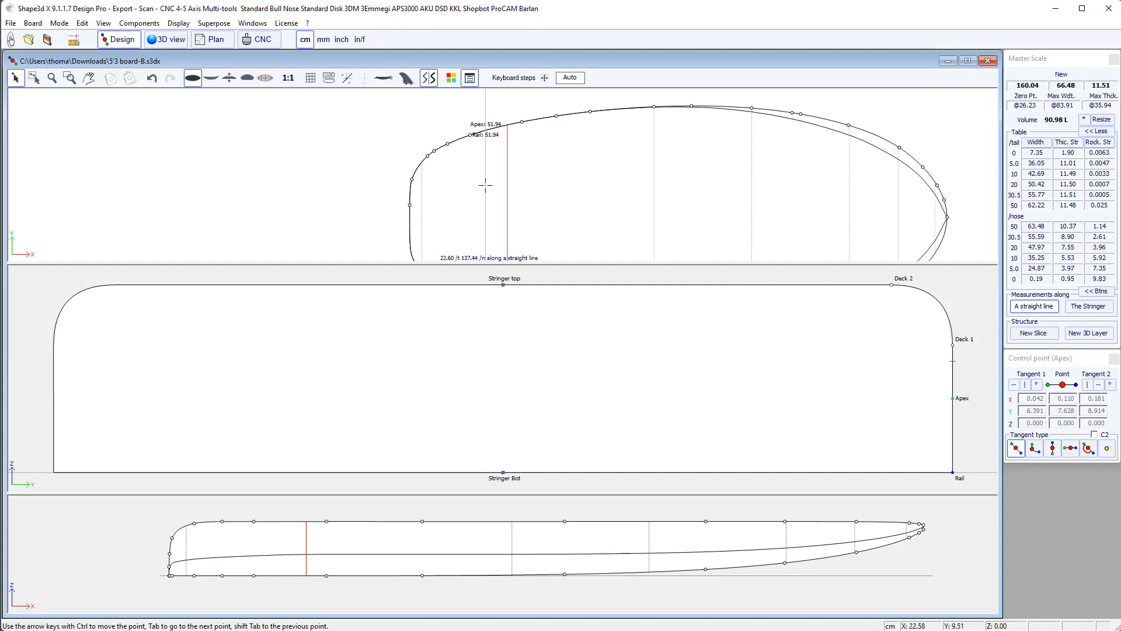
pyautogui.moveTo(454, 178)
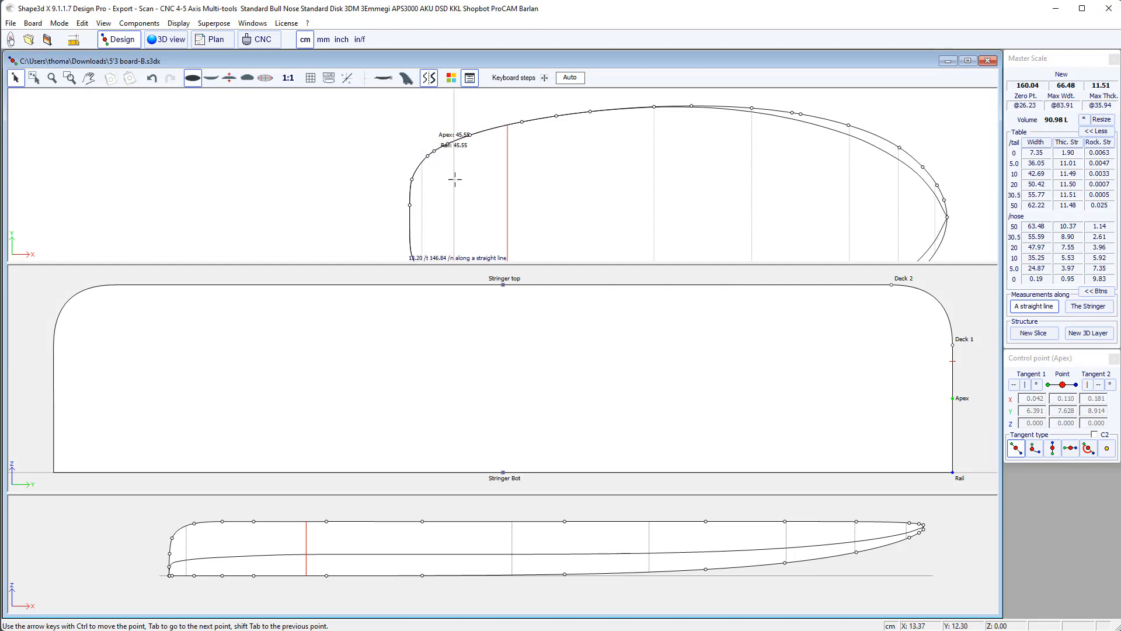
# Step: Remove a redundant outline control point near the tail and adjust the neighbouring point
pyautogui.press('Delete')
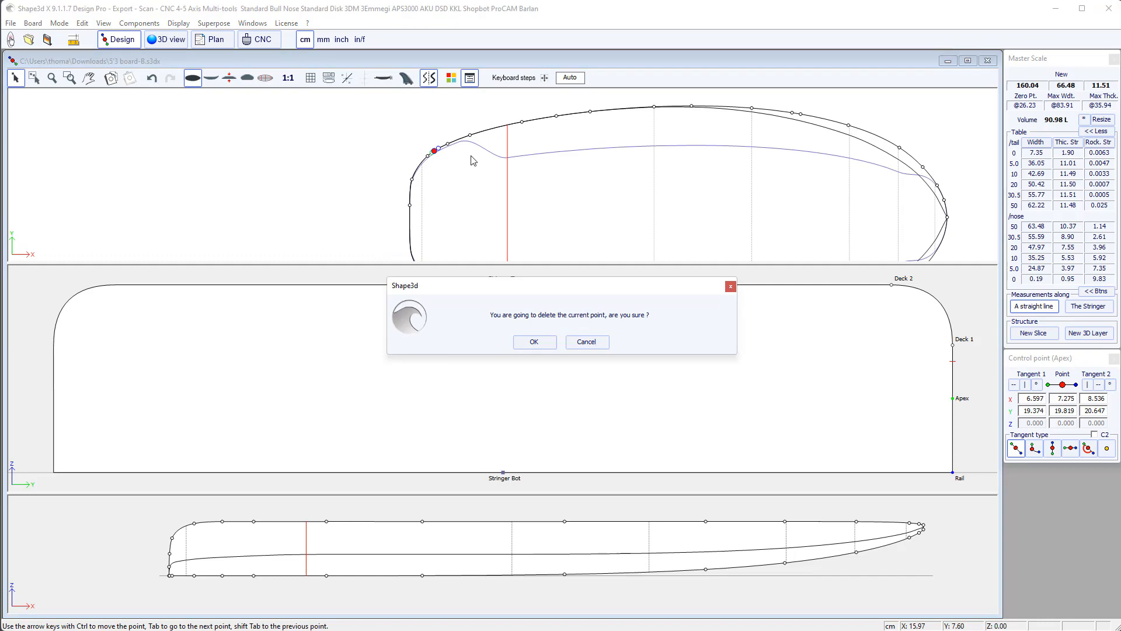
pyautogui.click(534, 341)
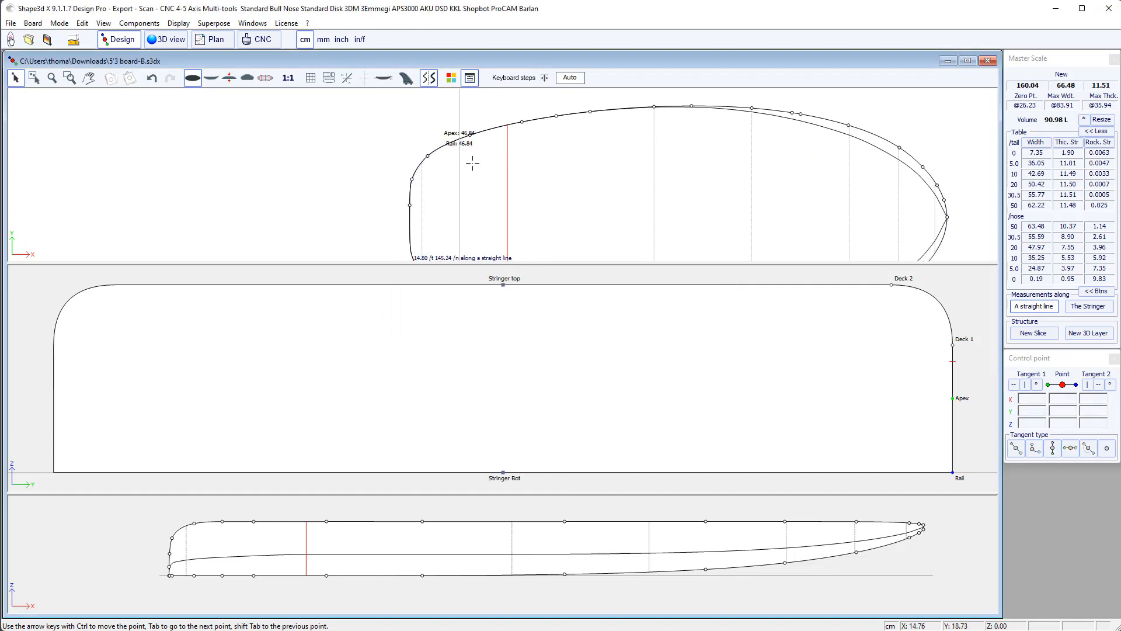
pyautogui.click(553, 115)
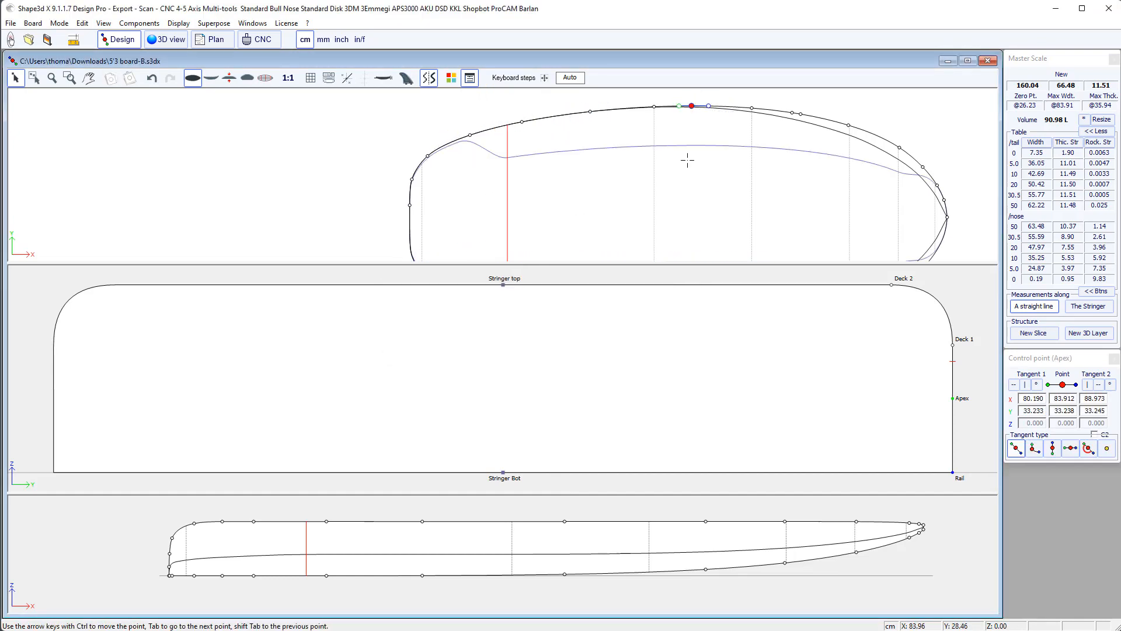
pyautogui.moveTo(690, 106); pyautogui.dragTo(791, 111)
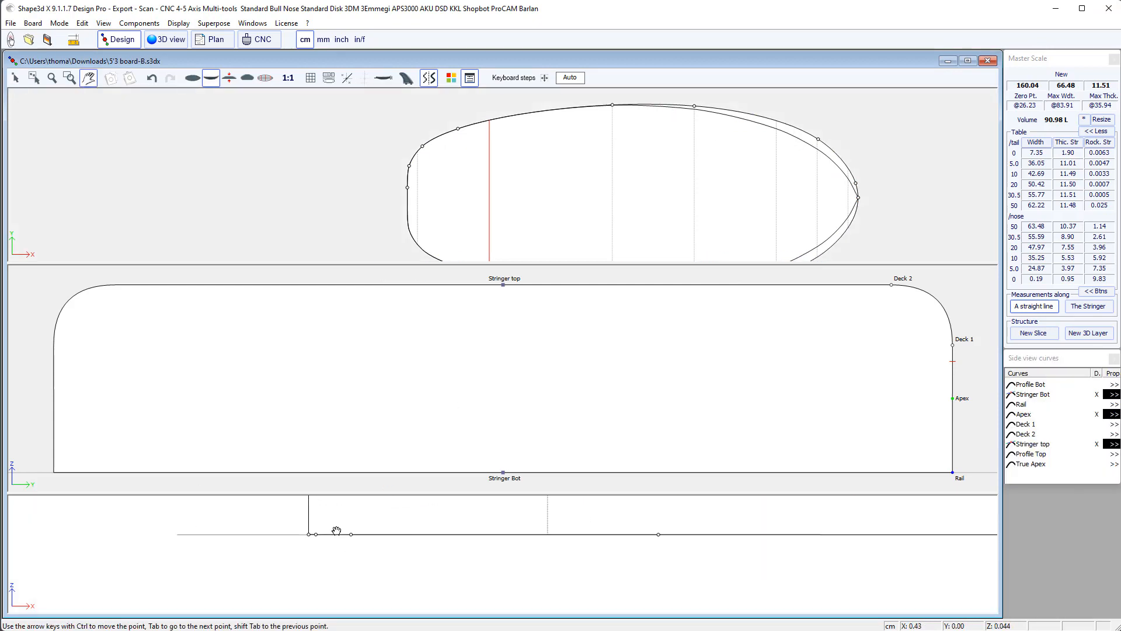
# Step: Delete an extra control point from the bottom rocker (Stringer Bot) curve
pyautogui.click(308, 533)
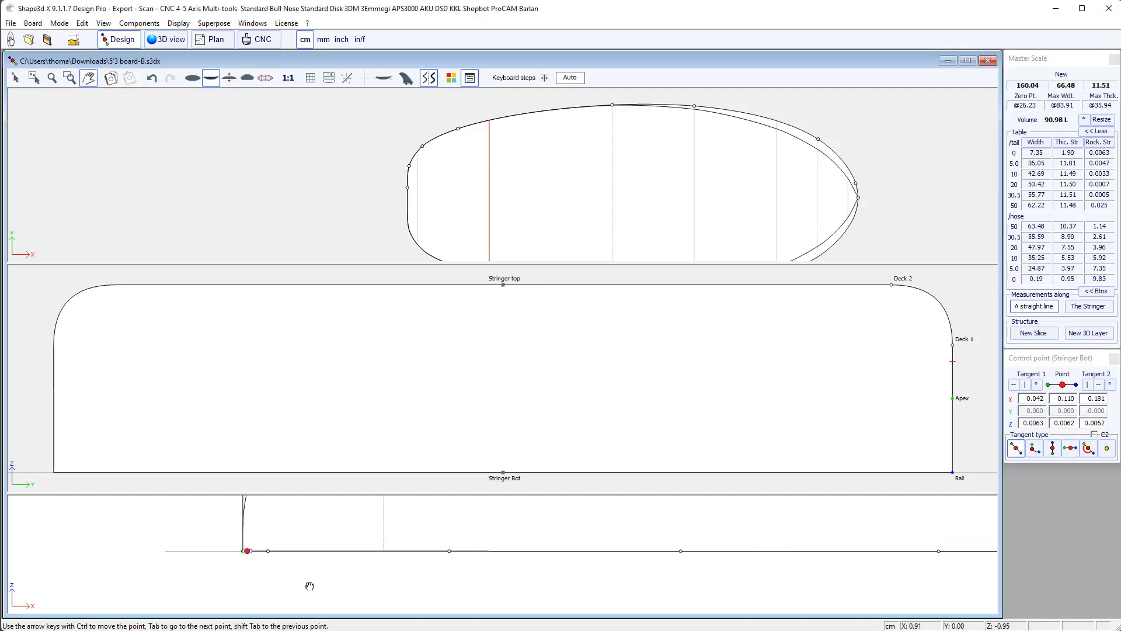
pyautogui.click(14, 78)
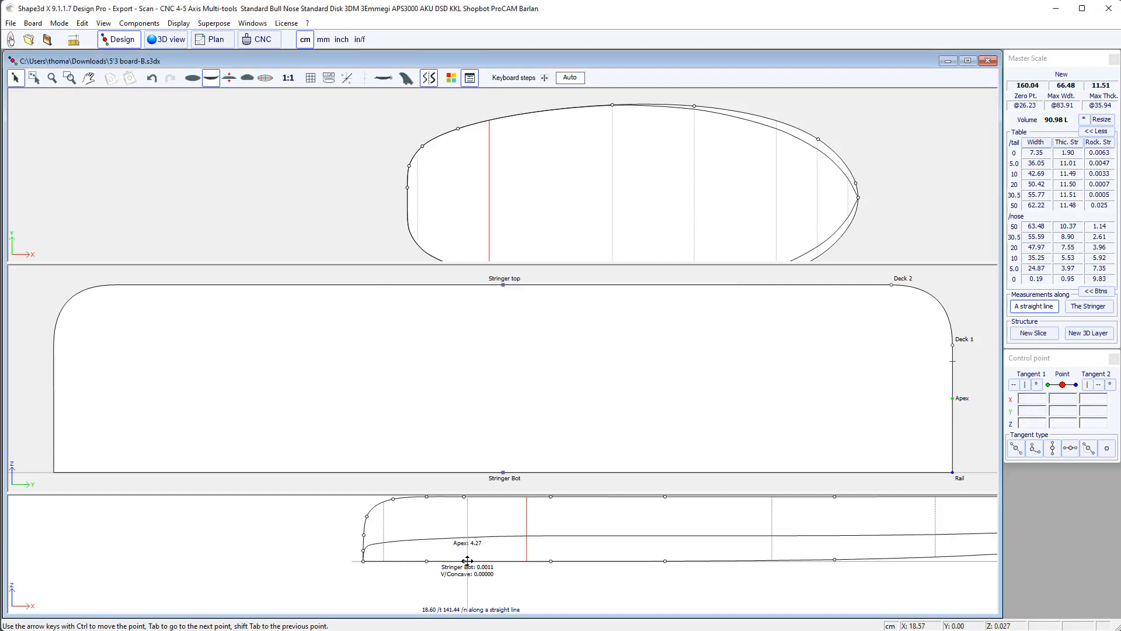
pyautogui.press('Delete')
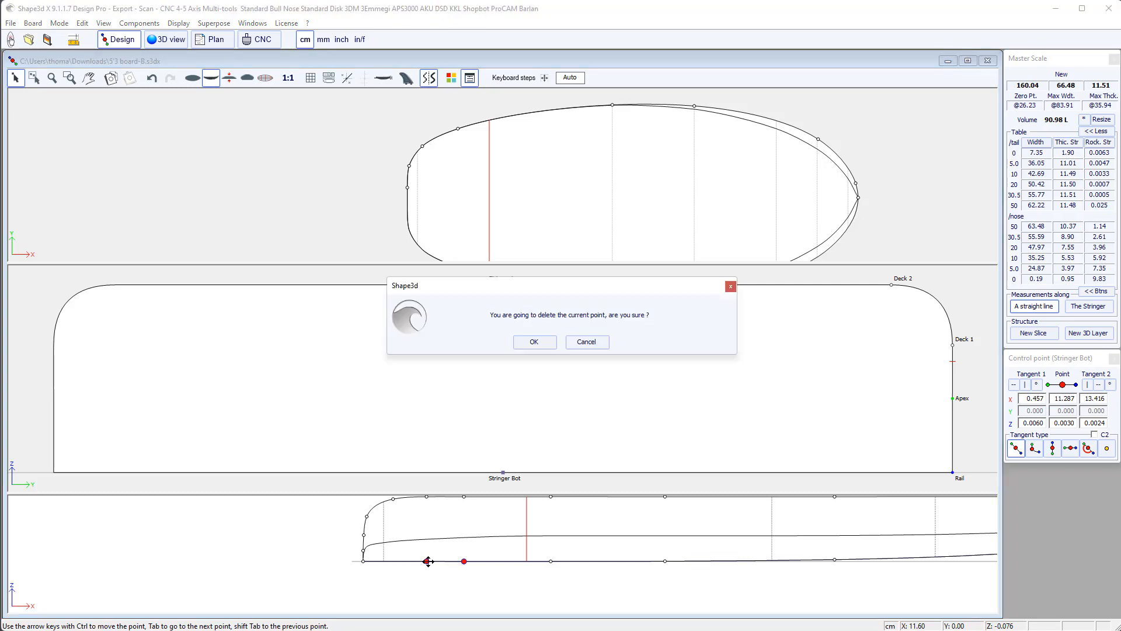
pyautogui.click(534, 341)
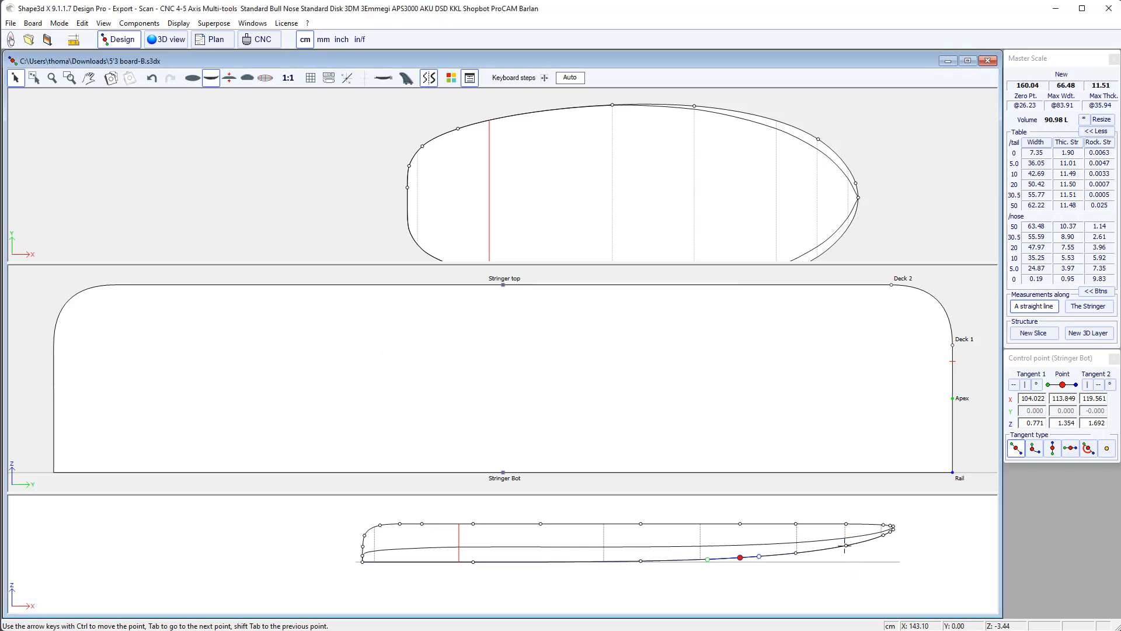
# Step: Delete extra deck rocker (Stringer top) points and show the simplified board in 3D
pyautogui.moveTo(740, 557); pyautogui.dragTo(845, 524)
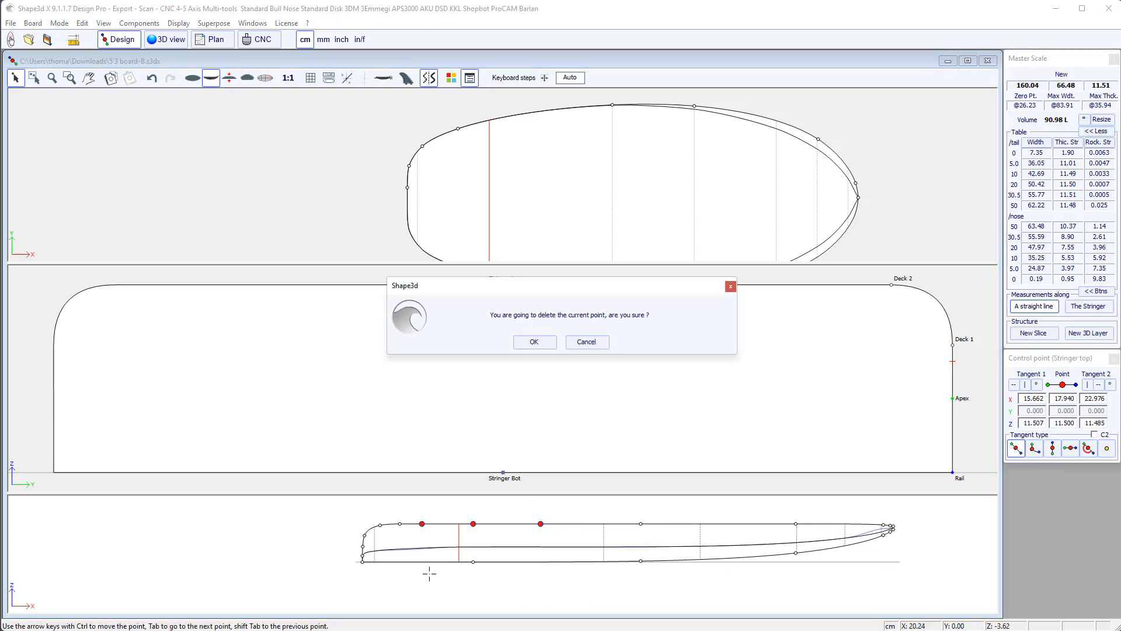
pyautogui.click(534, 341)
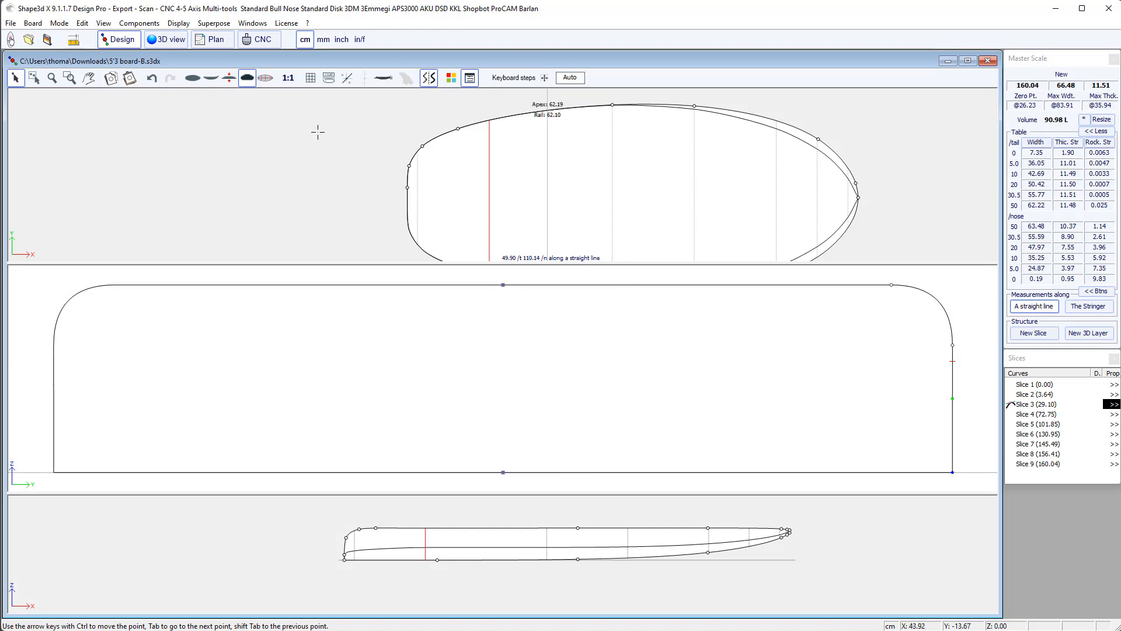
pyautogui.click(165, 40)
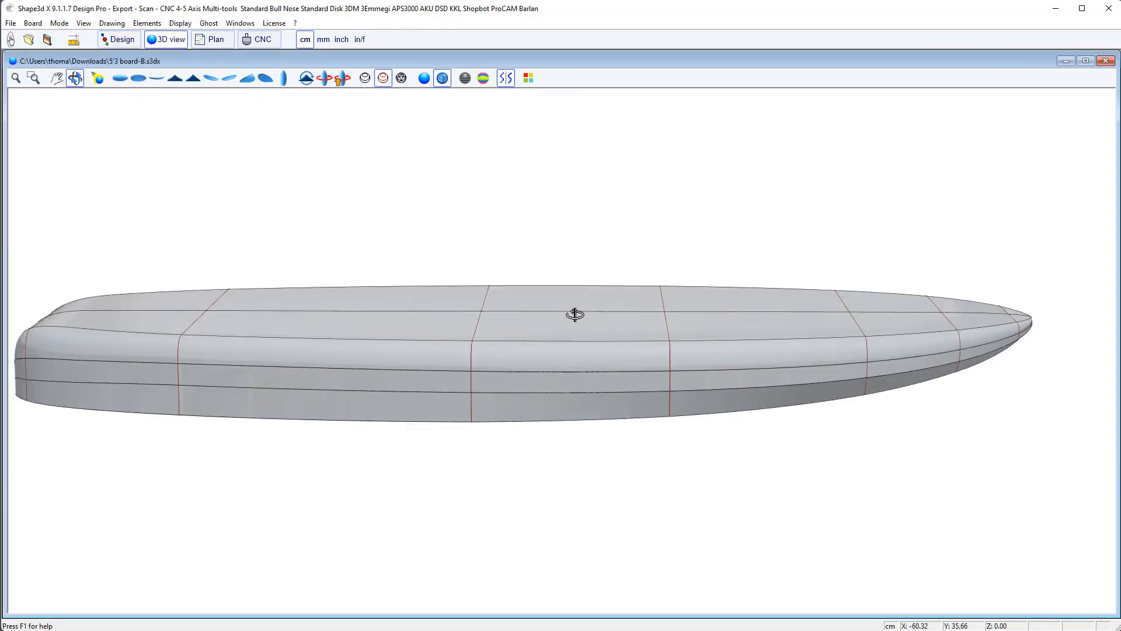